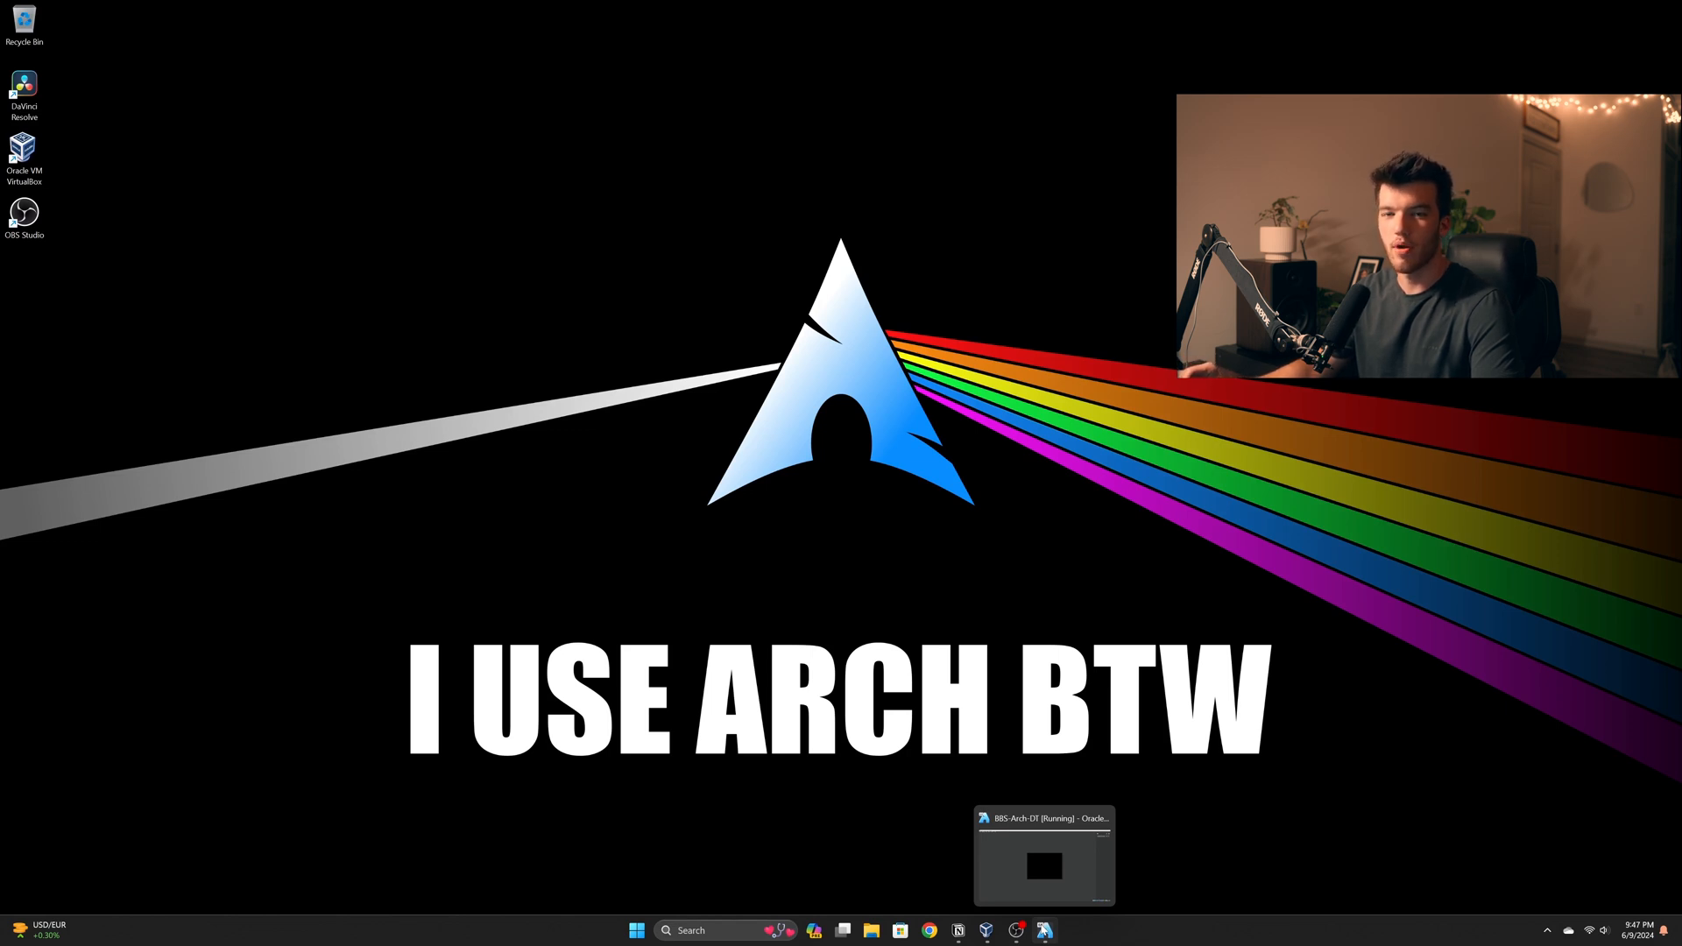
Bring the running Arch VM window to the front from the Windows taskbar
{"action": "left_click", "coordinate": [1042, 853]}
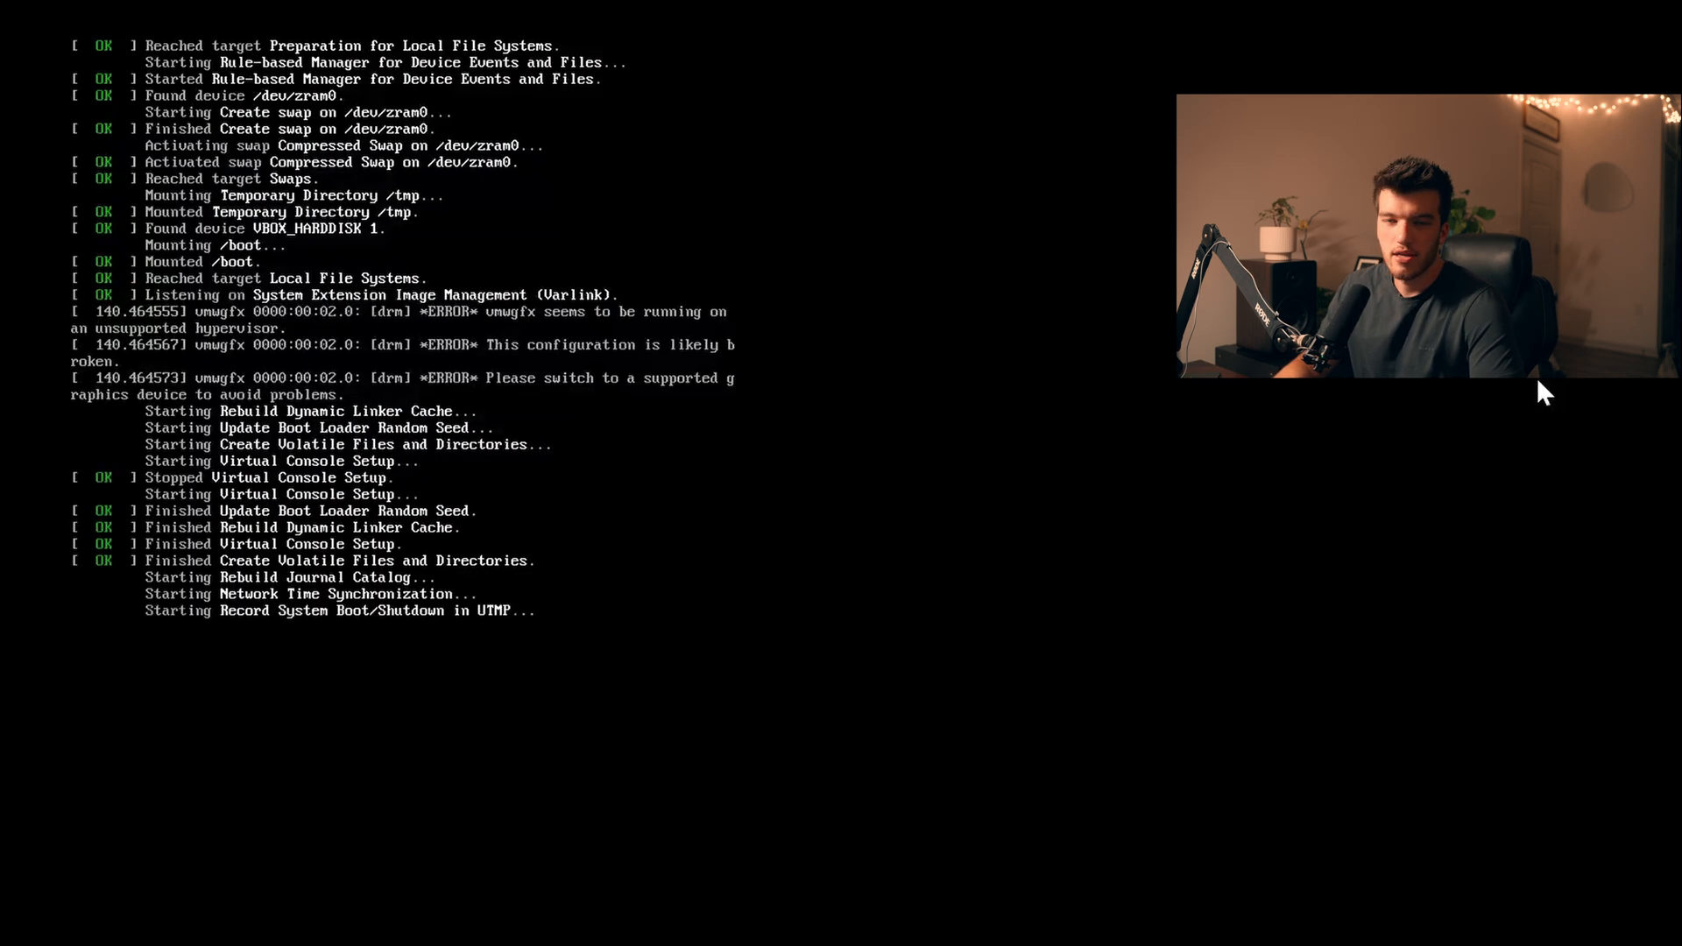
Run sudo pacman -Syyu and answer y to accept the fakeroot update
{"action": "type", "text": "sudo pacman -Syyu"}
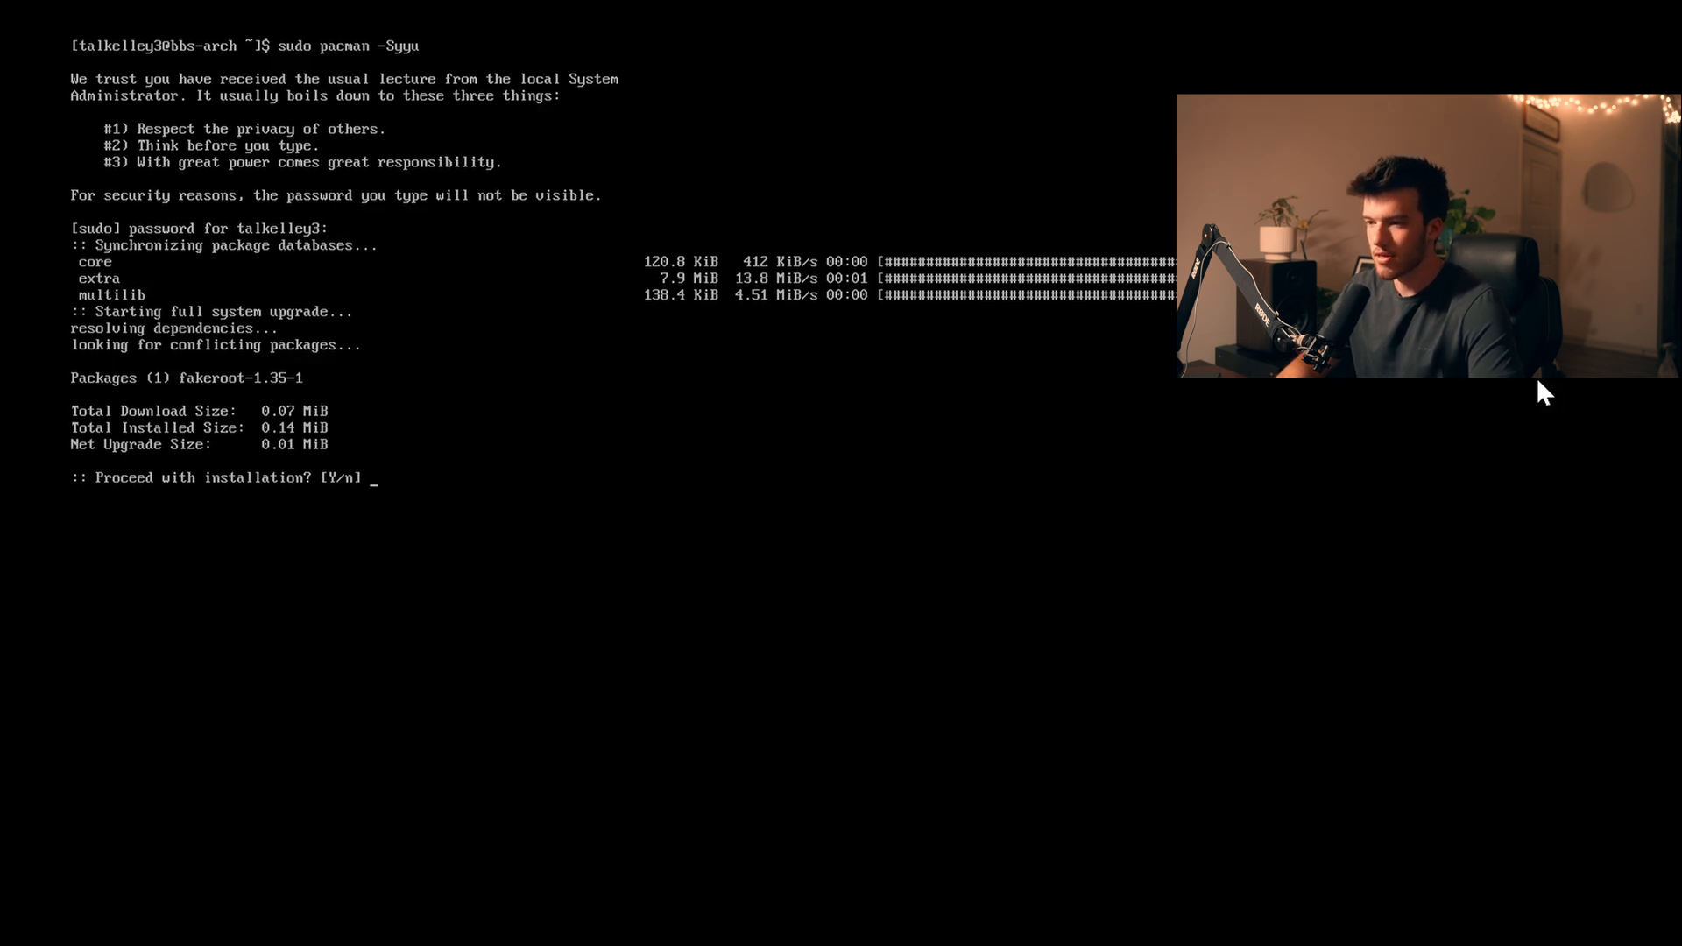
{"action": "type", "text": "y"}
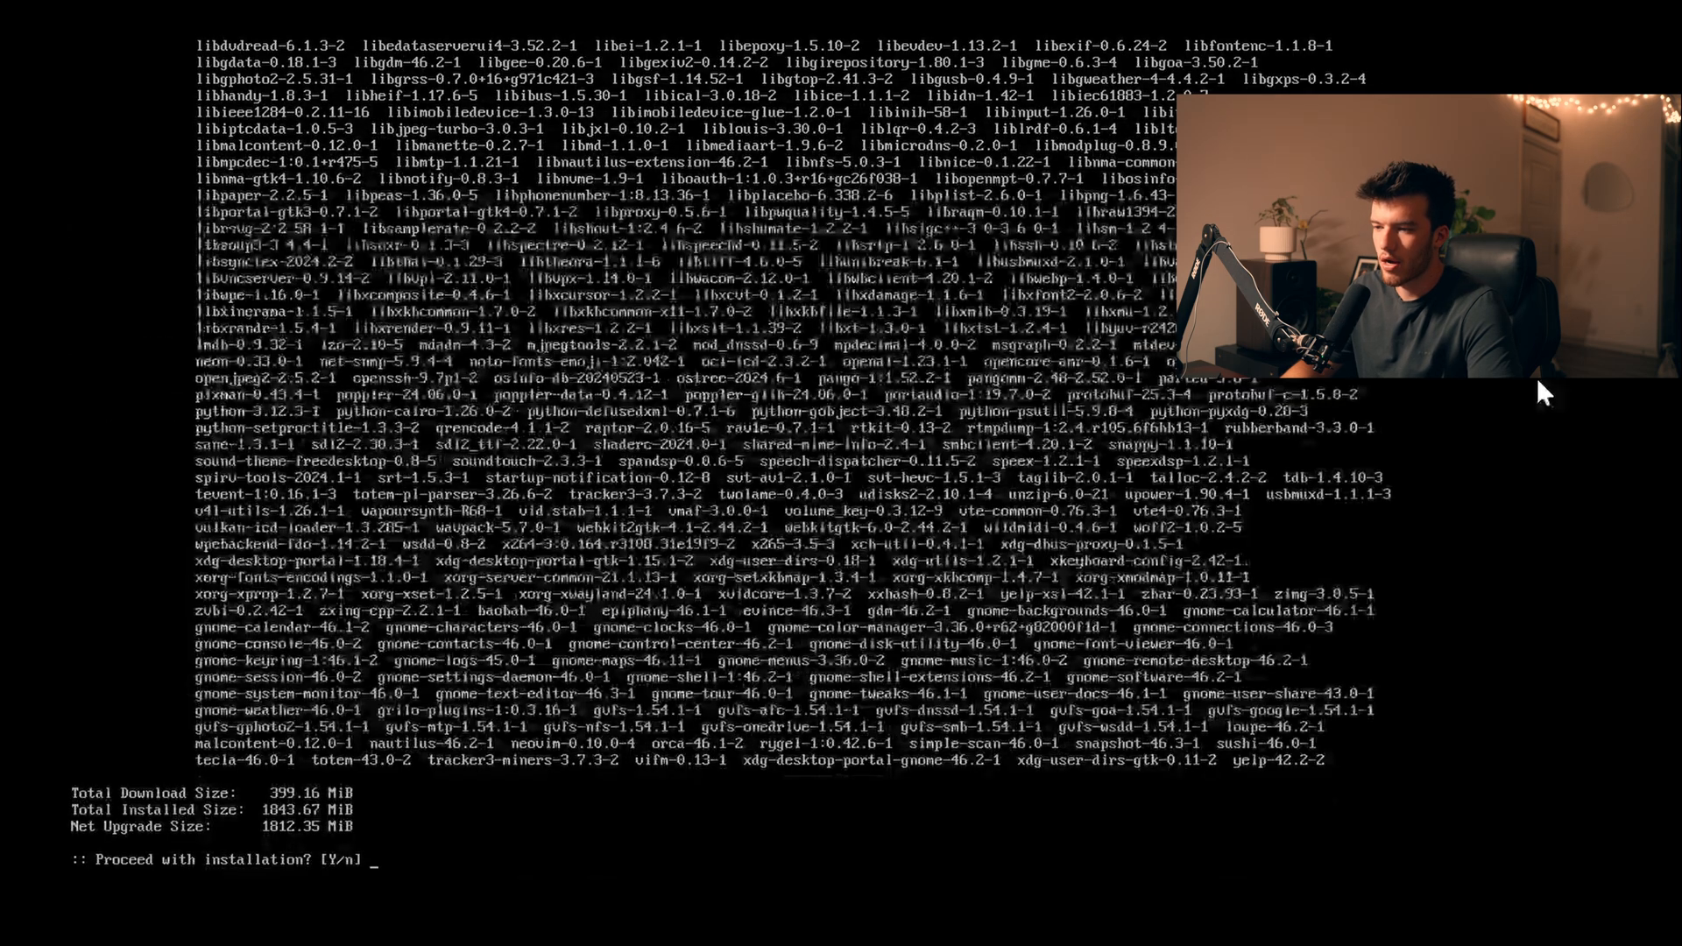
Answer Y to install the GNOME package set and wait for the hooks to finish
{"action": "type", "text": "Y"}
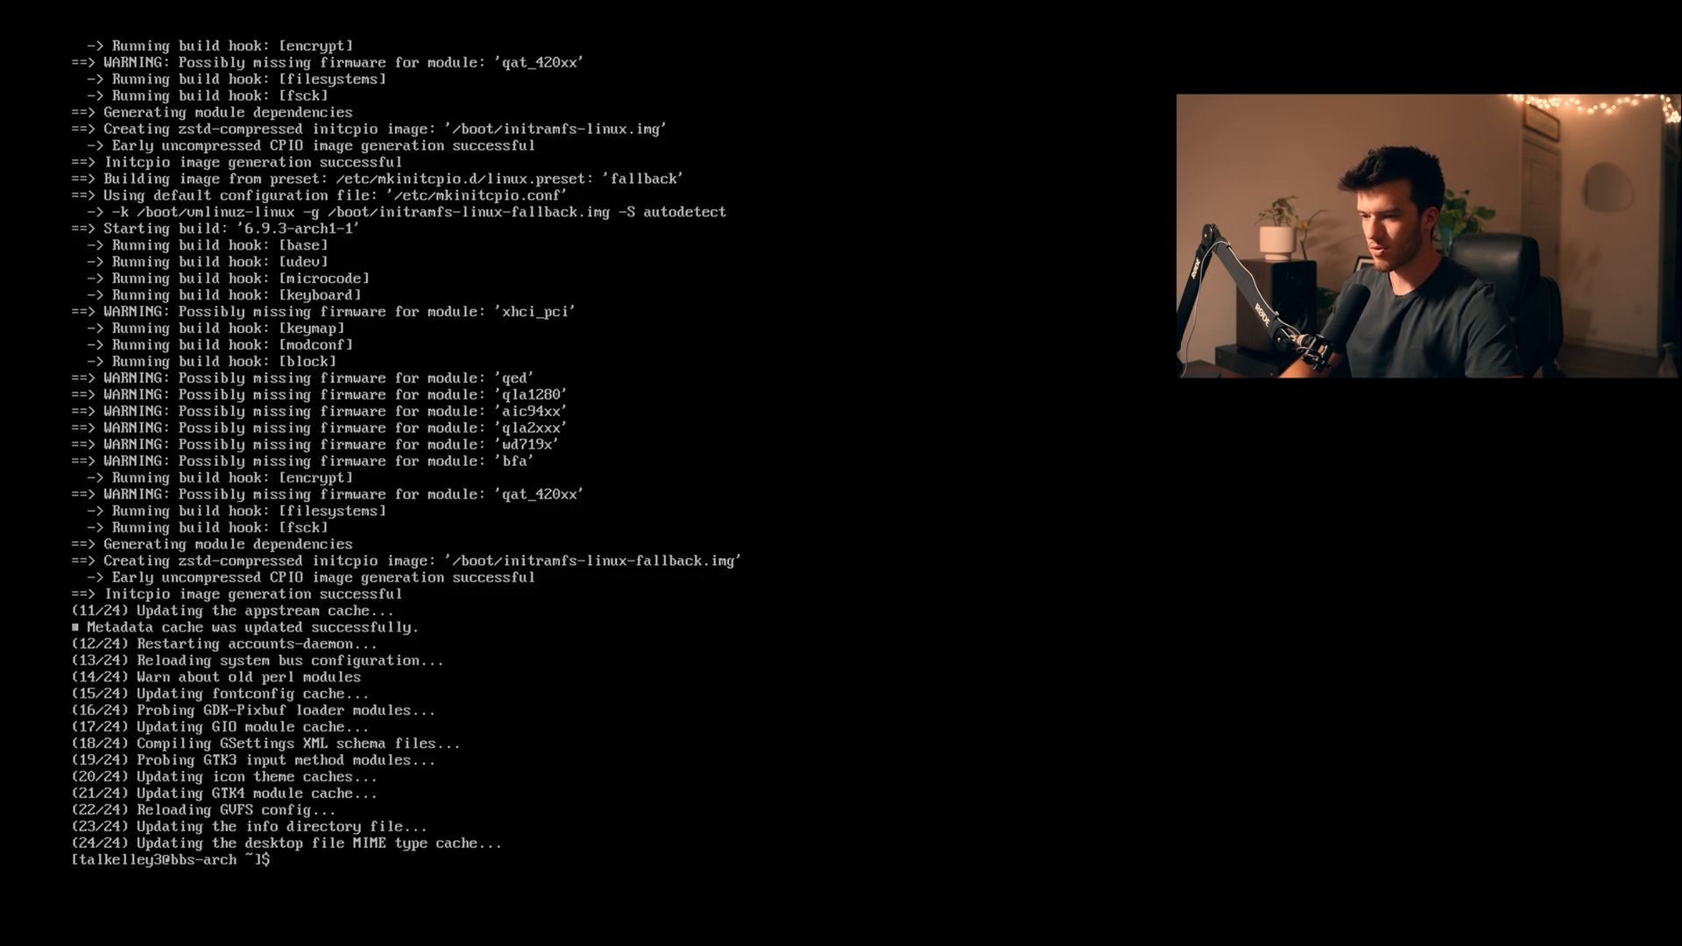
Enable gdm at boot with systemctl and start it to reach the graphical login
{"action": "type", "text": "sudo systemctl enable g"}
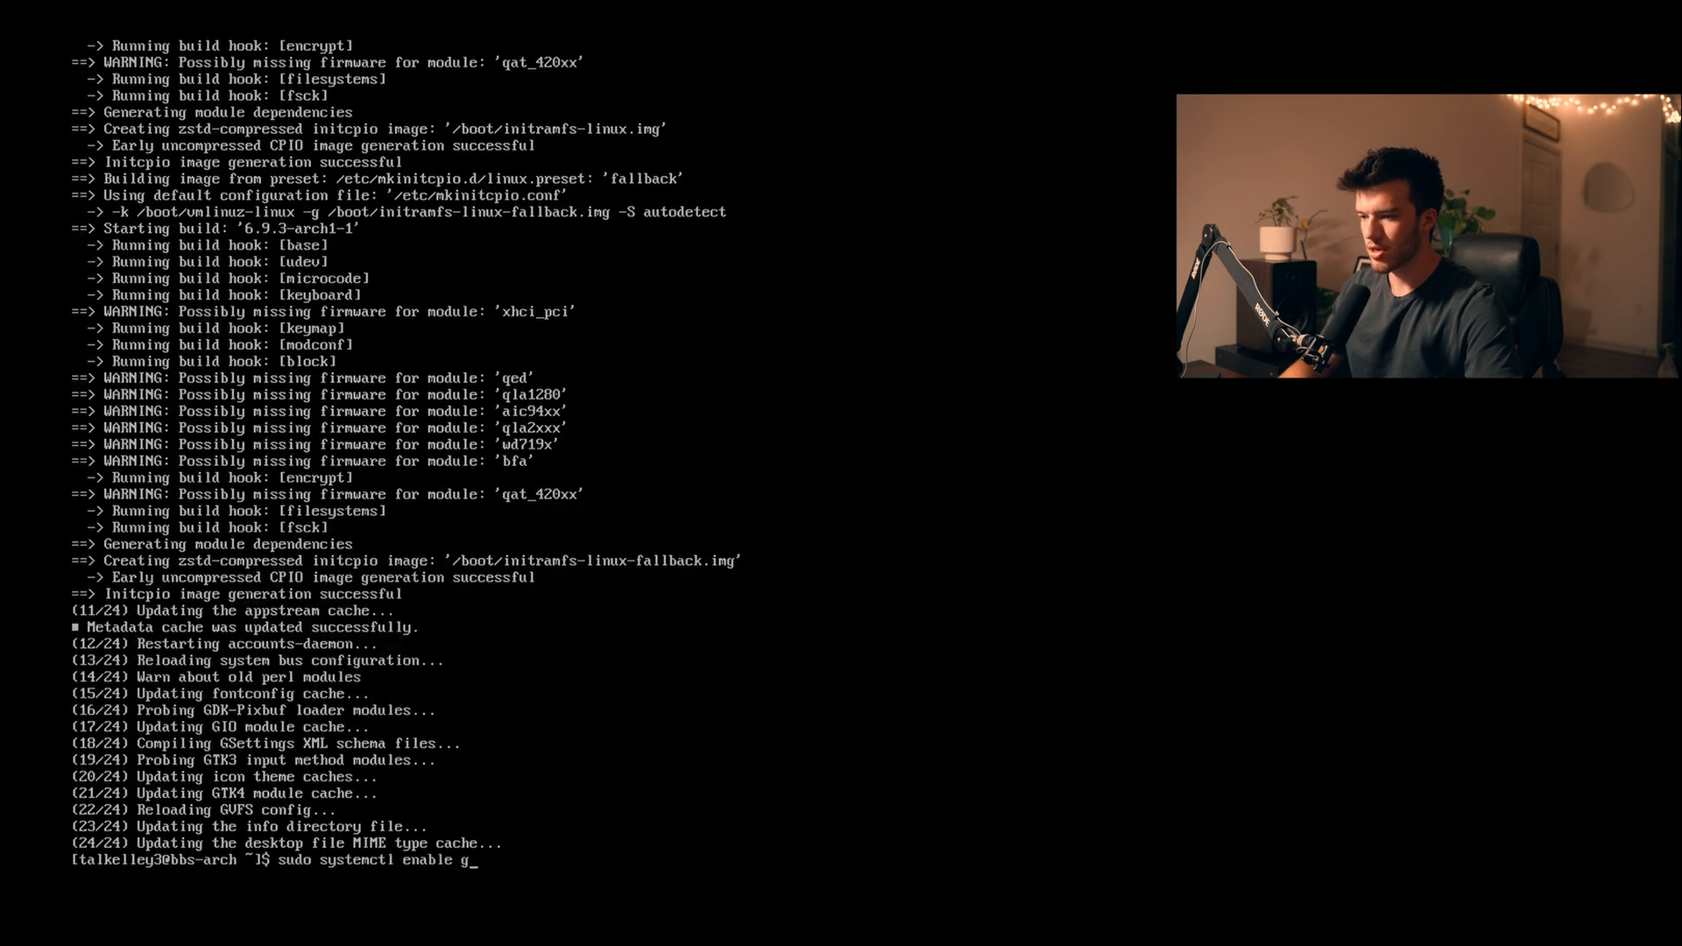
{"action": "type", "text": "dm"}
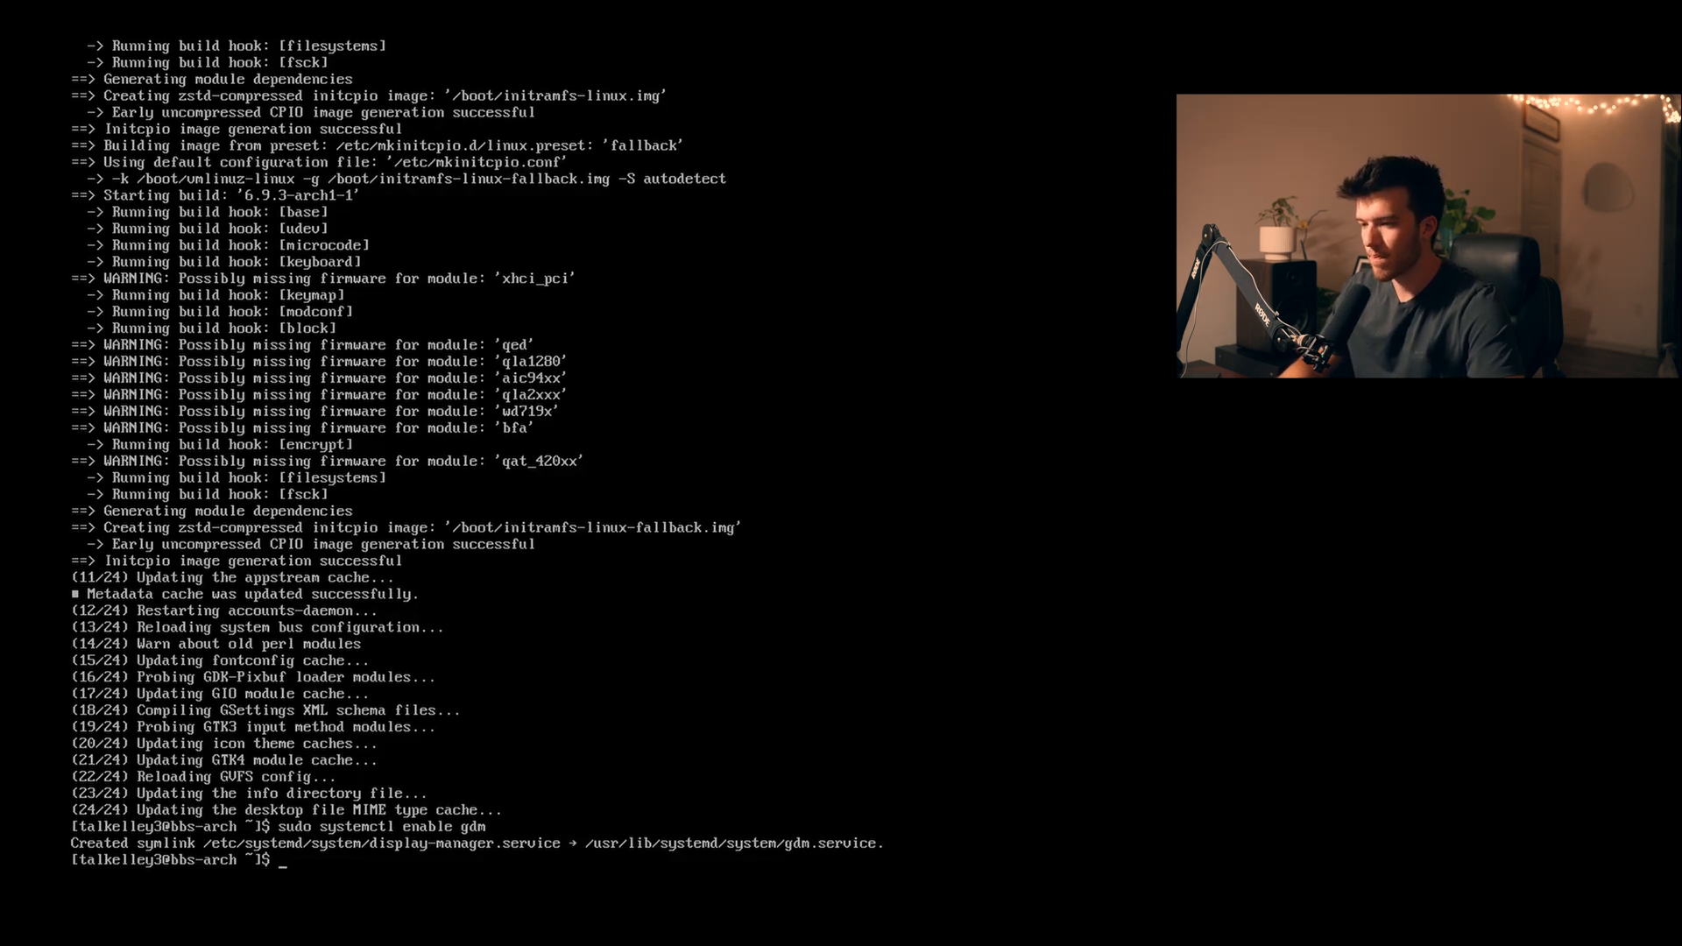
{"action": "type", "text": "sudo"}
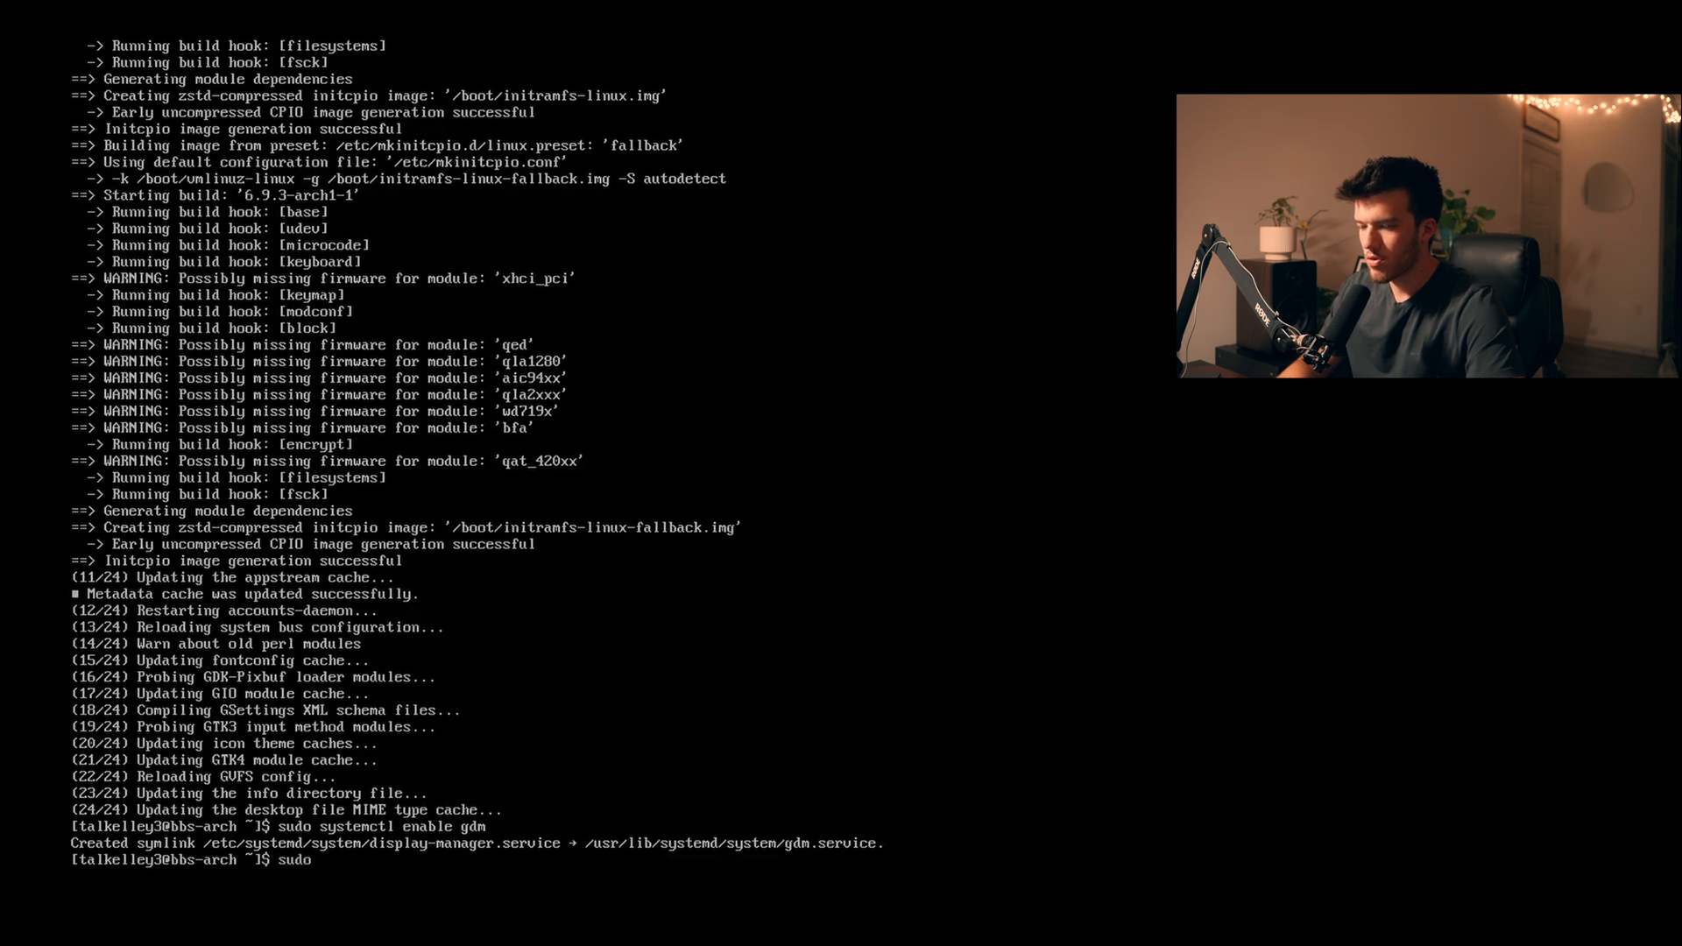
{"action": "type", "text": "systemctl start g"}
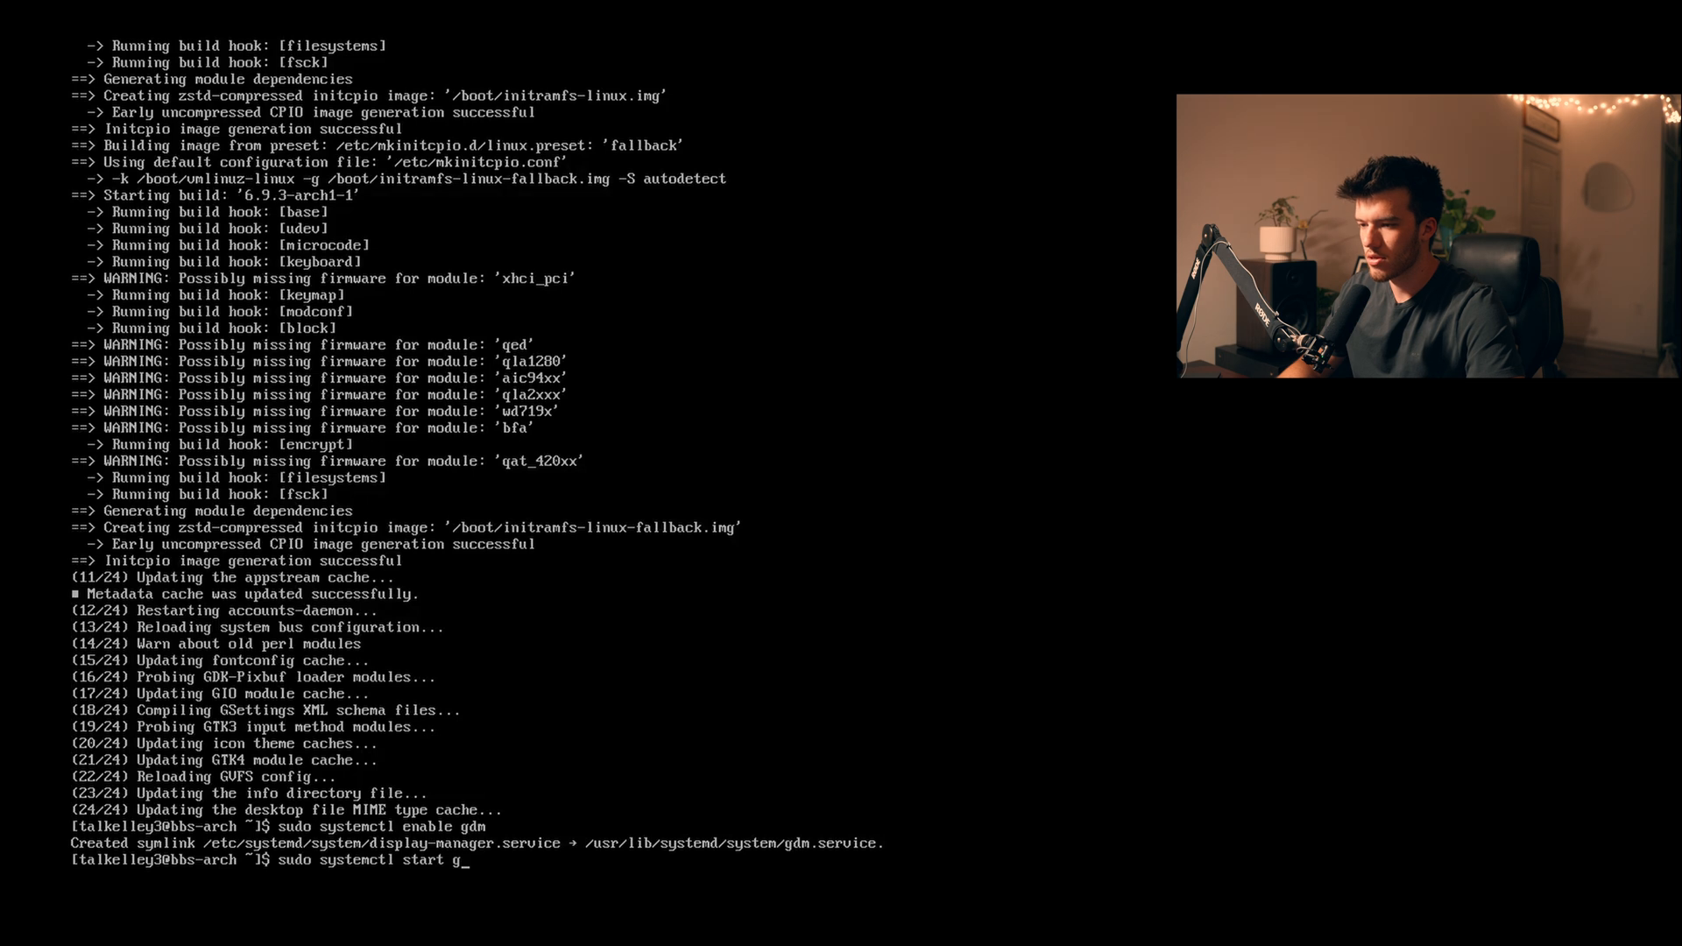
{"action": "type", "text": "dm"}
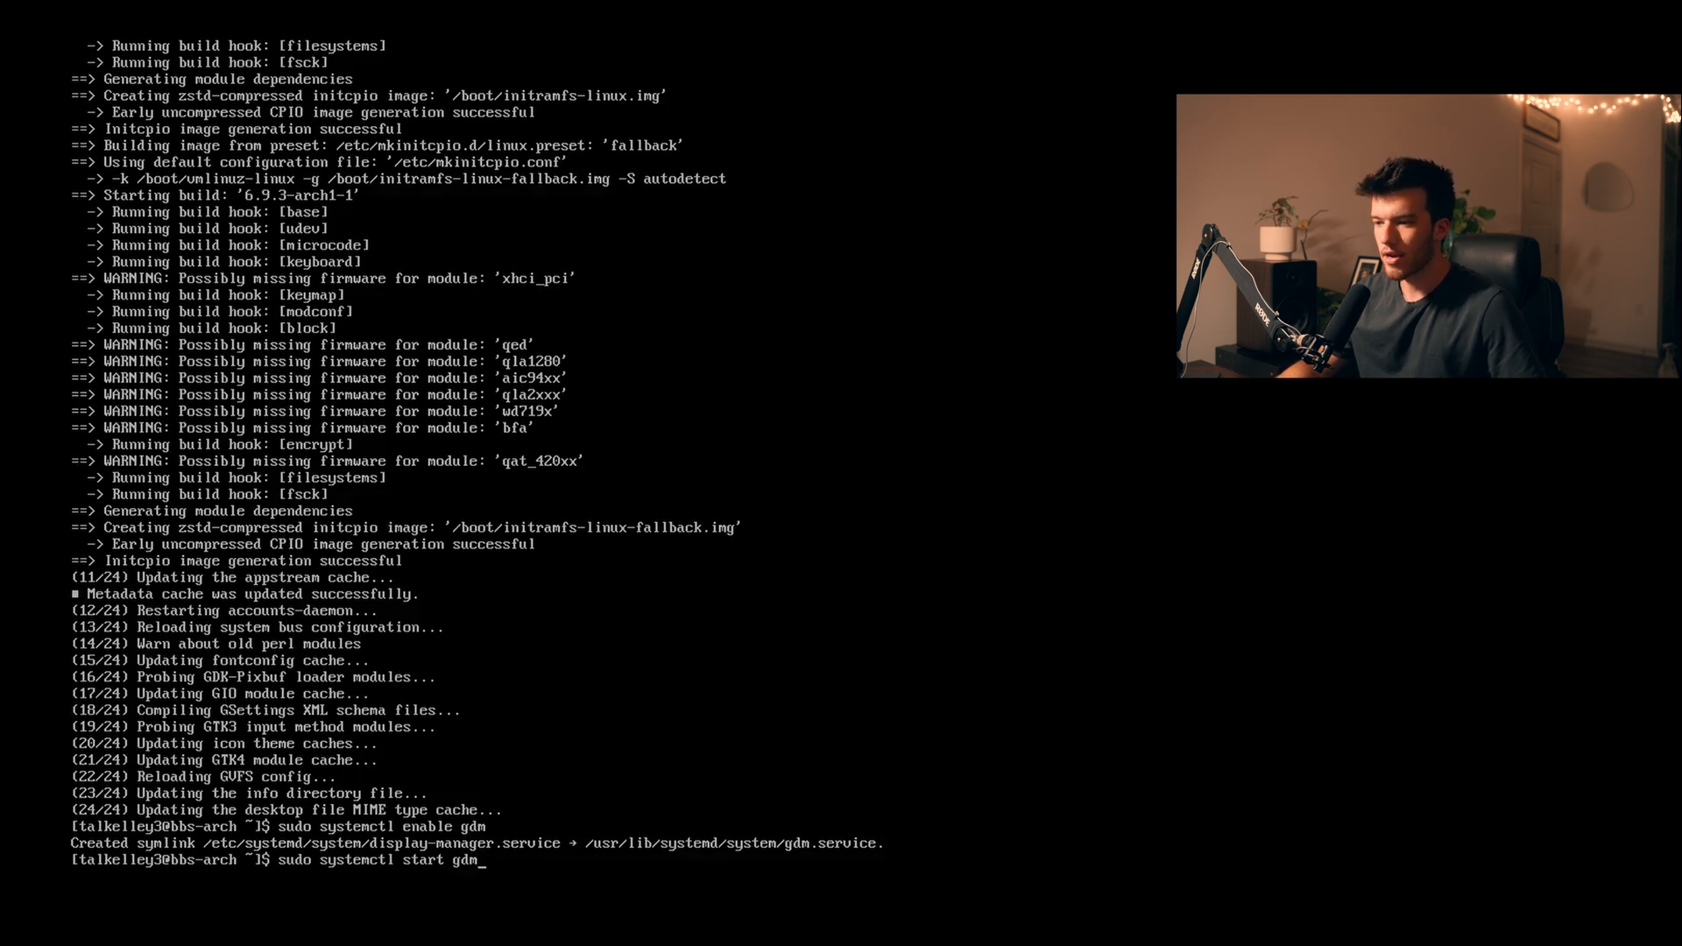
{"action": "key", "text": "Return"}
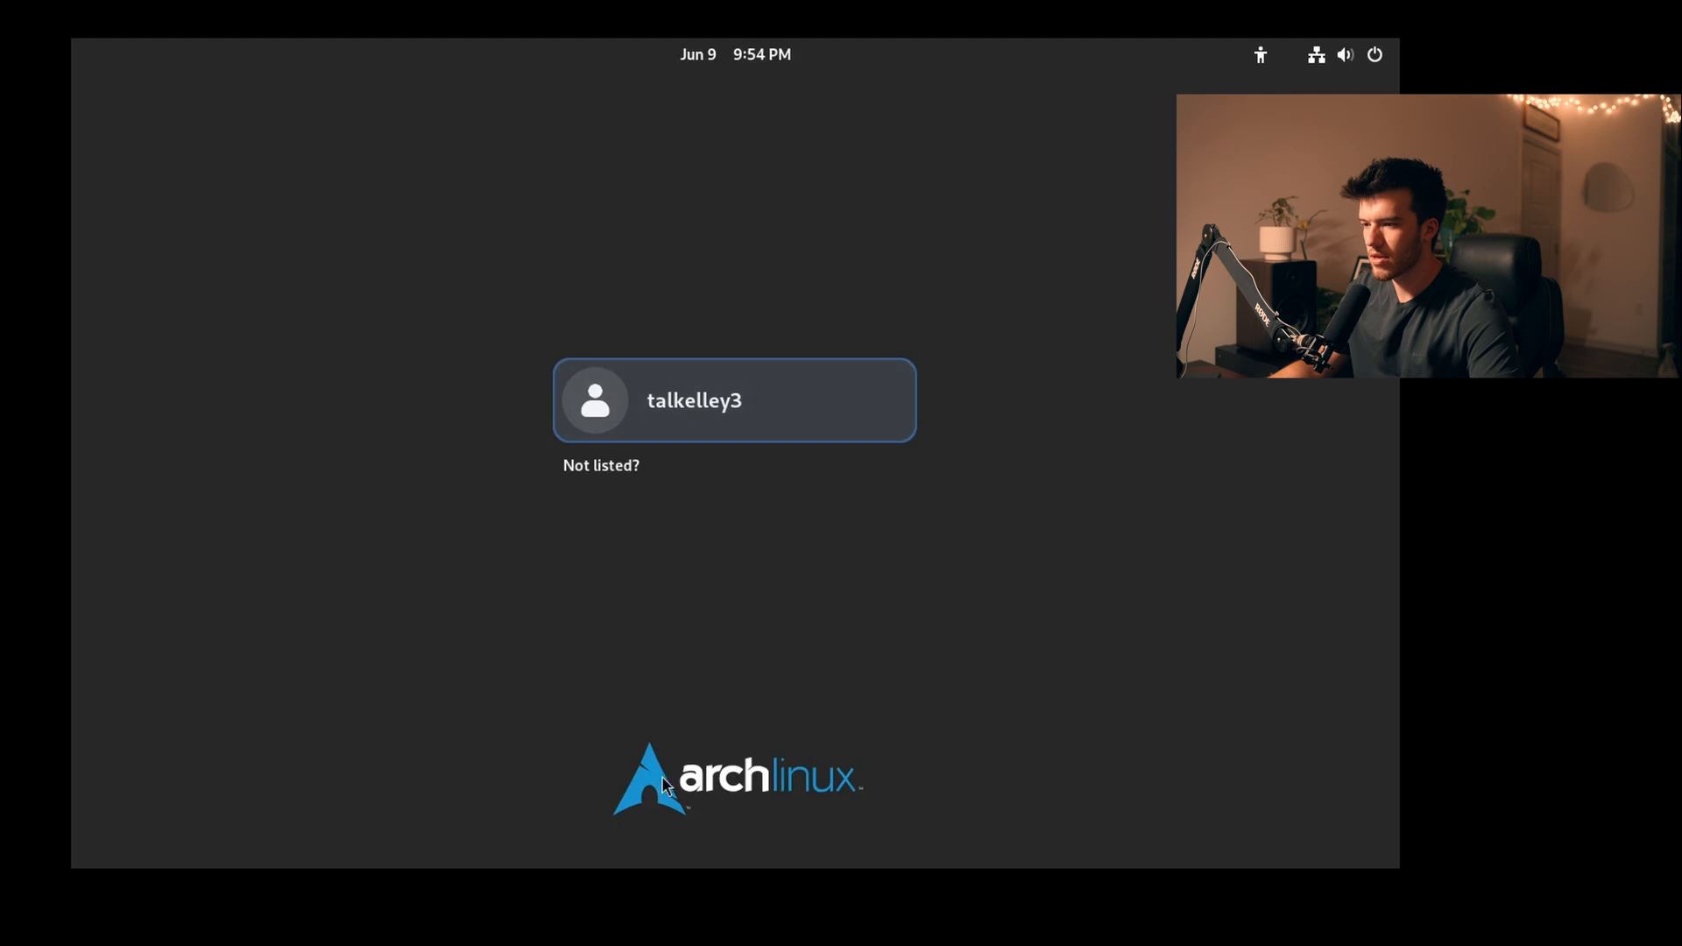
Log into the GNOME desktop as the listed user and skip the welcome tour
{"action": "left_click", "coordinate": [734, 401]}
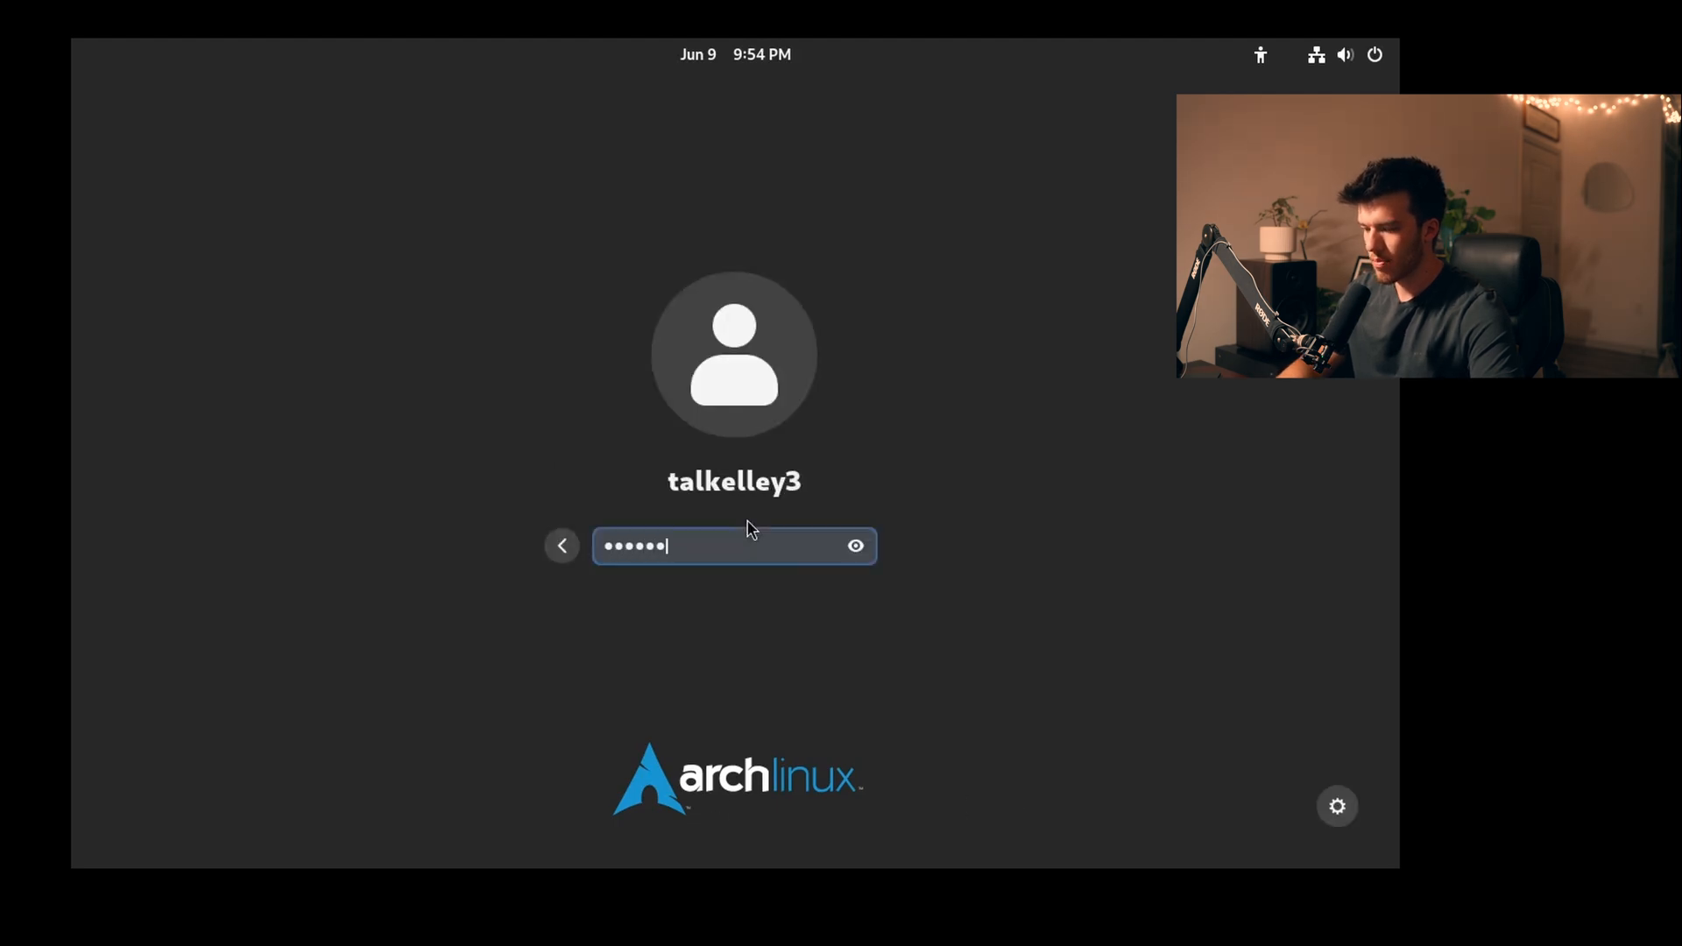
{"action": "key", "text": "Return"}
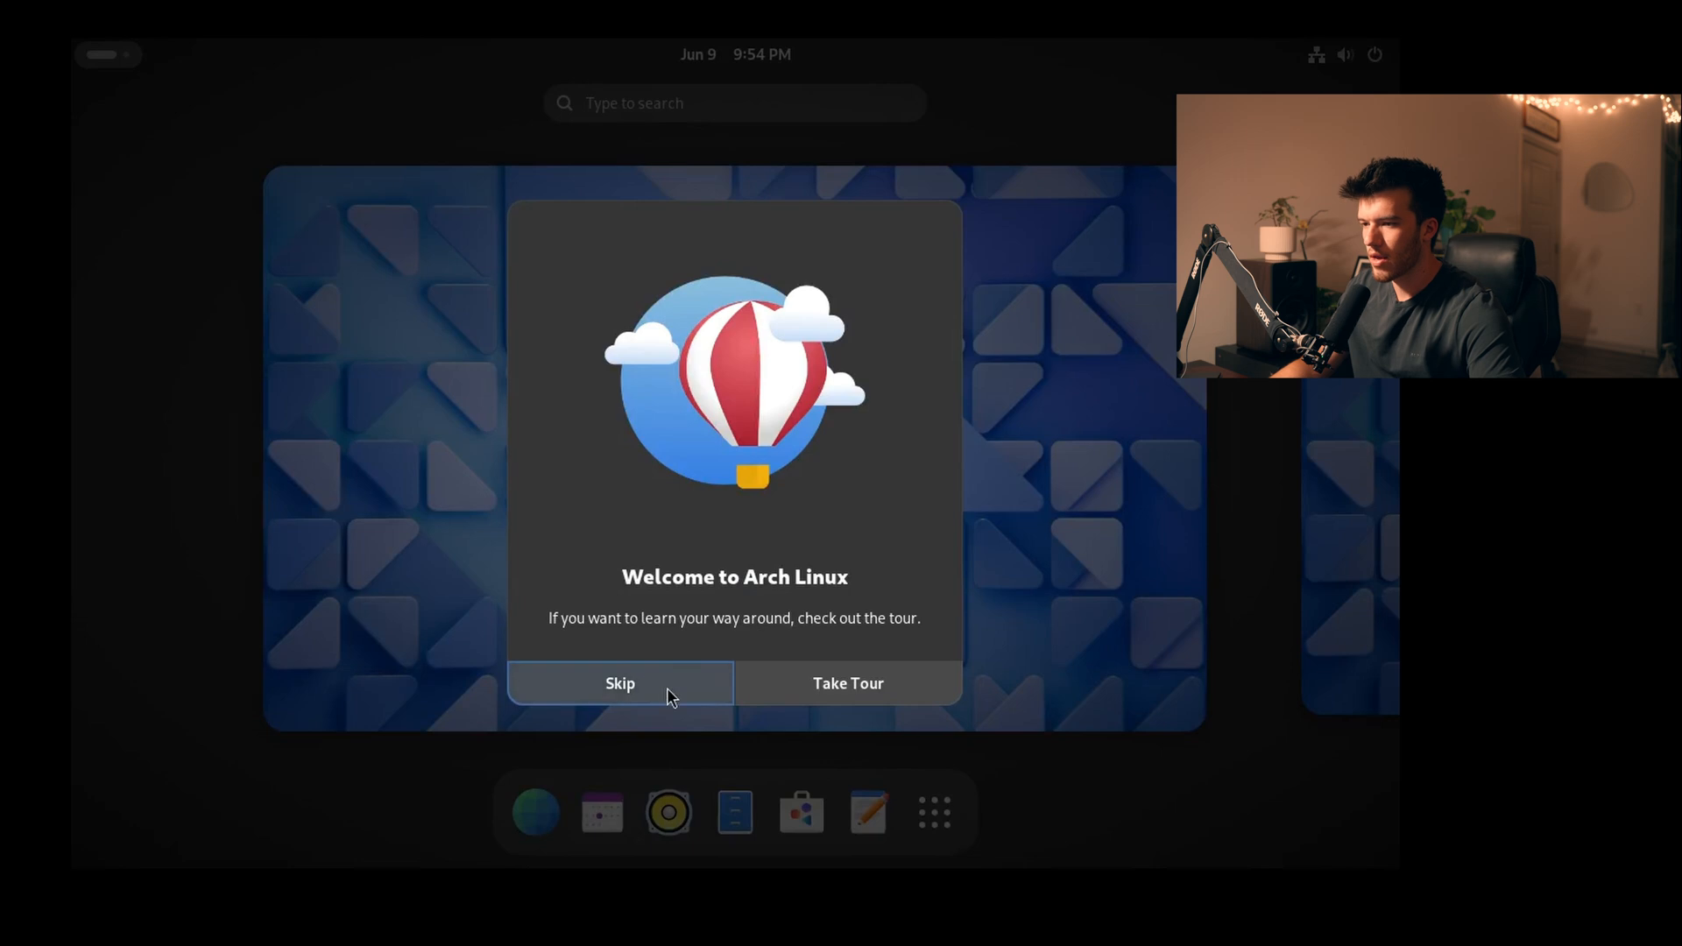
{"action": "left_click", "coordinate": [619, 684]}
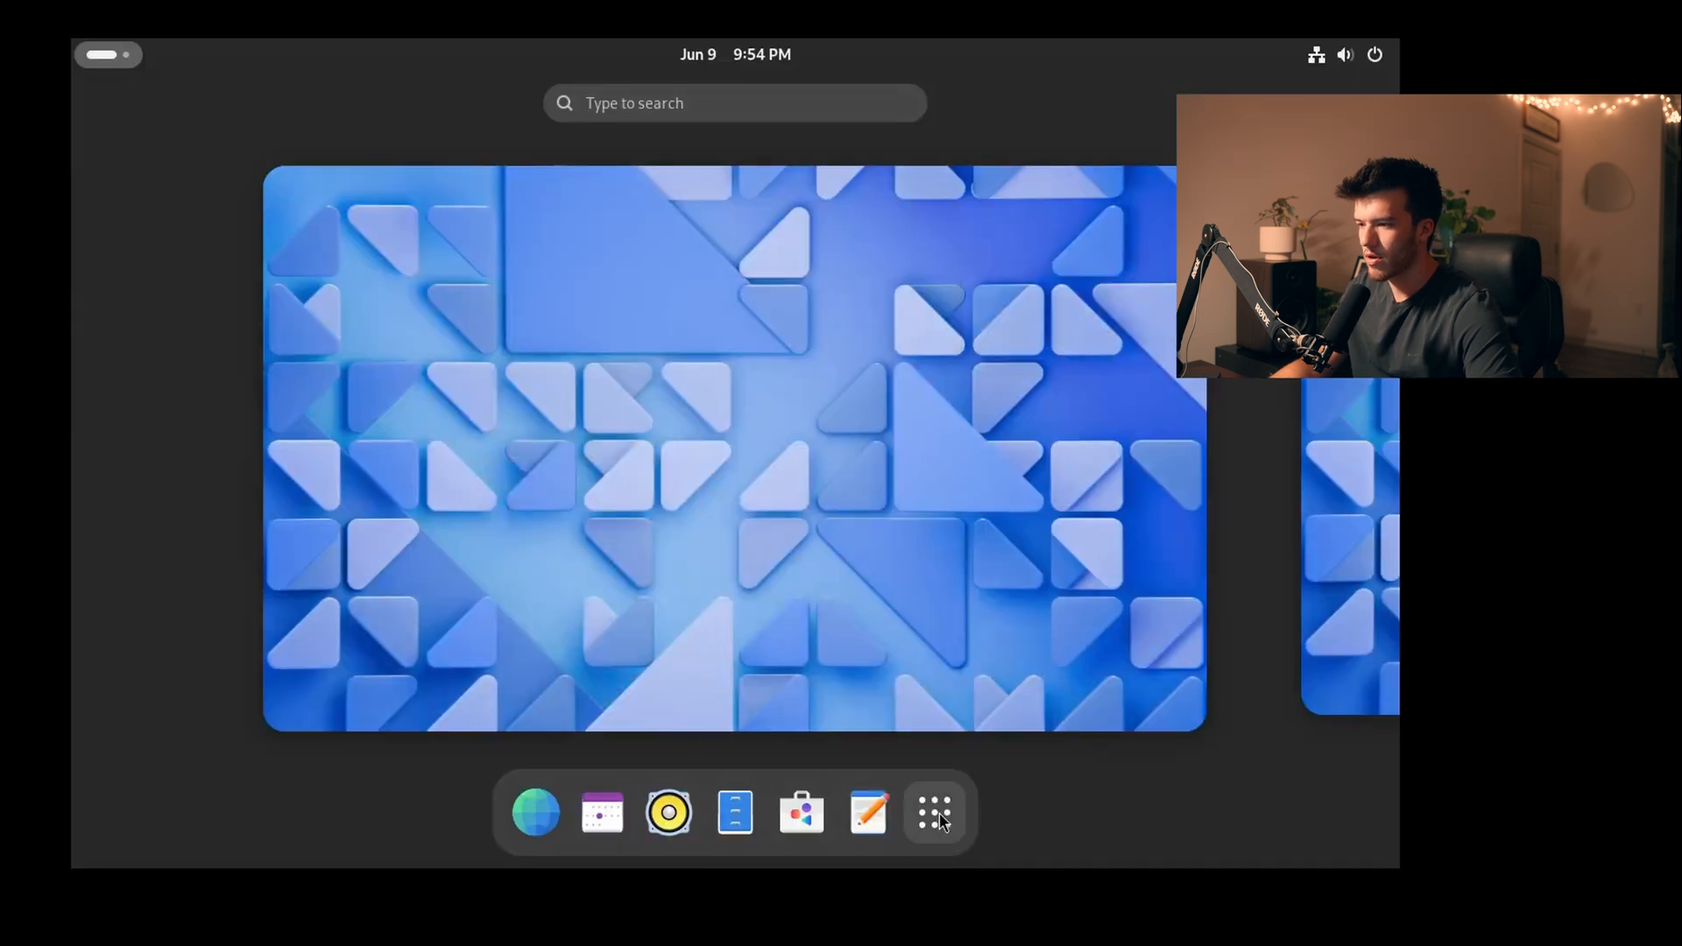
{"action": "mouse_move", "coordinate": [932, 812]}
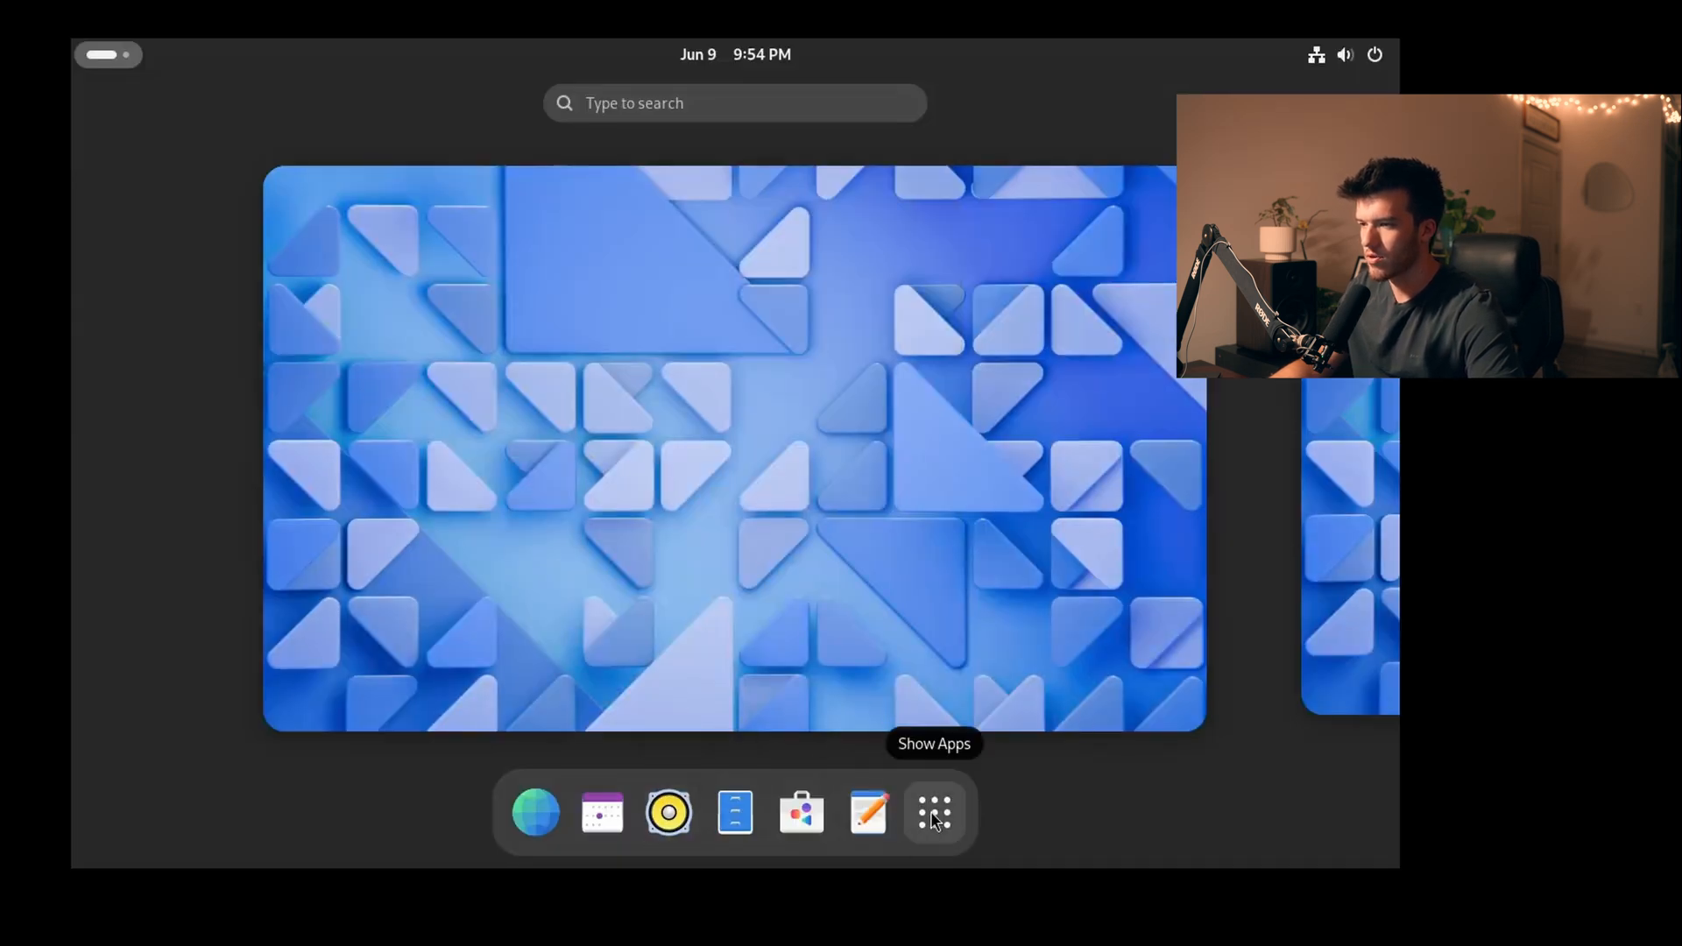
Launch Console from the app grid, then return to the full application list
{"action": "left_click", "coordinate": [932, 812]}
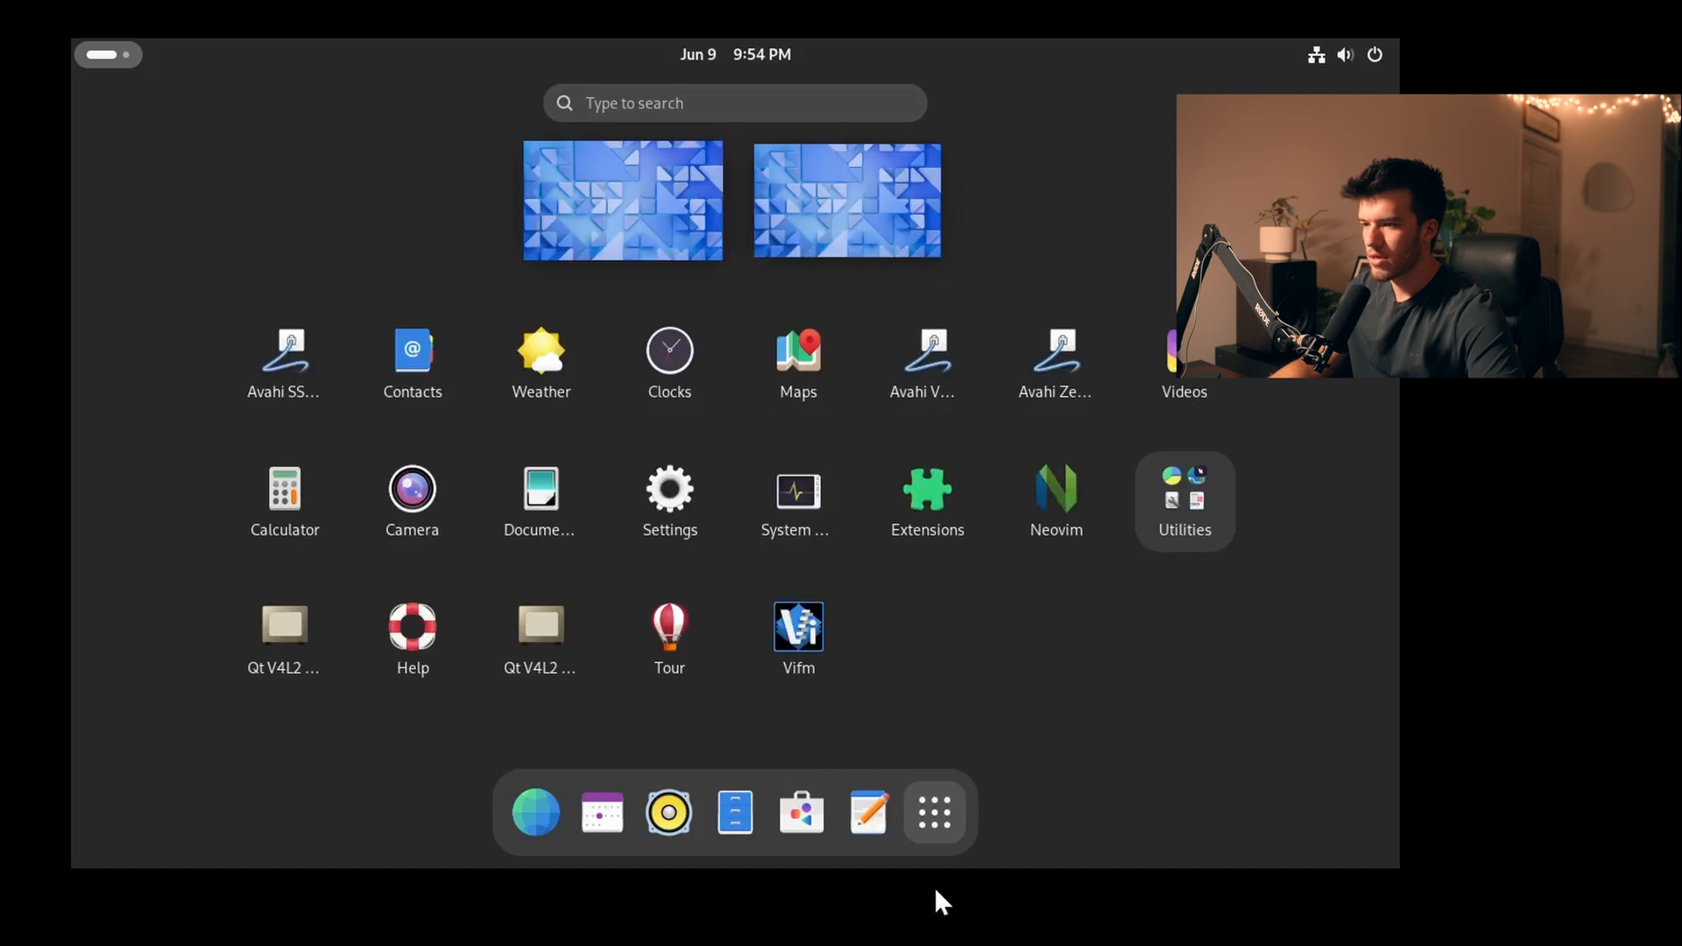
{"action": "left_click", "coordinate": [707, 103]}
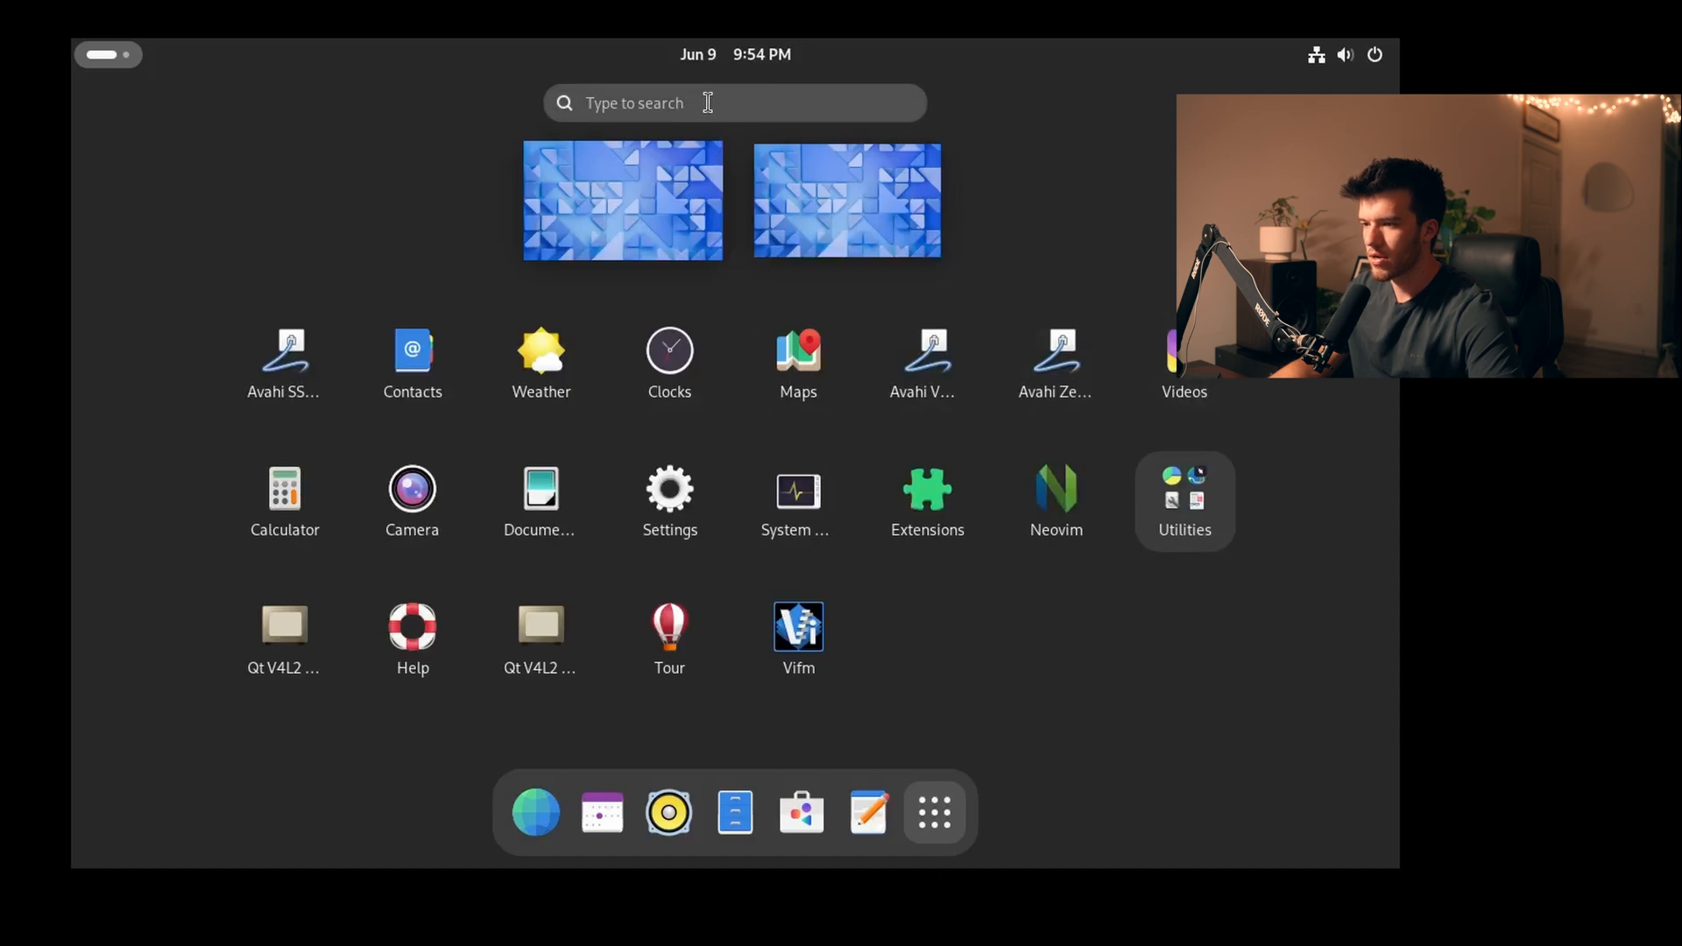
{"action": "left_click", "coordinate": [735, 103]}
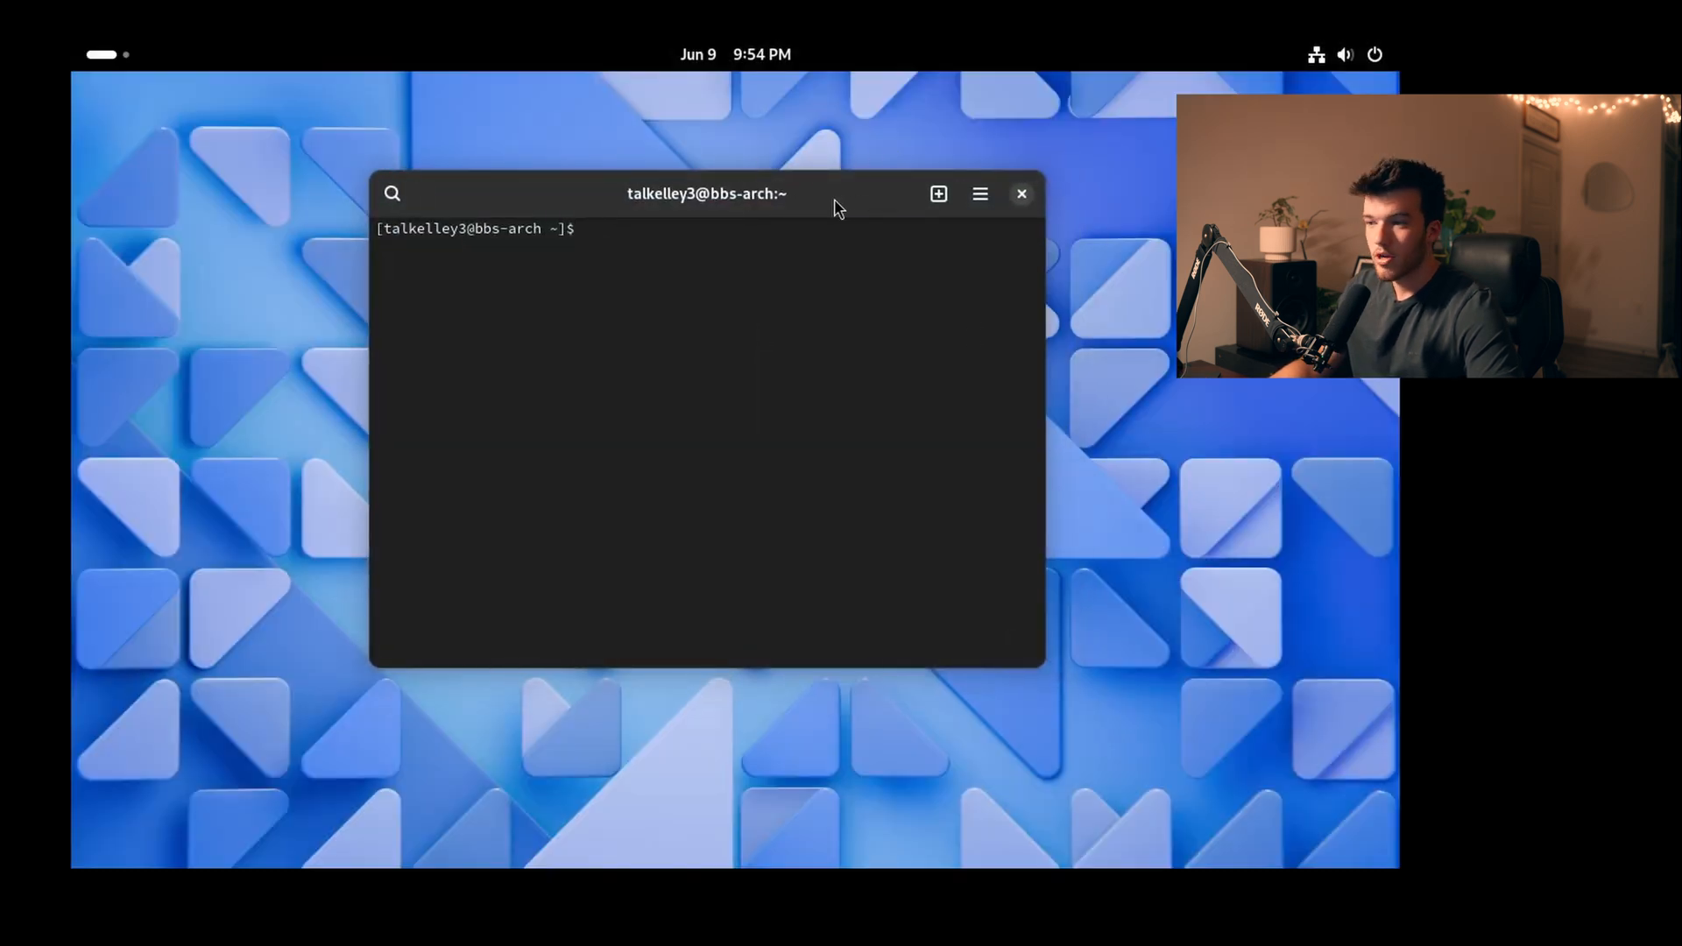
{"action": "key", "text": "Super"}
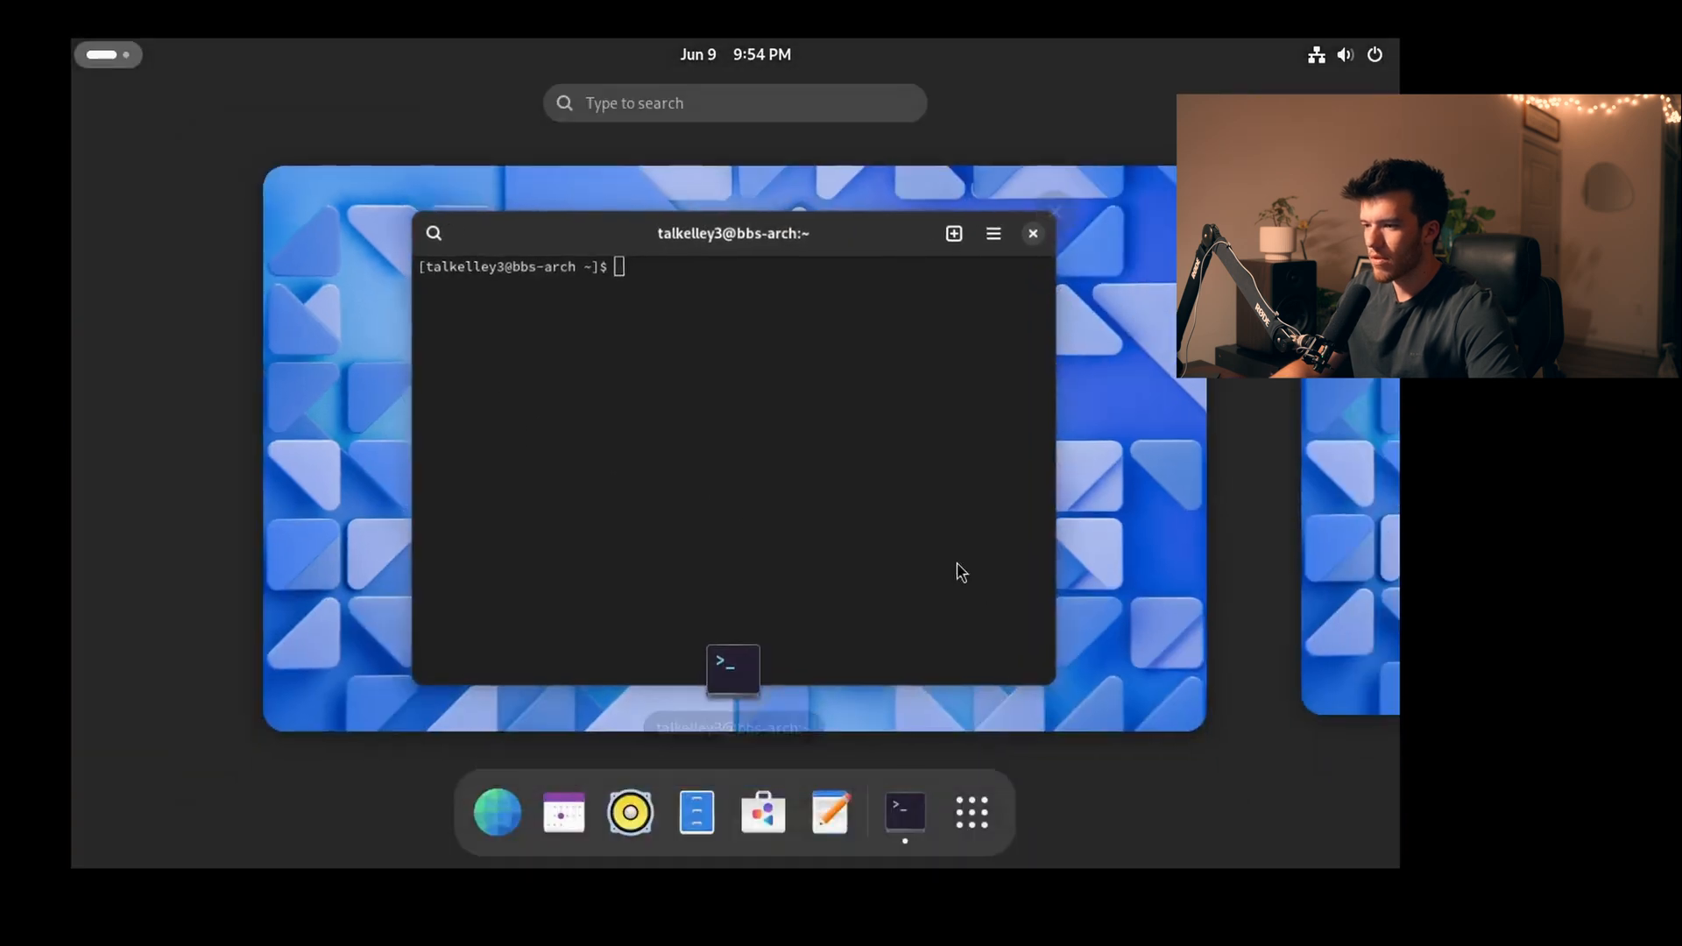
{"action": "left_click", "coordinate": [968, 812]}
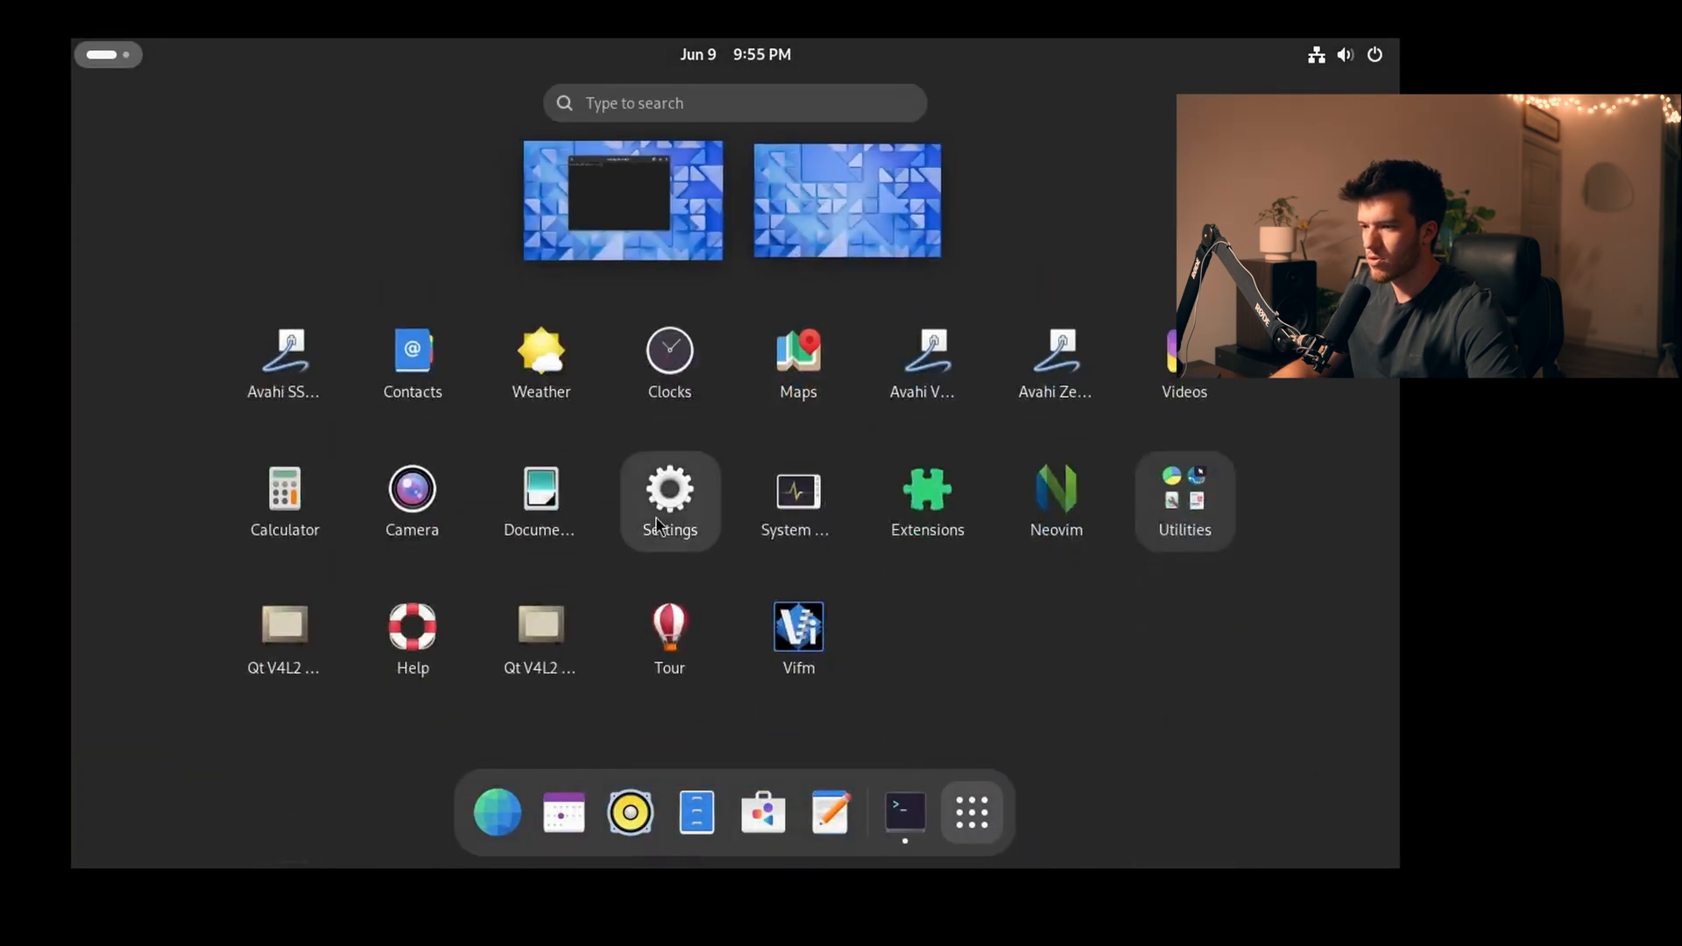
In Settings > Displays, set the resolution to 4096 × 2160 and apply it
{"action": "left_click", "coordinate": [668, 489]}
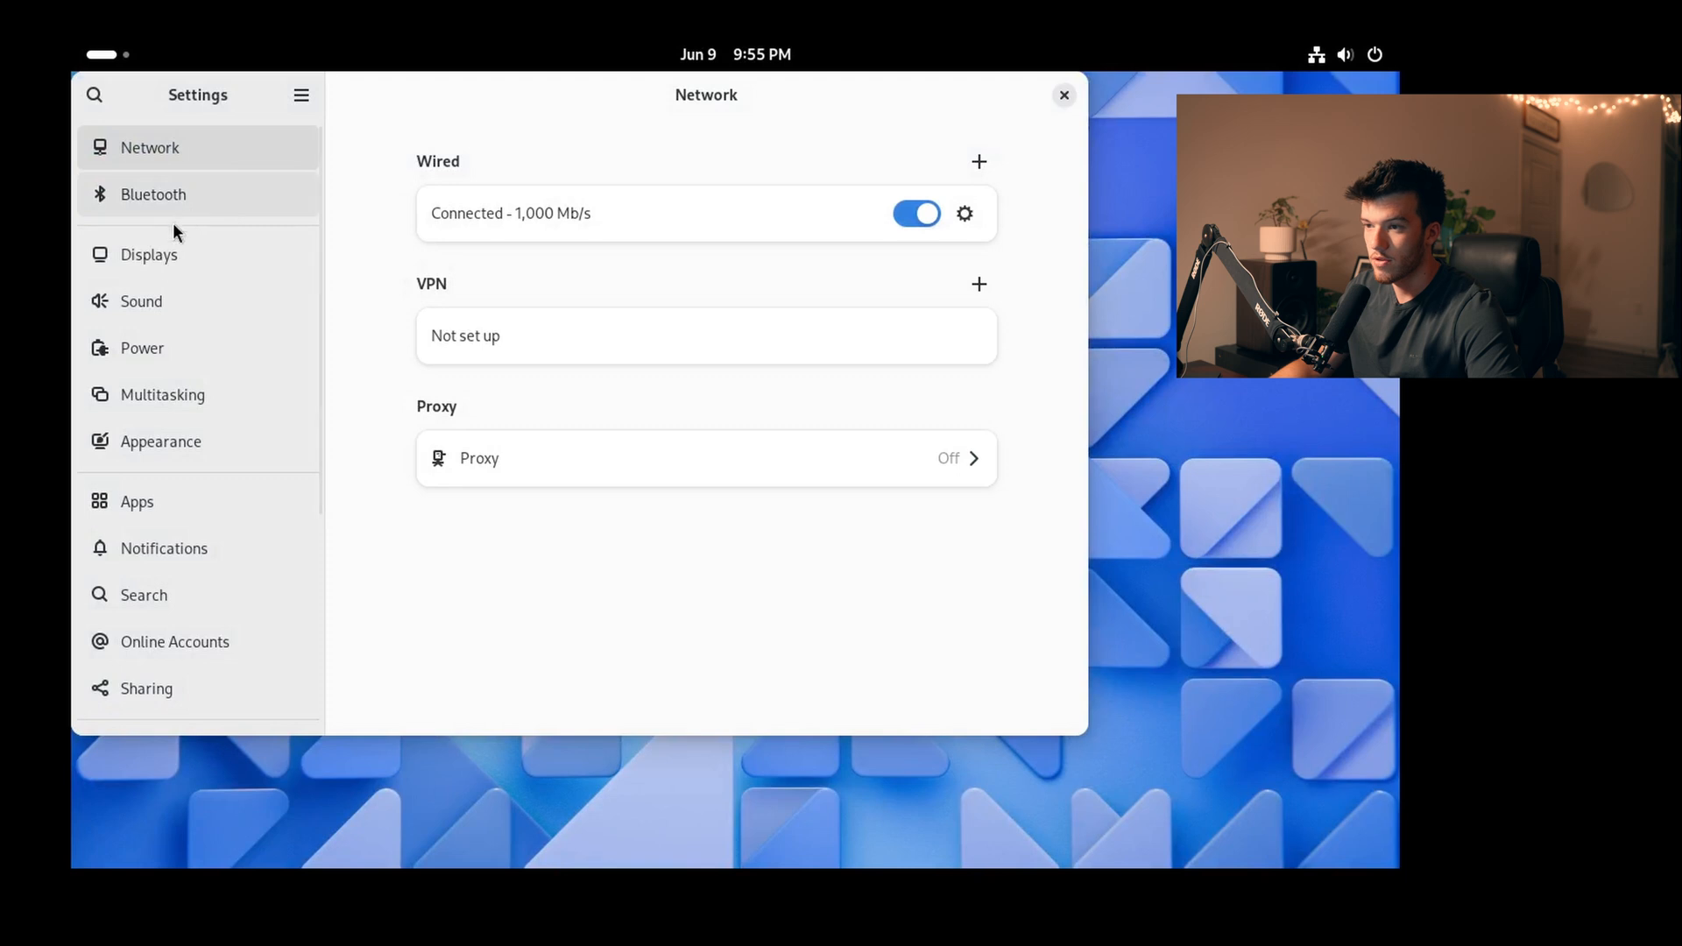
{"action": "left_click", "coordinate": [149, 254]}
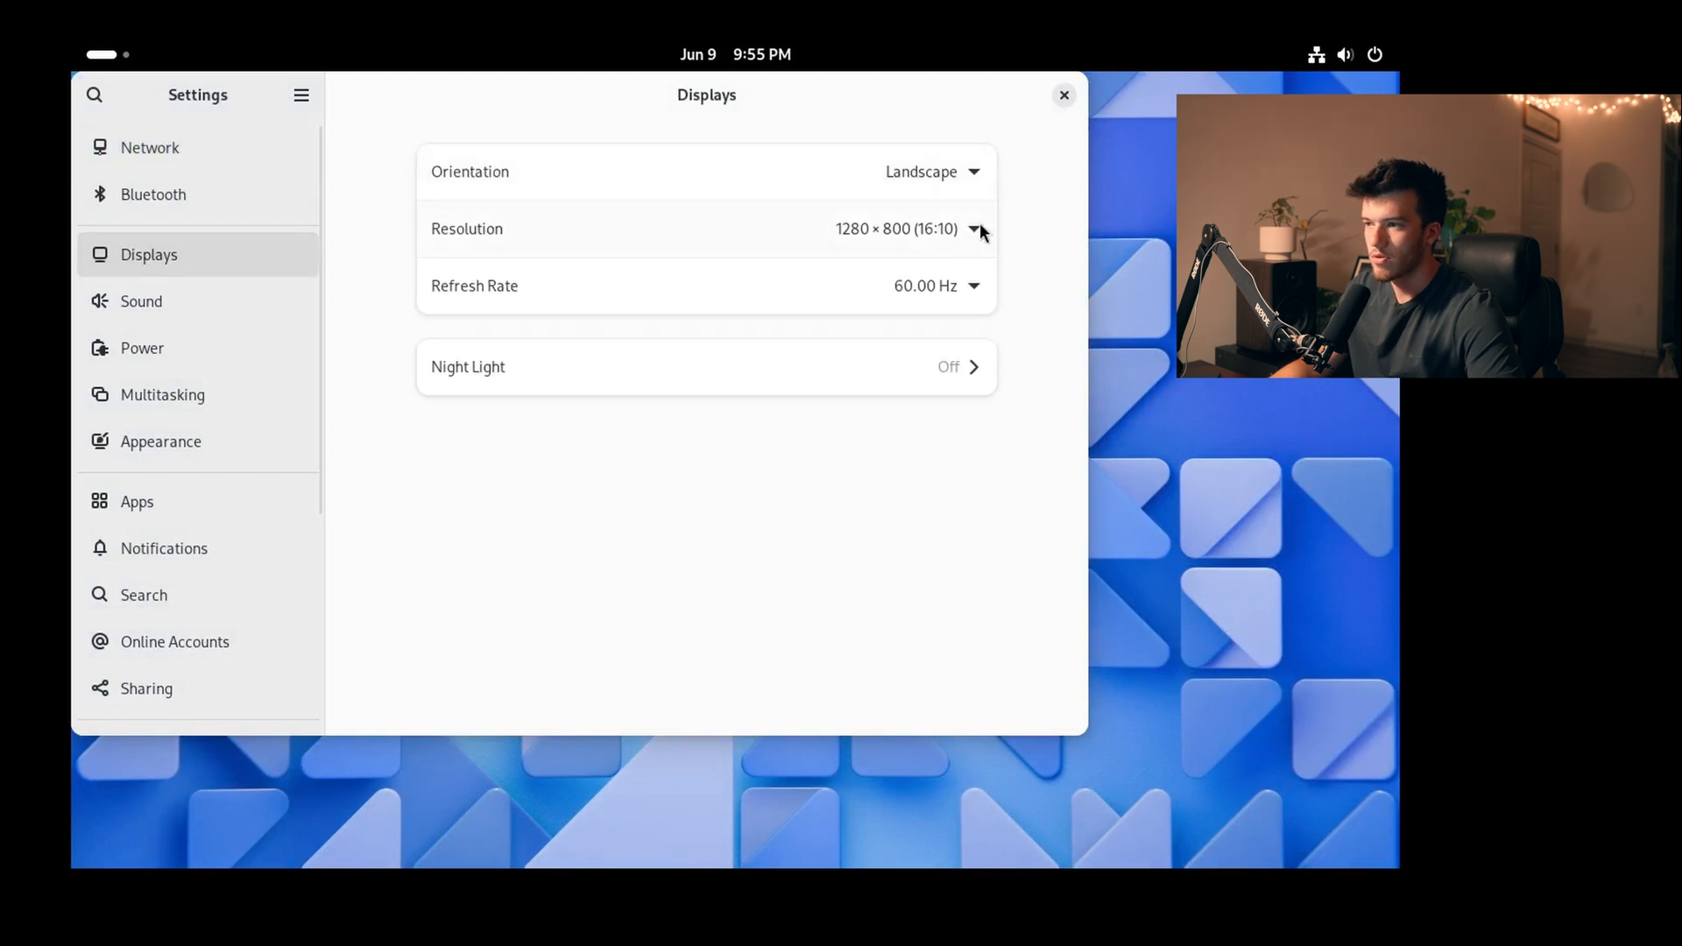
{"action": "left_click", "coordinate": [971, 229]}
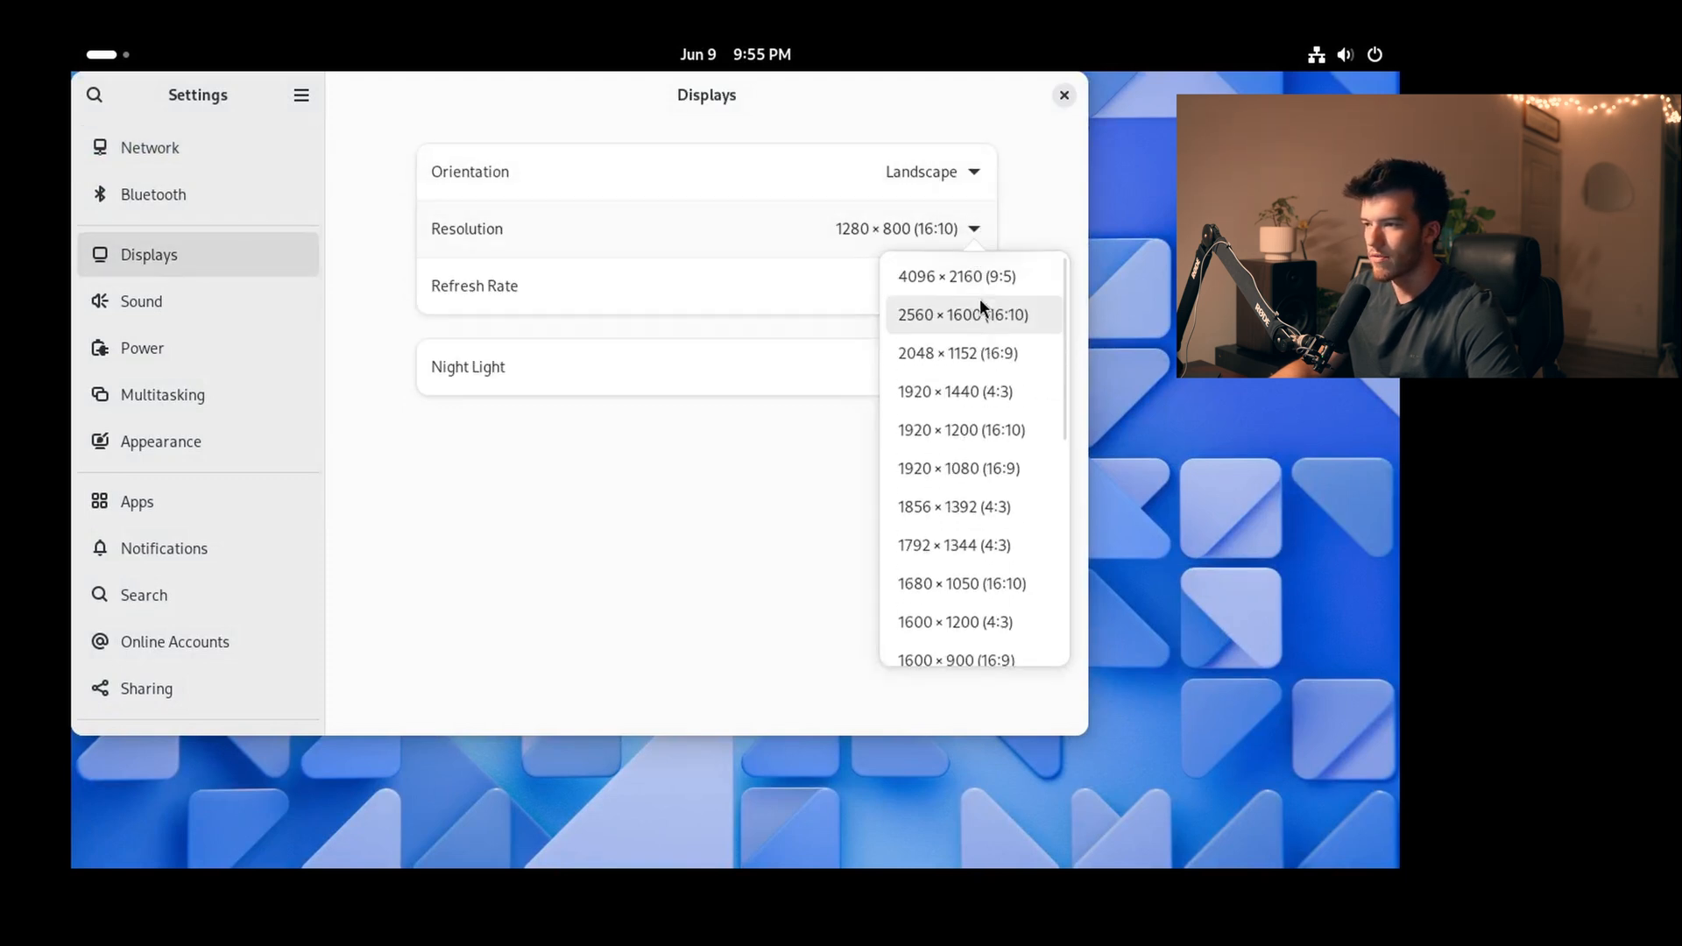
{"action": "left_click", "coordinate": [952, 276]}
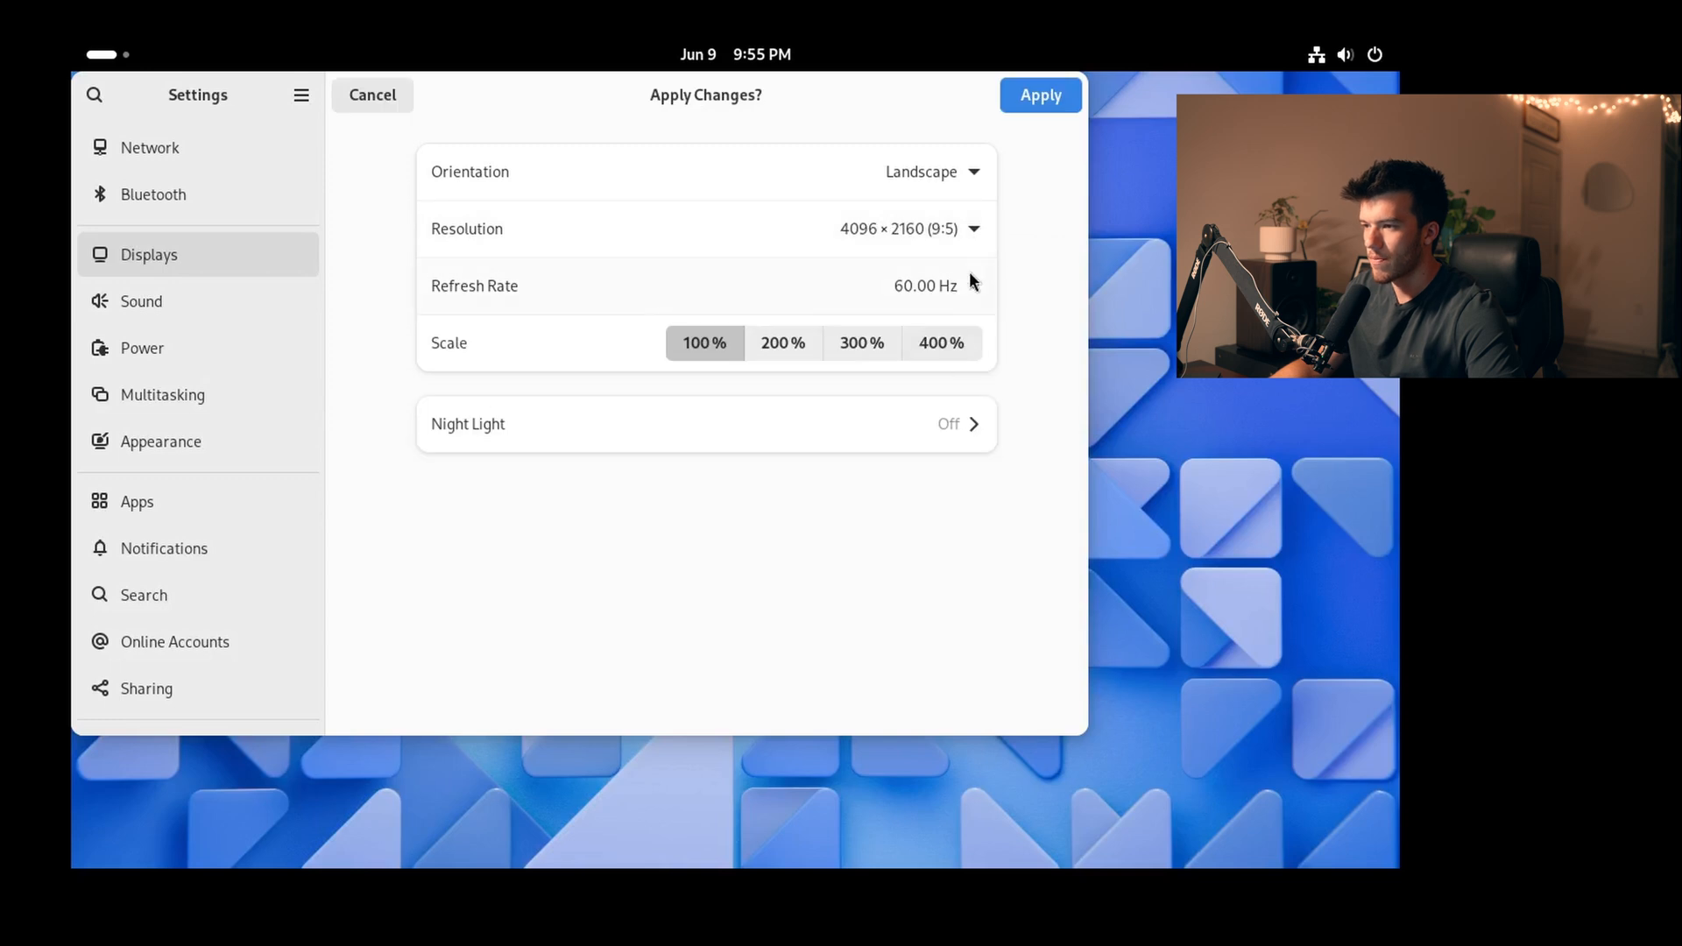
{"action": "left_click", "coordinate": [960, 228]}
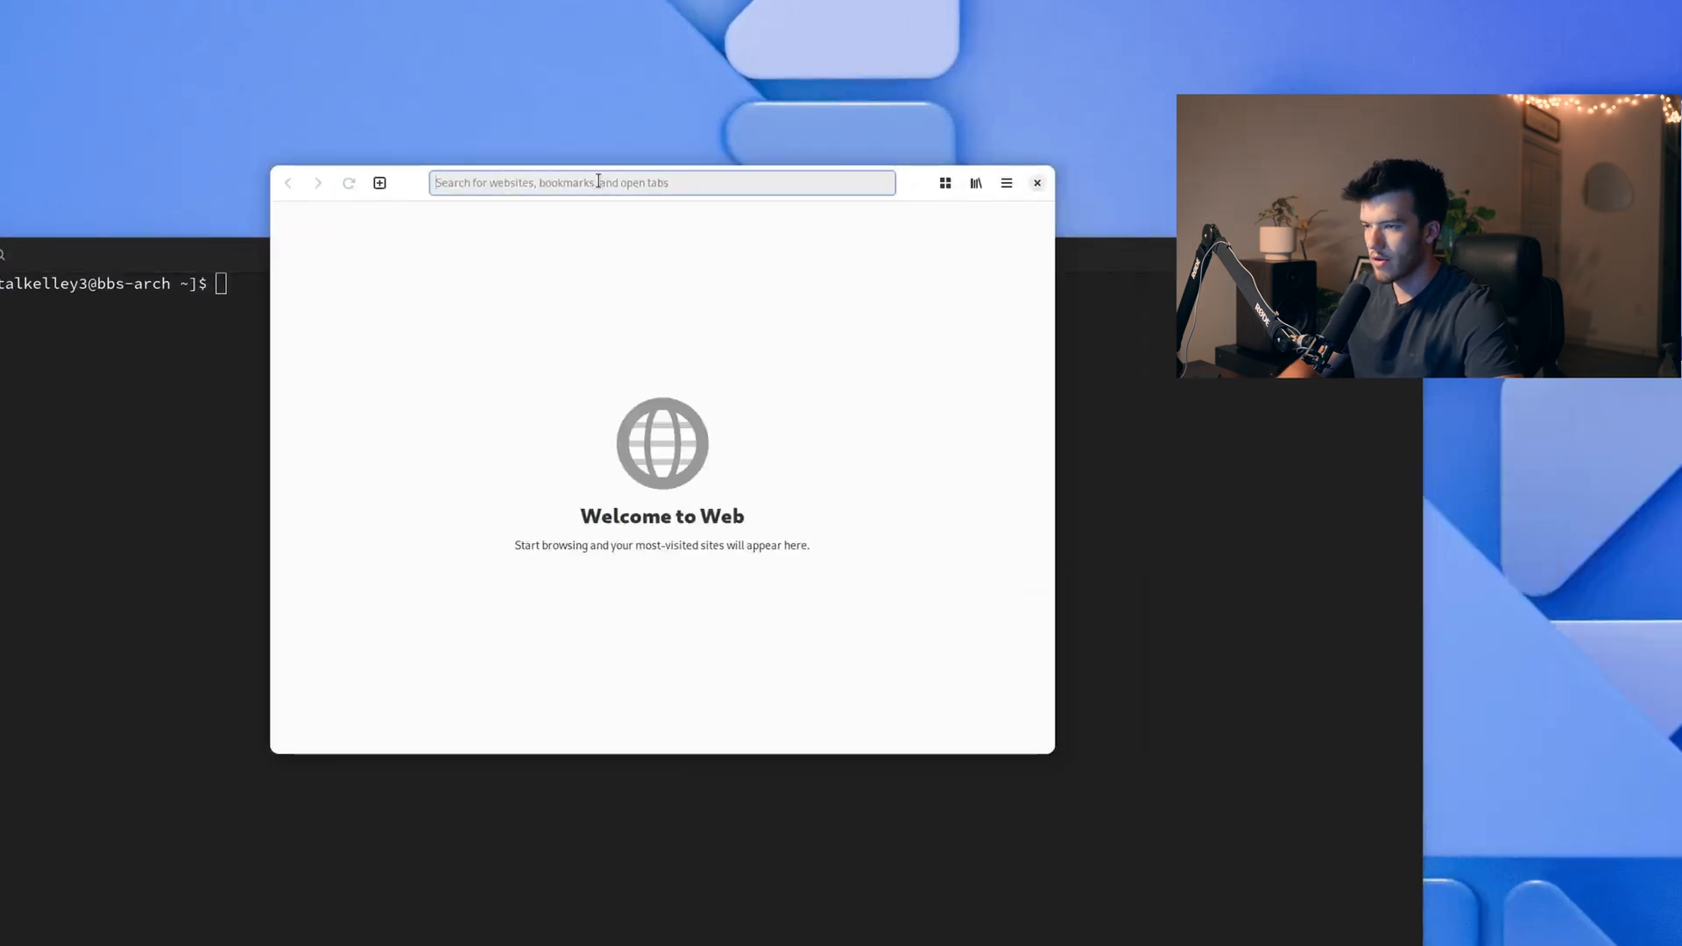
Run a web search for 'black' in GNOME Web
{"action": "type", "text": "black"}
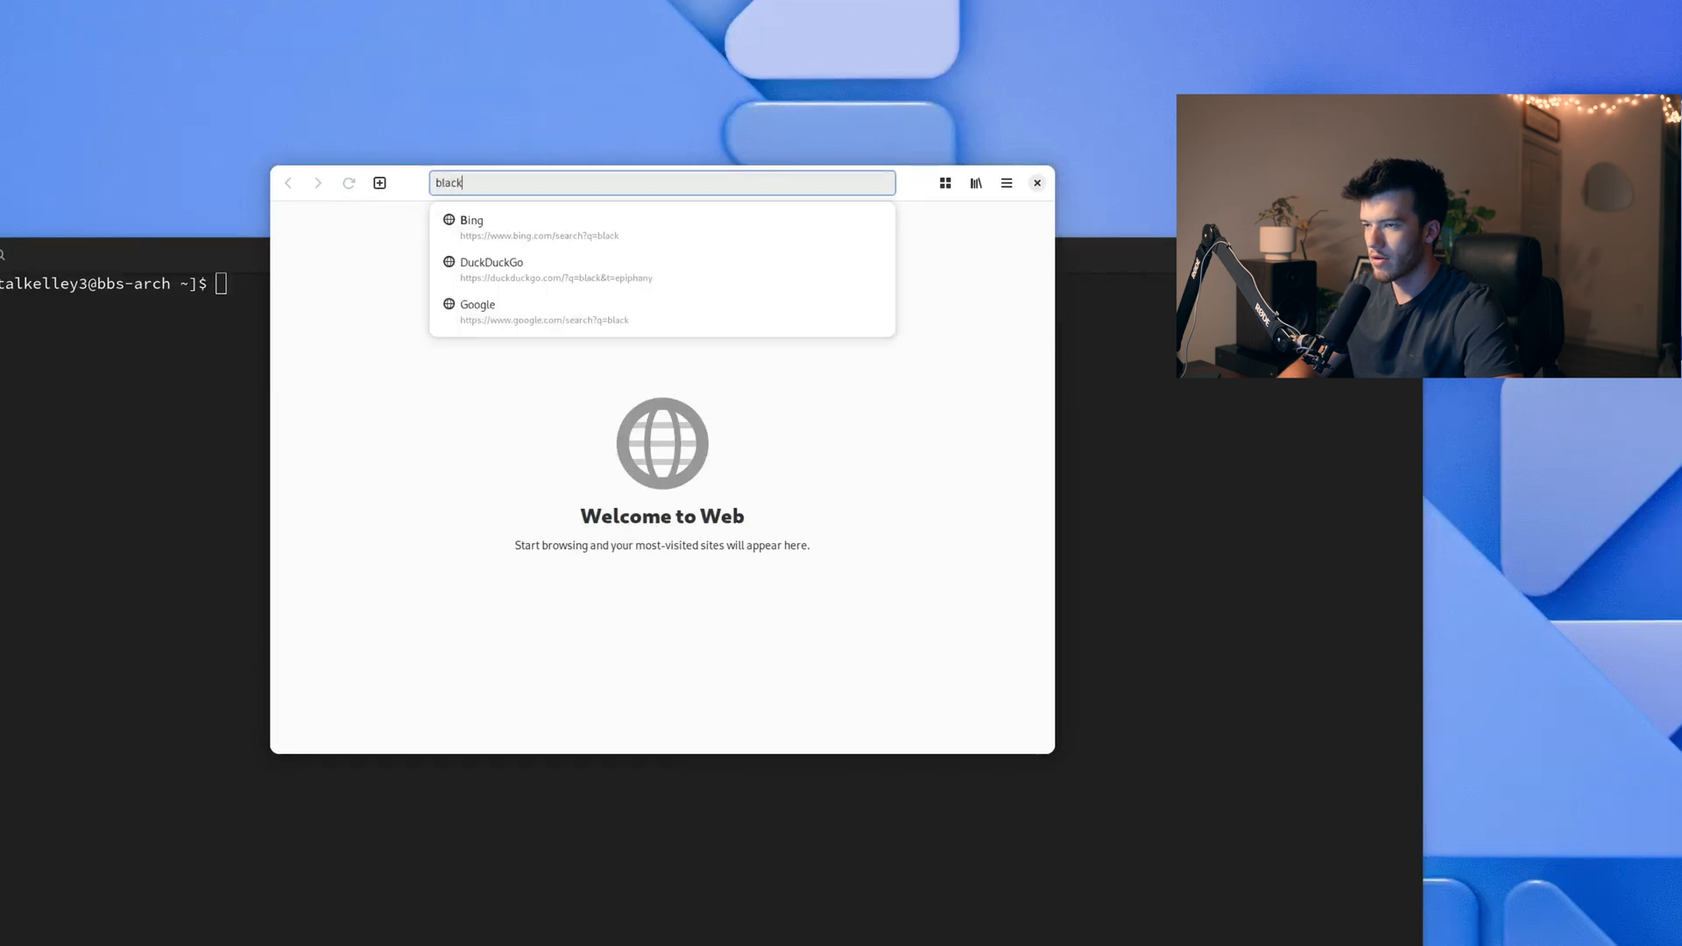
{"action": "left_click", "coordinate": [1036, 182]}
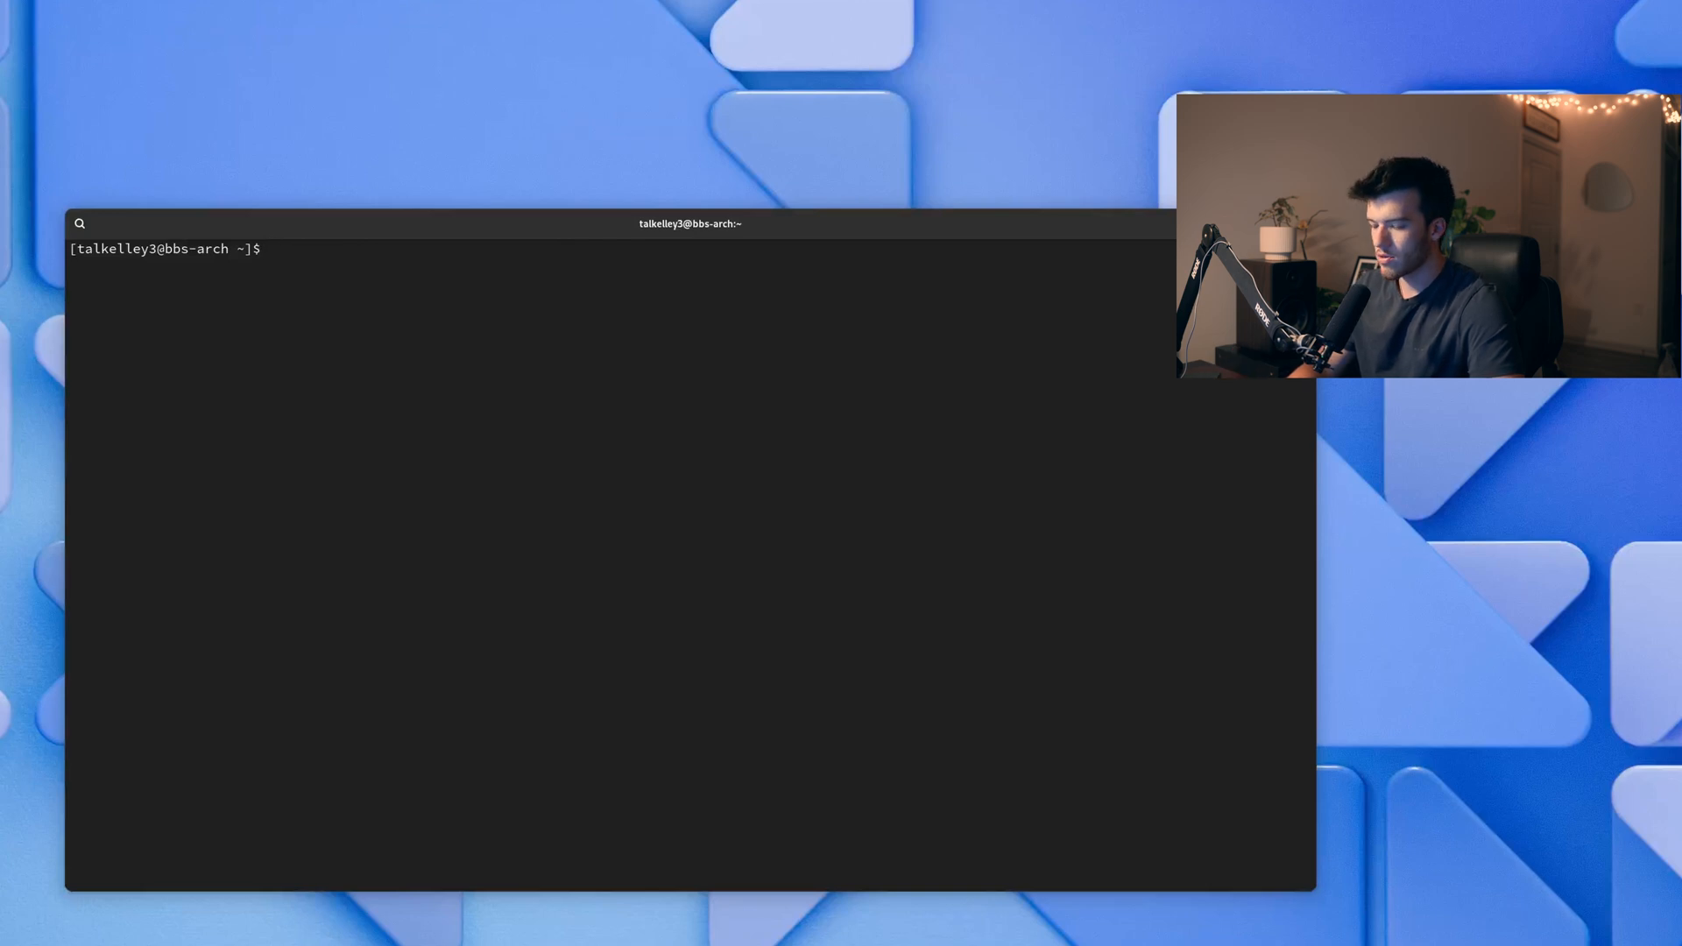
Download the BlackArch strap.sh script from blackarch.org with curl -O
{"action": "type", "text": "curl -"}
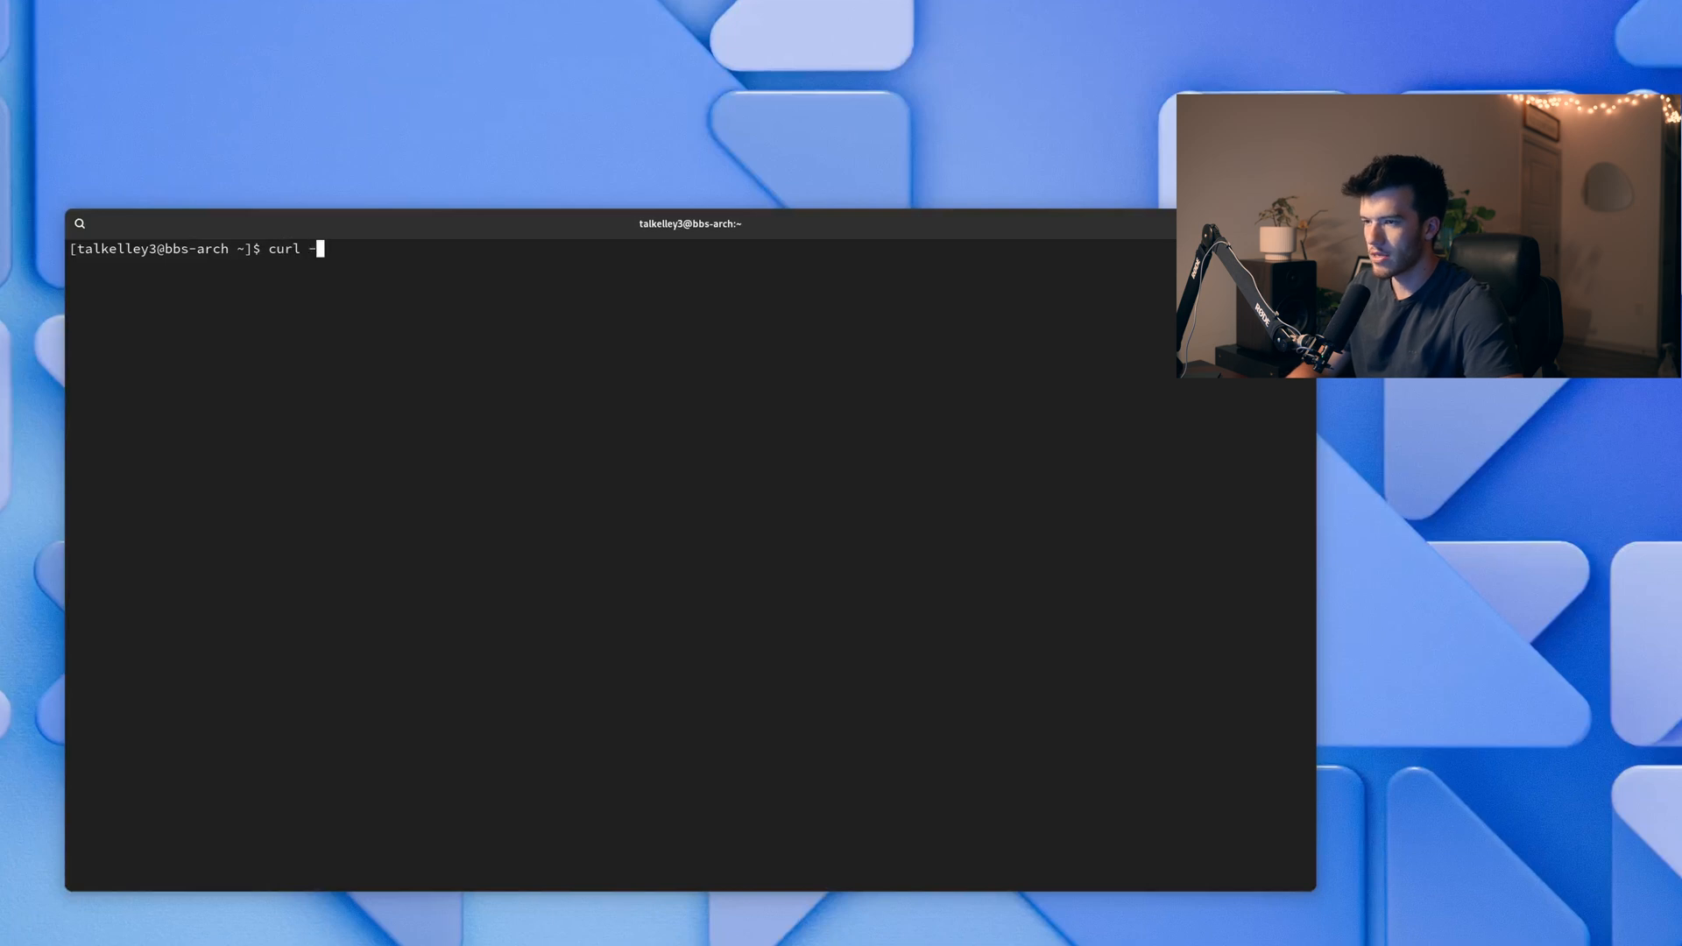
{"action": "type", "text": "O https://"}
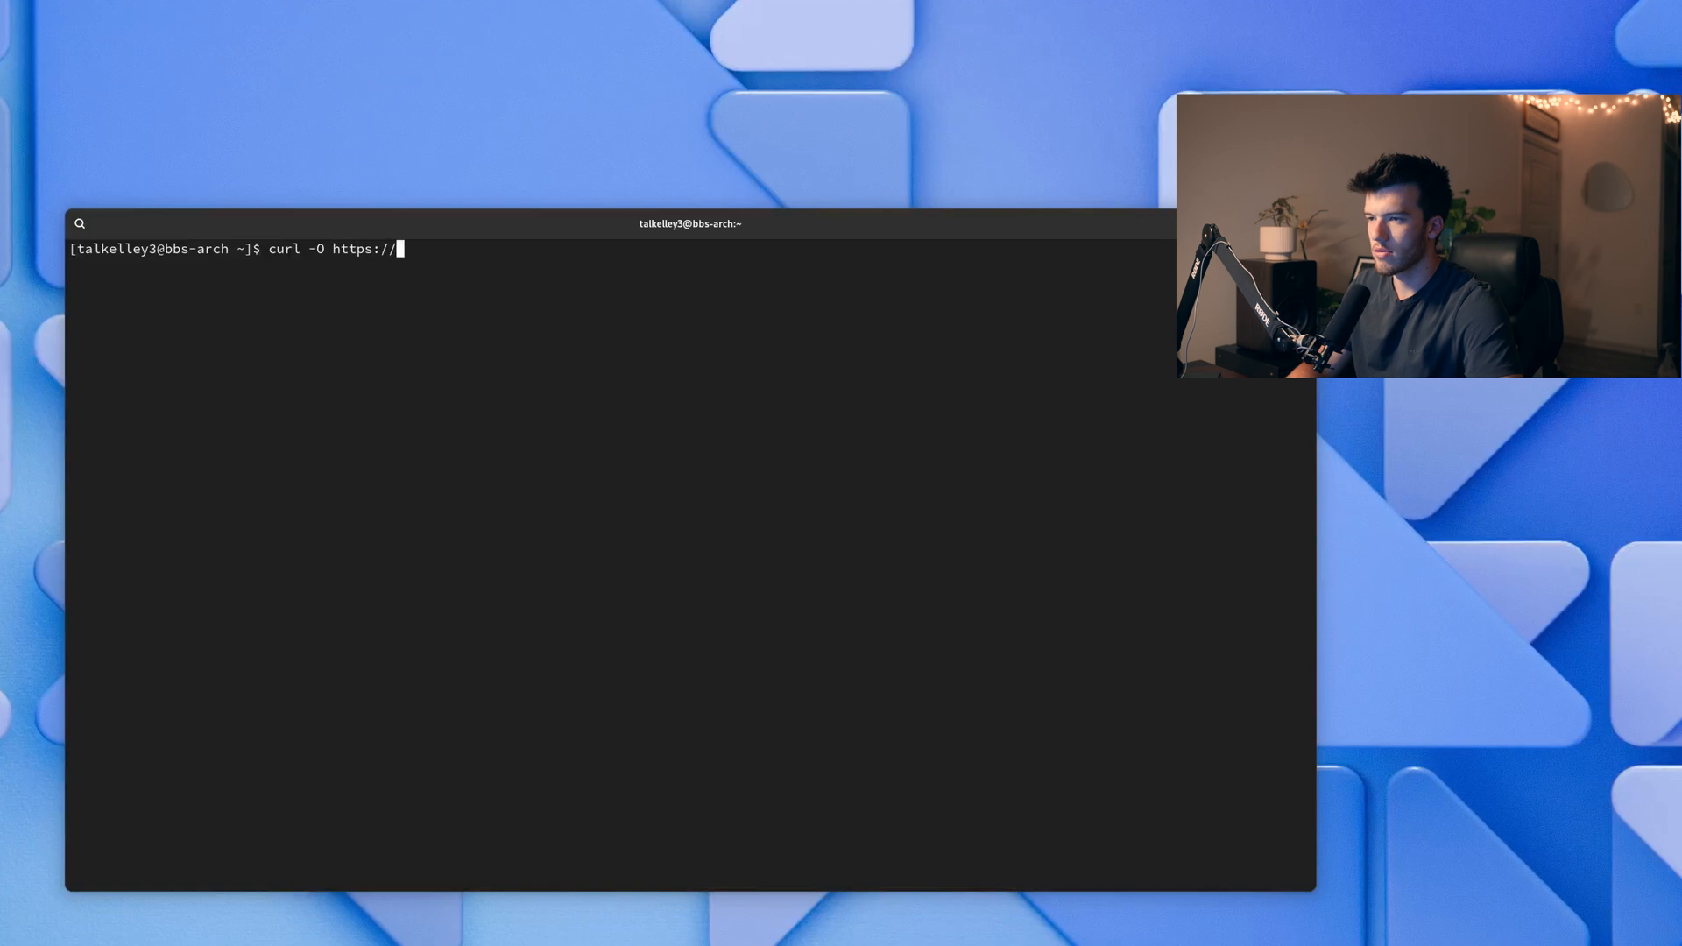
{"action": "type", "text": "blackarc"}
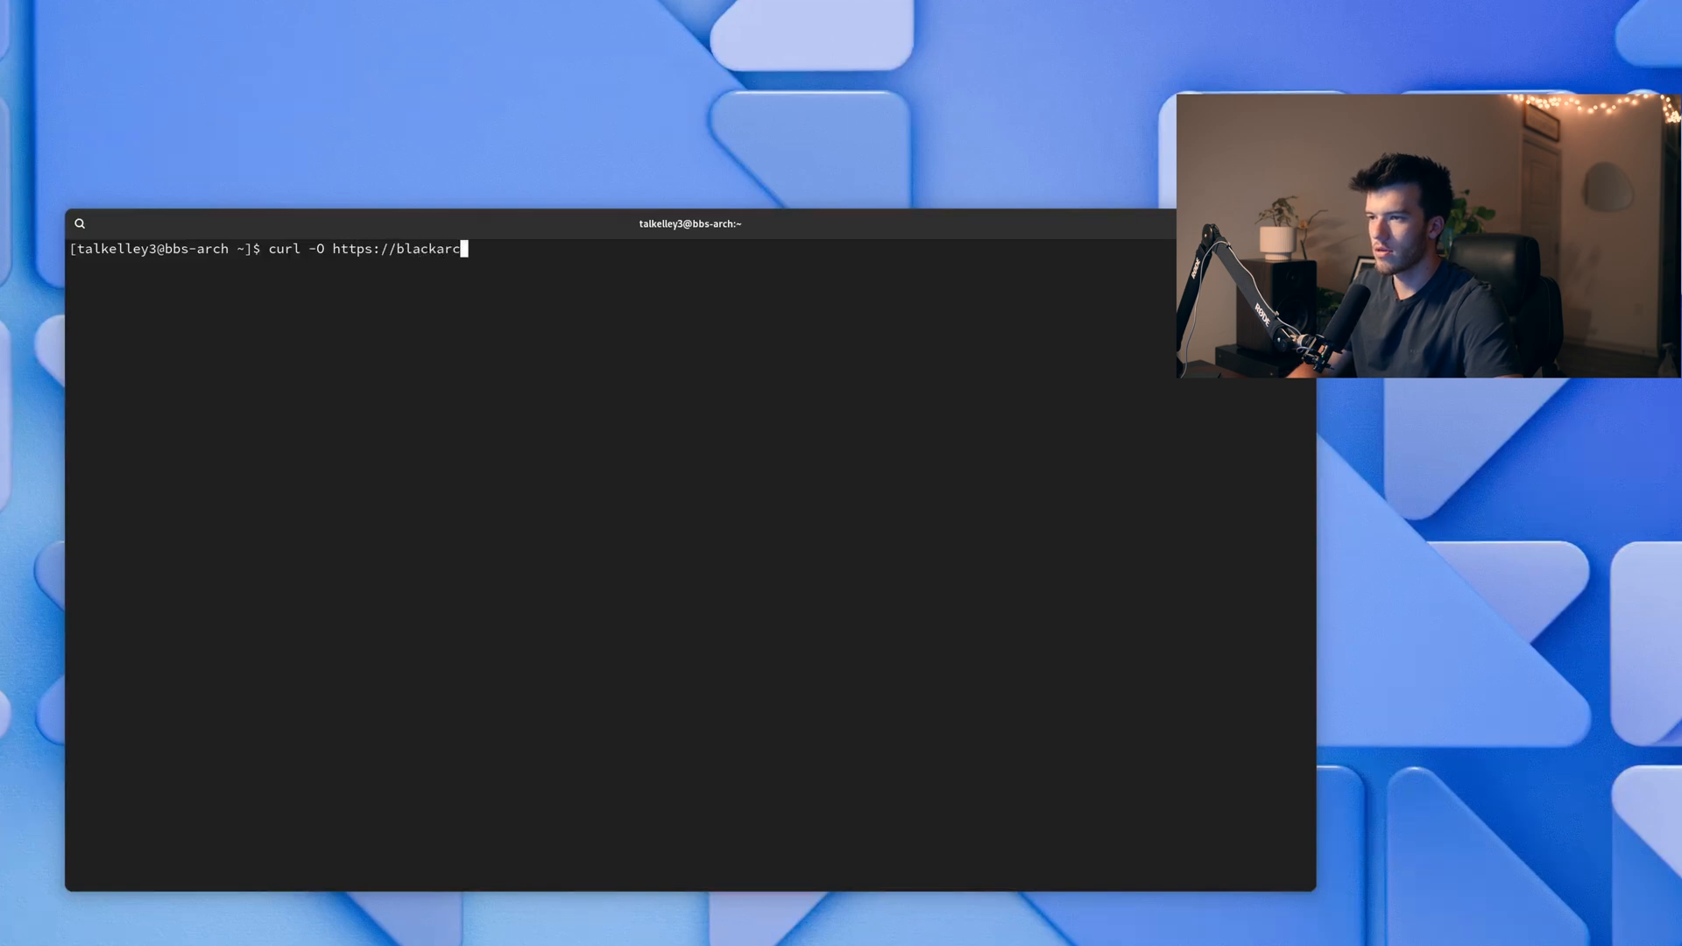
{"action": "type", "text": ".org/strap.sh"}
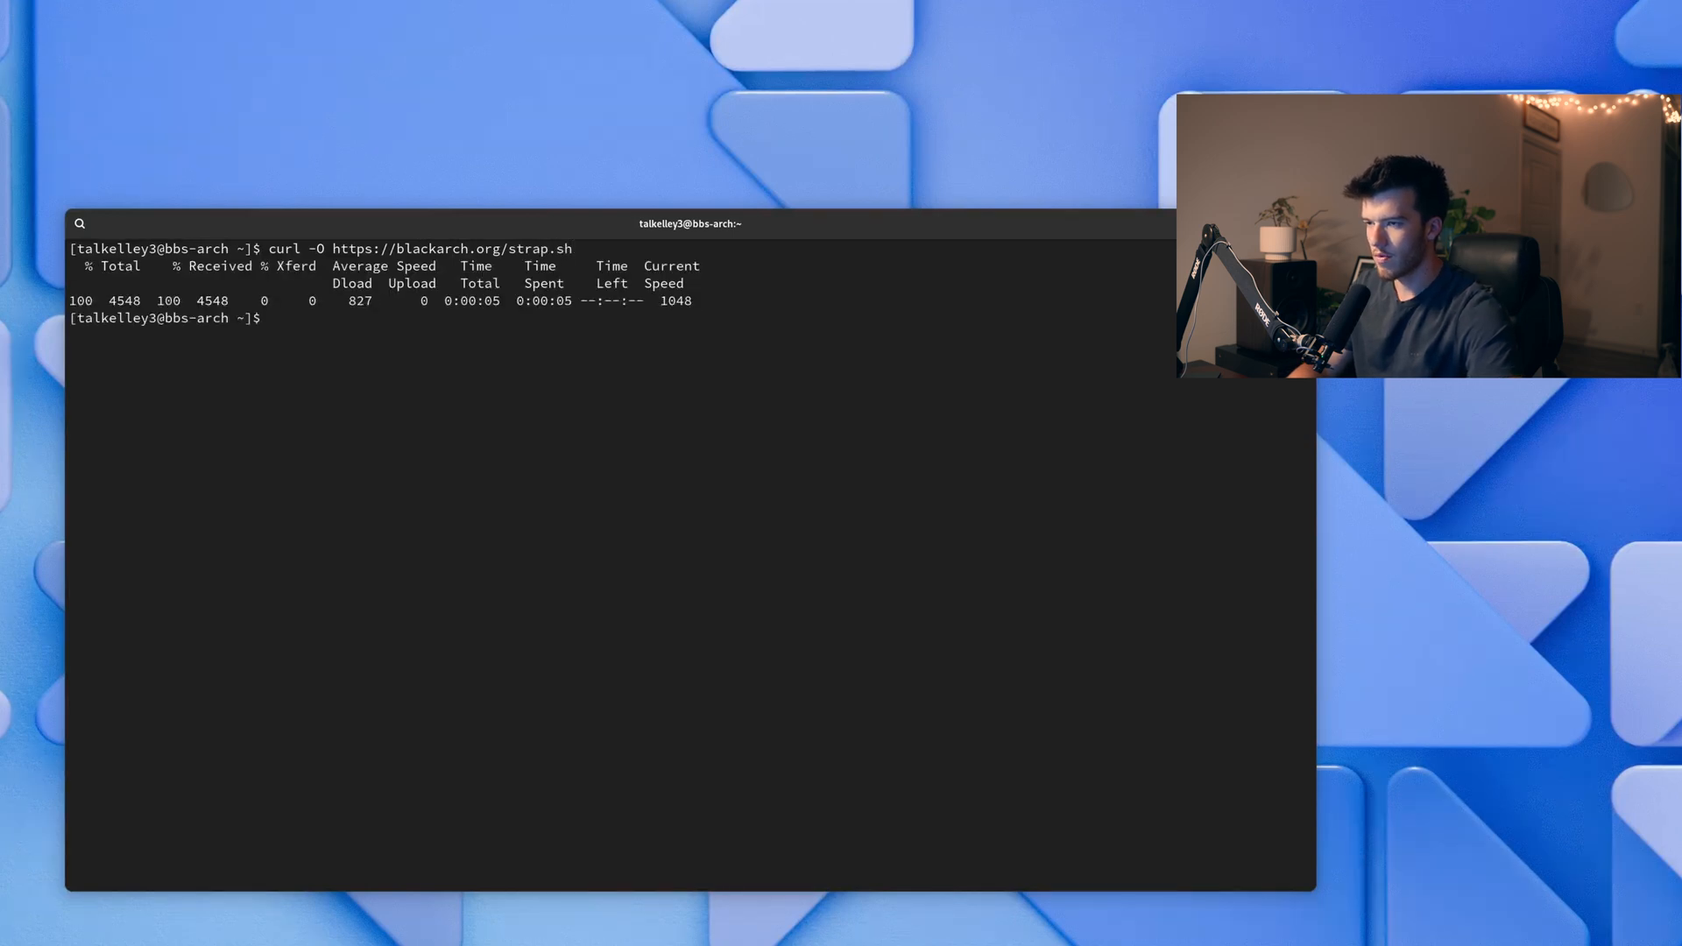
Make strap.sh executable with chmod +x and run it with sudo to add the BlackArch repo
{"action": "type", "text": "sudo"}
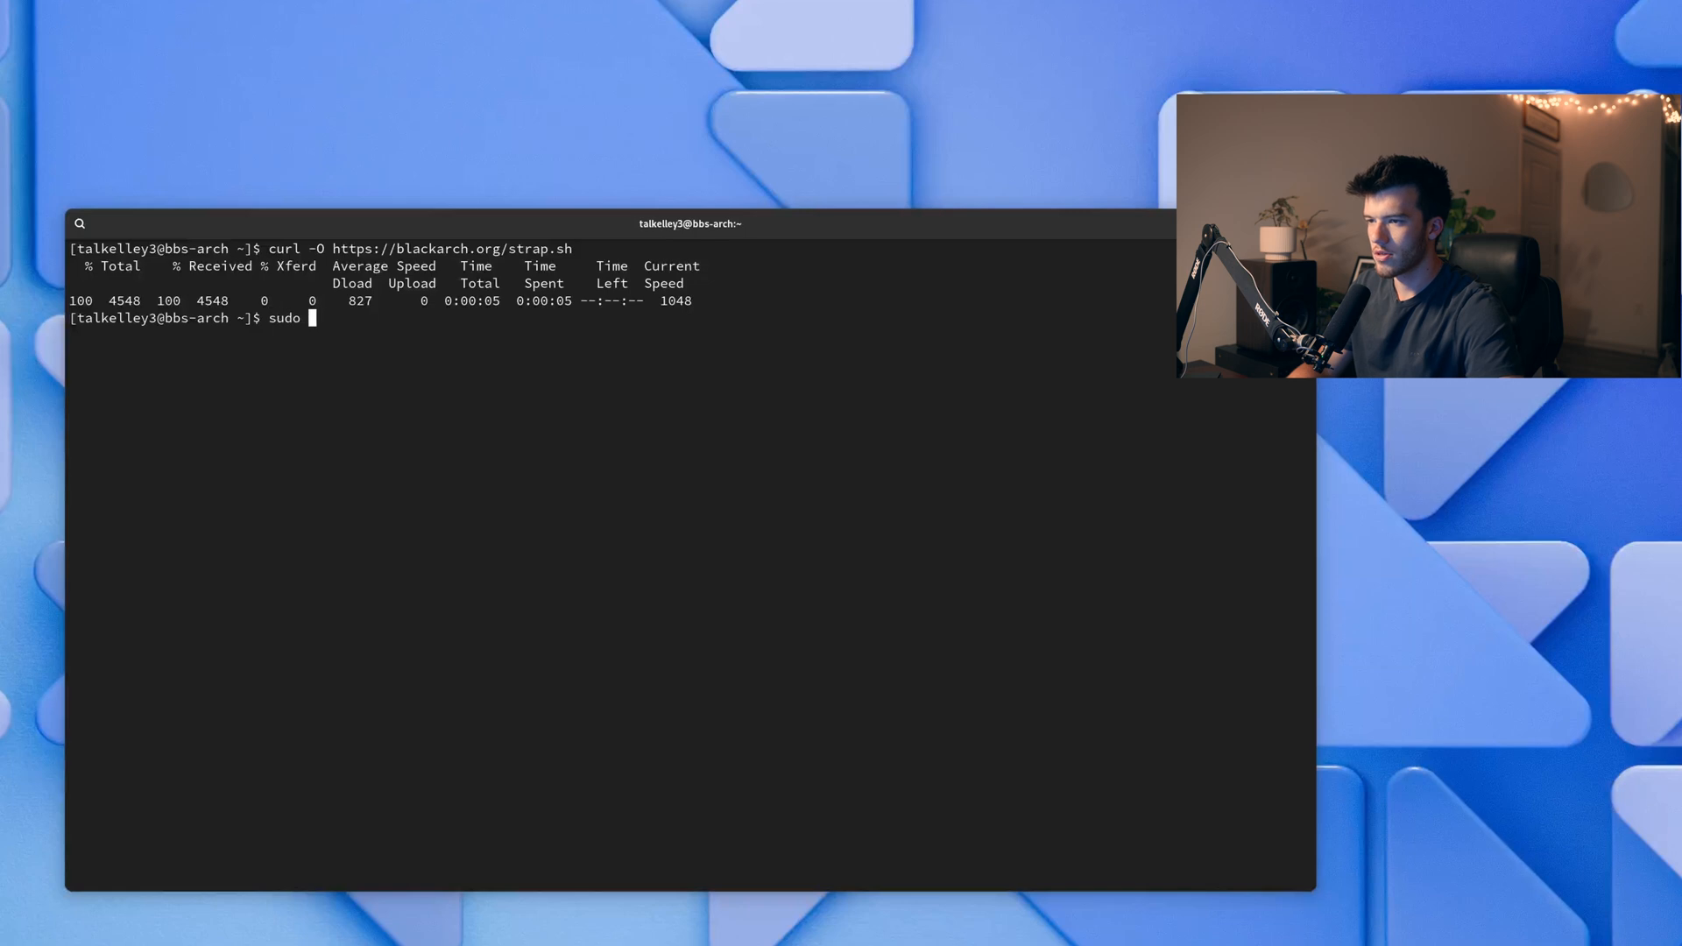
{"action": "type", "text": "chmod"}
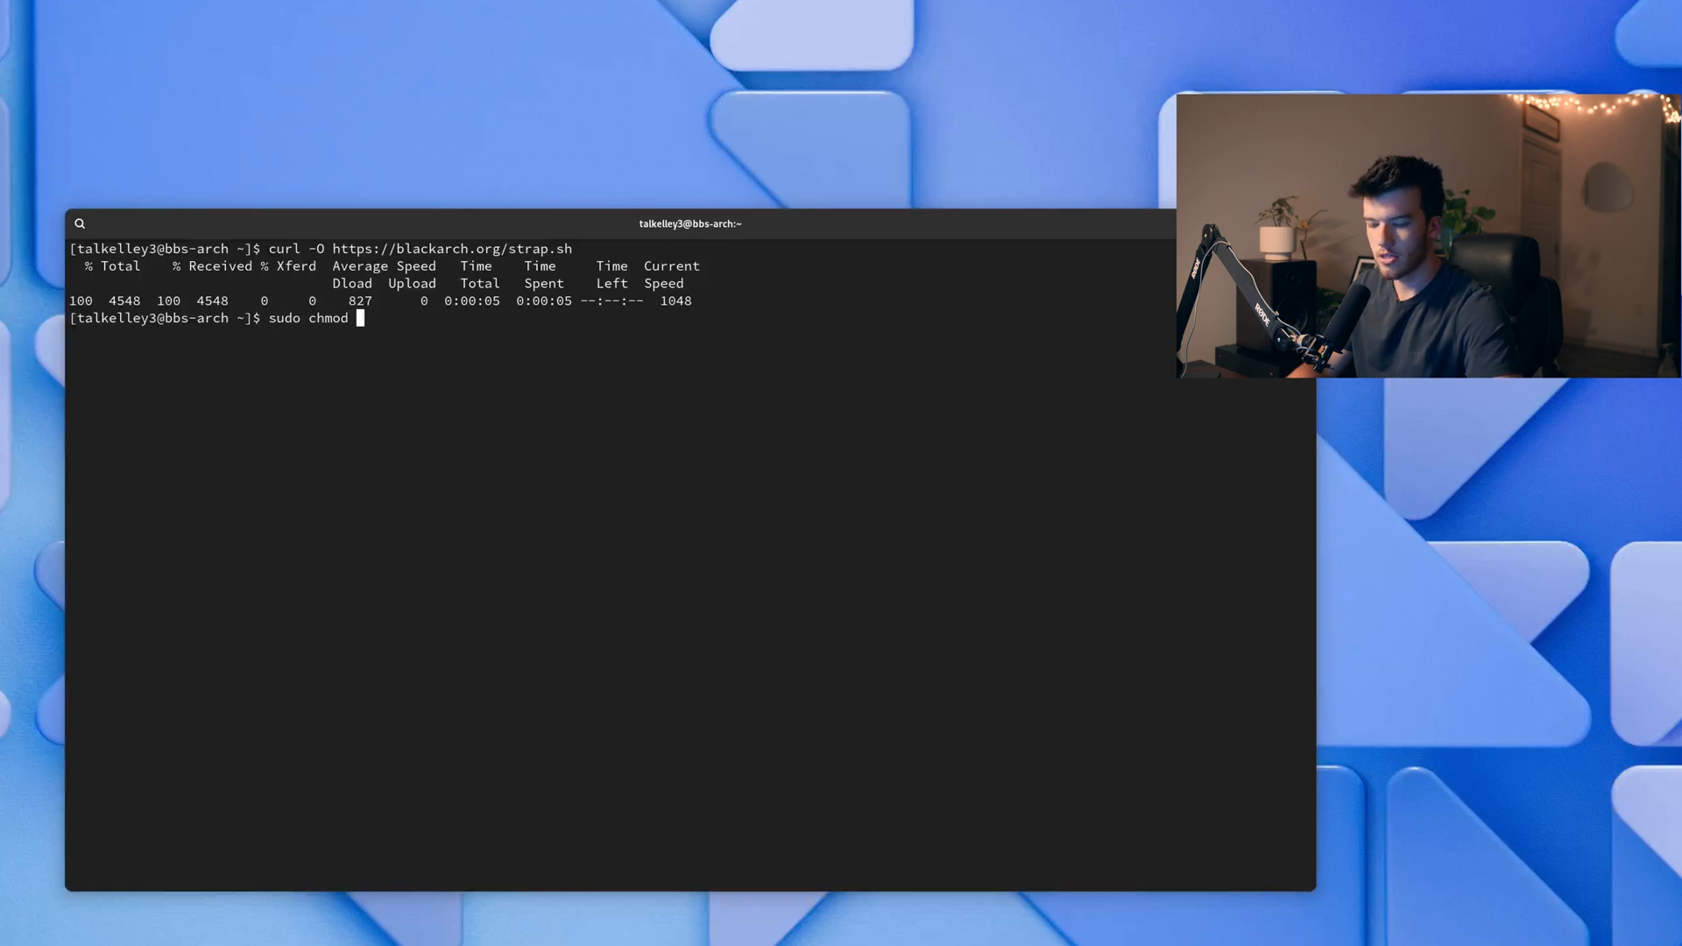
{"action": "type", "text": "+"}
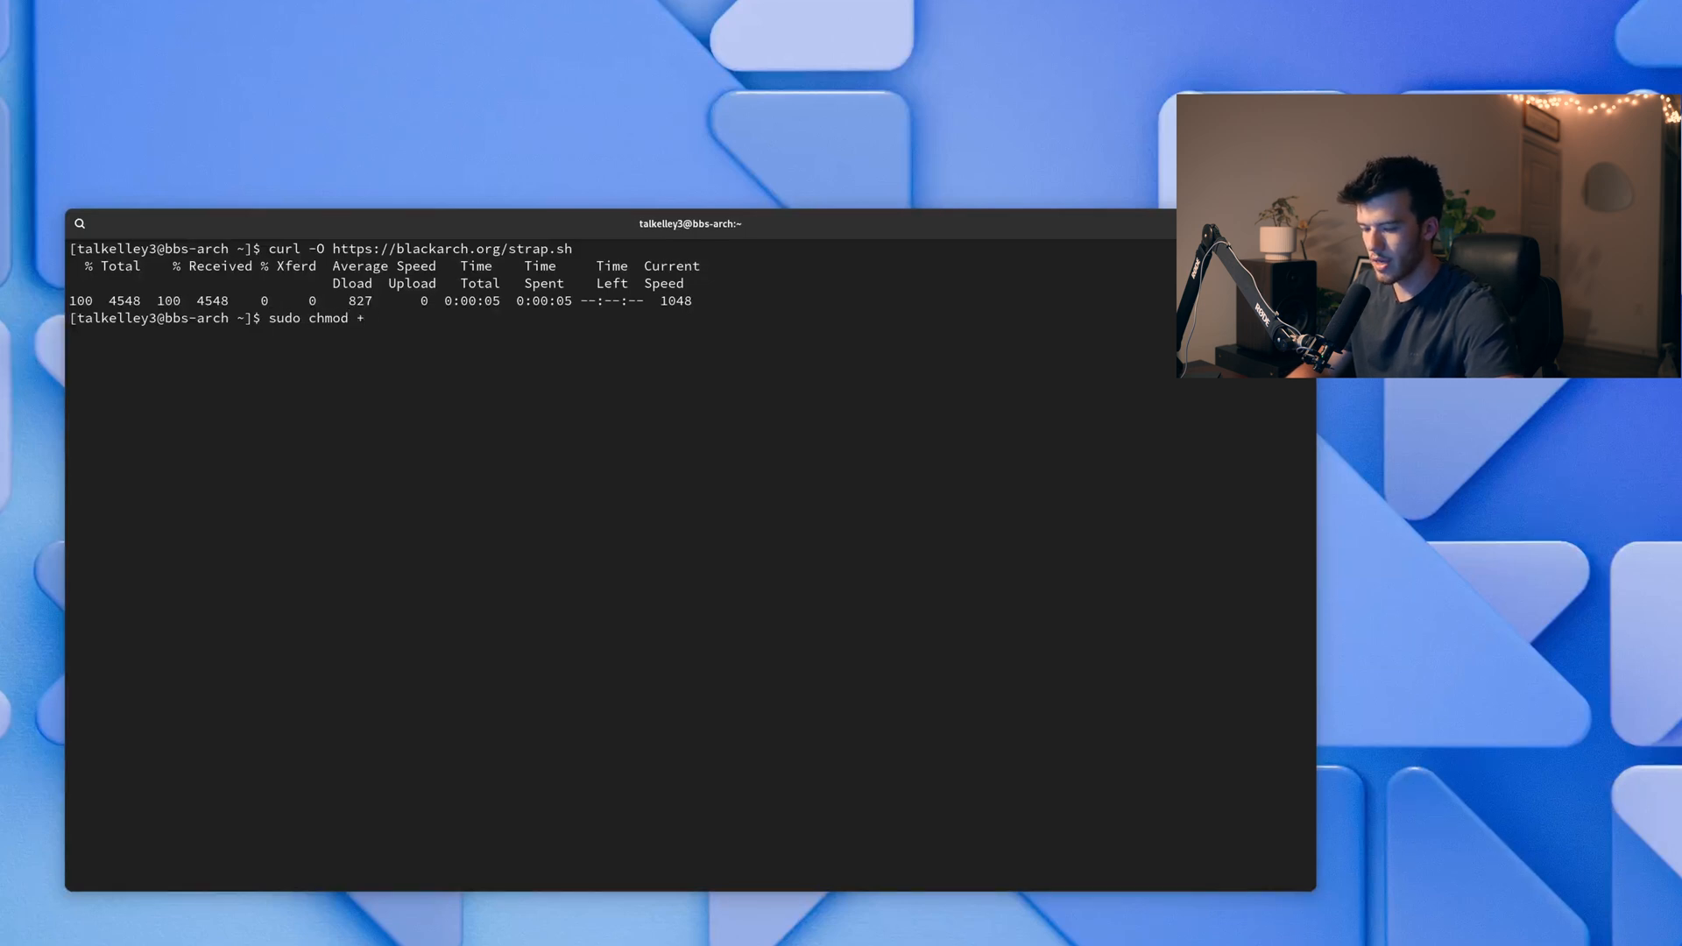
{"action": "type", "text": "x"}
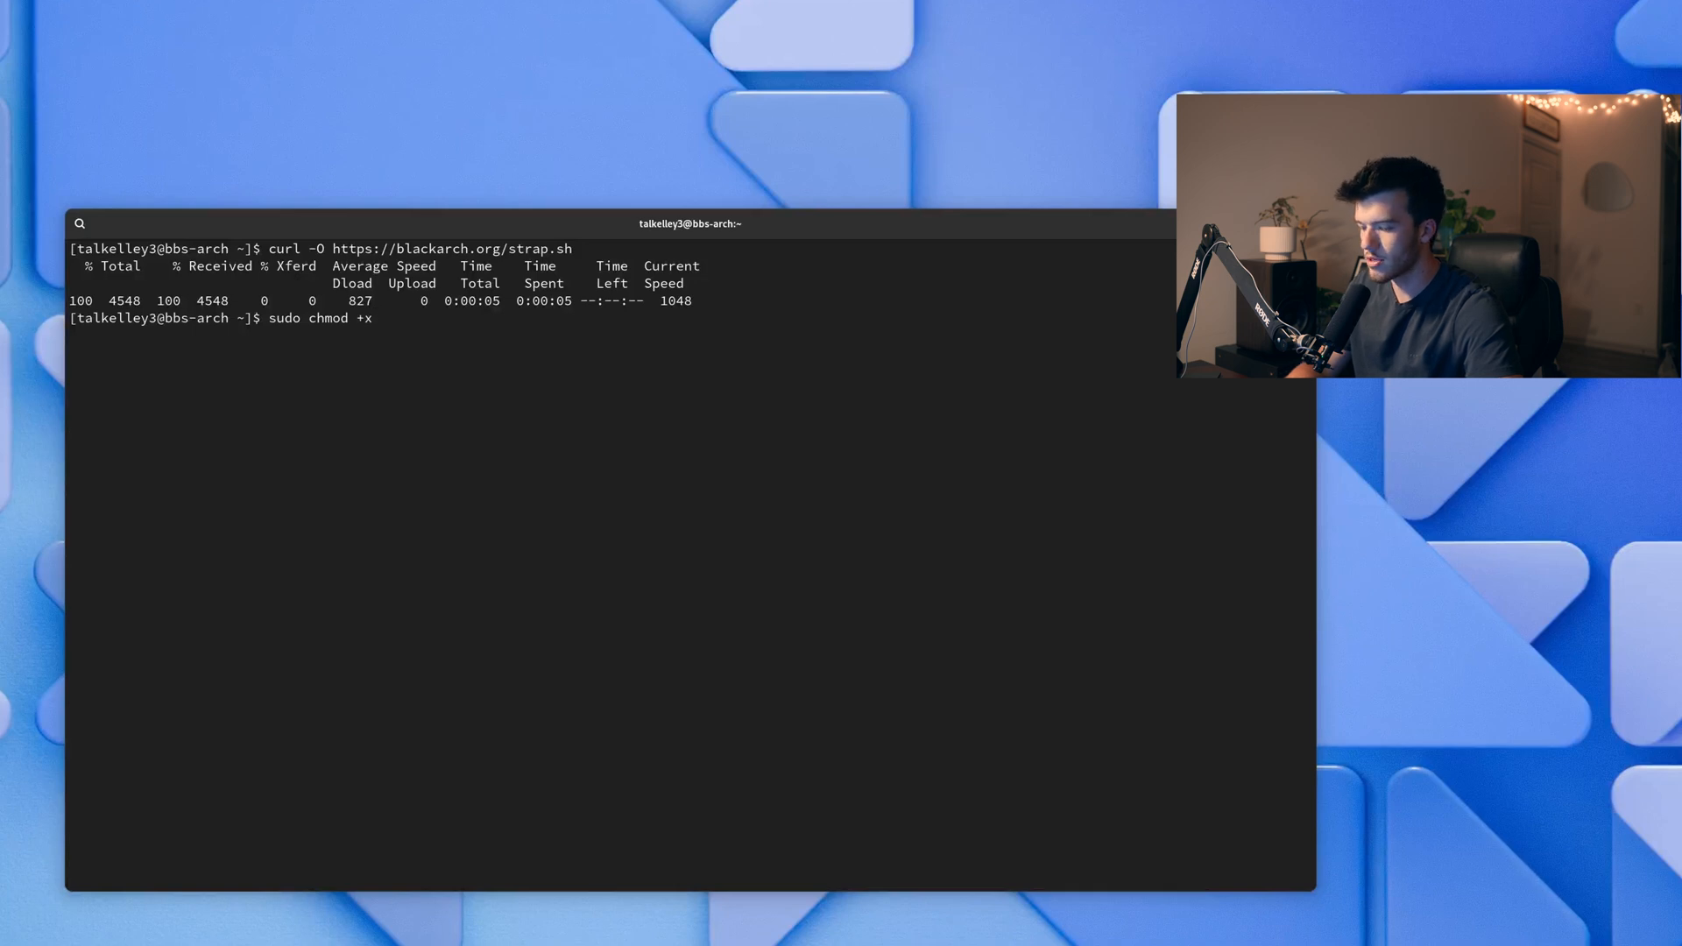
{"action": "type", "text": "./st"}
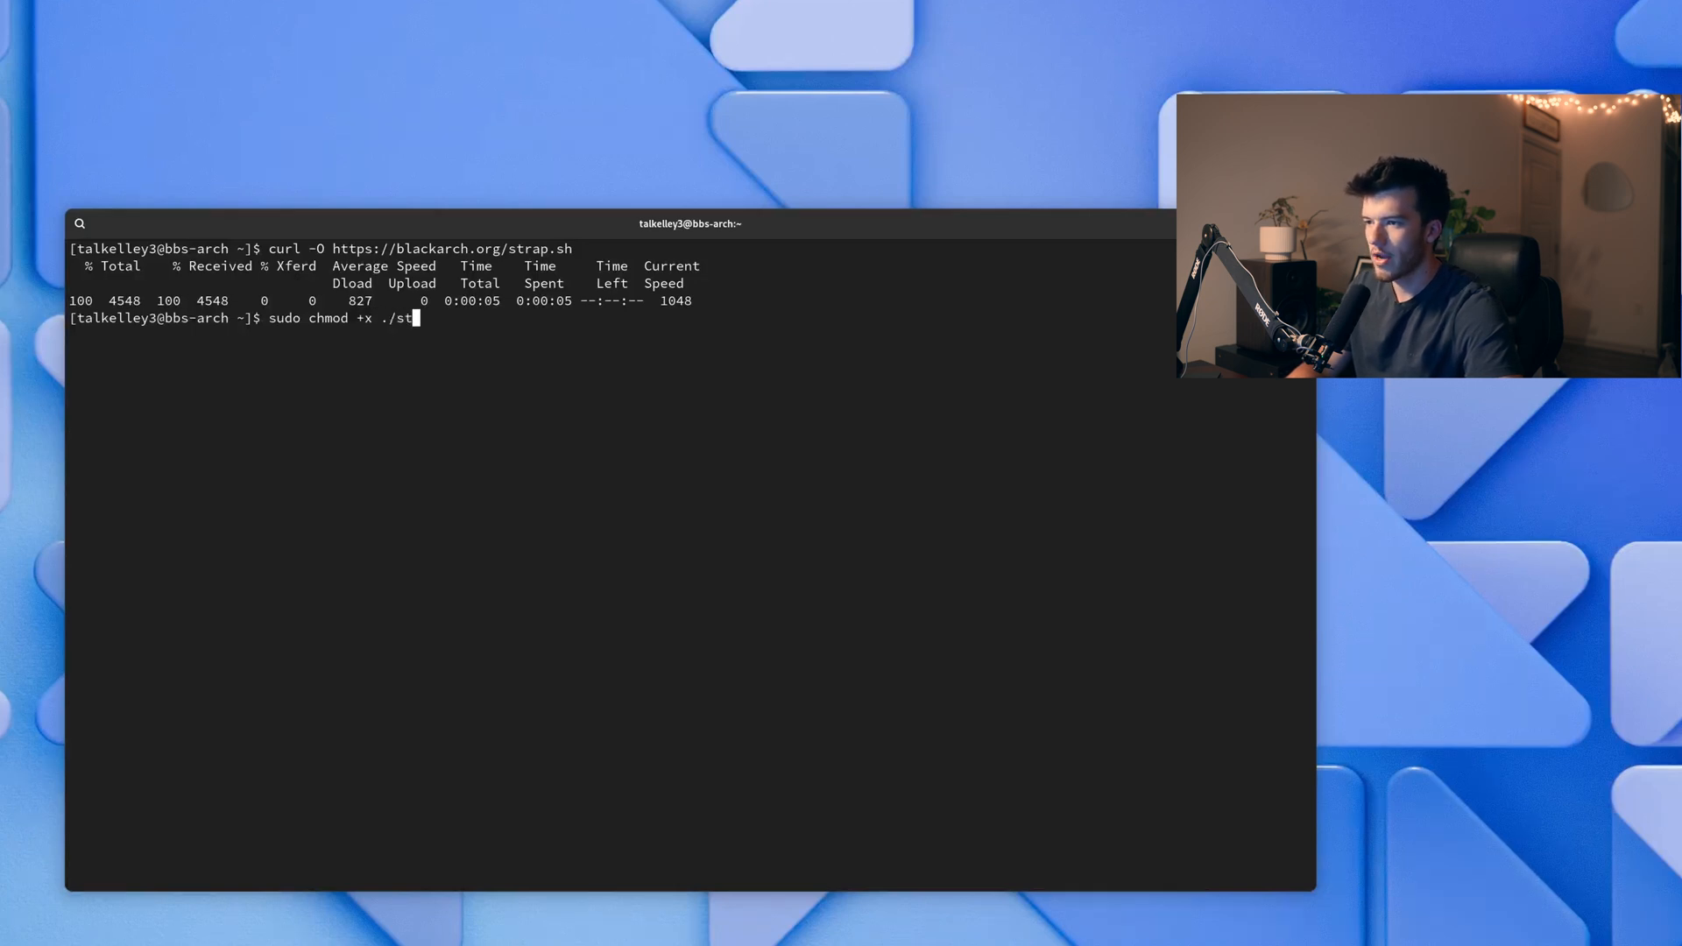
{"action": "type", "text": "rap.sh"}
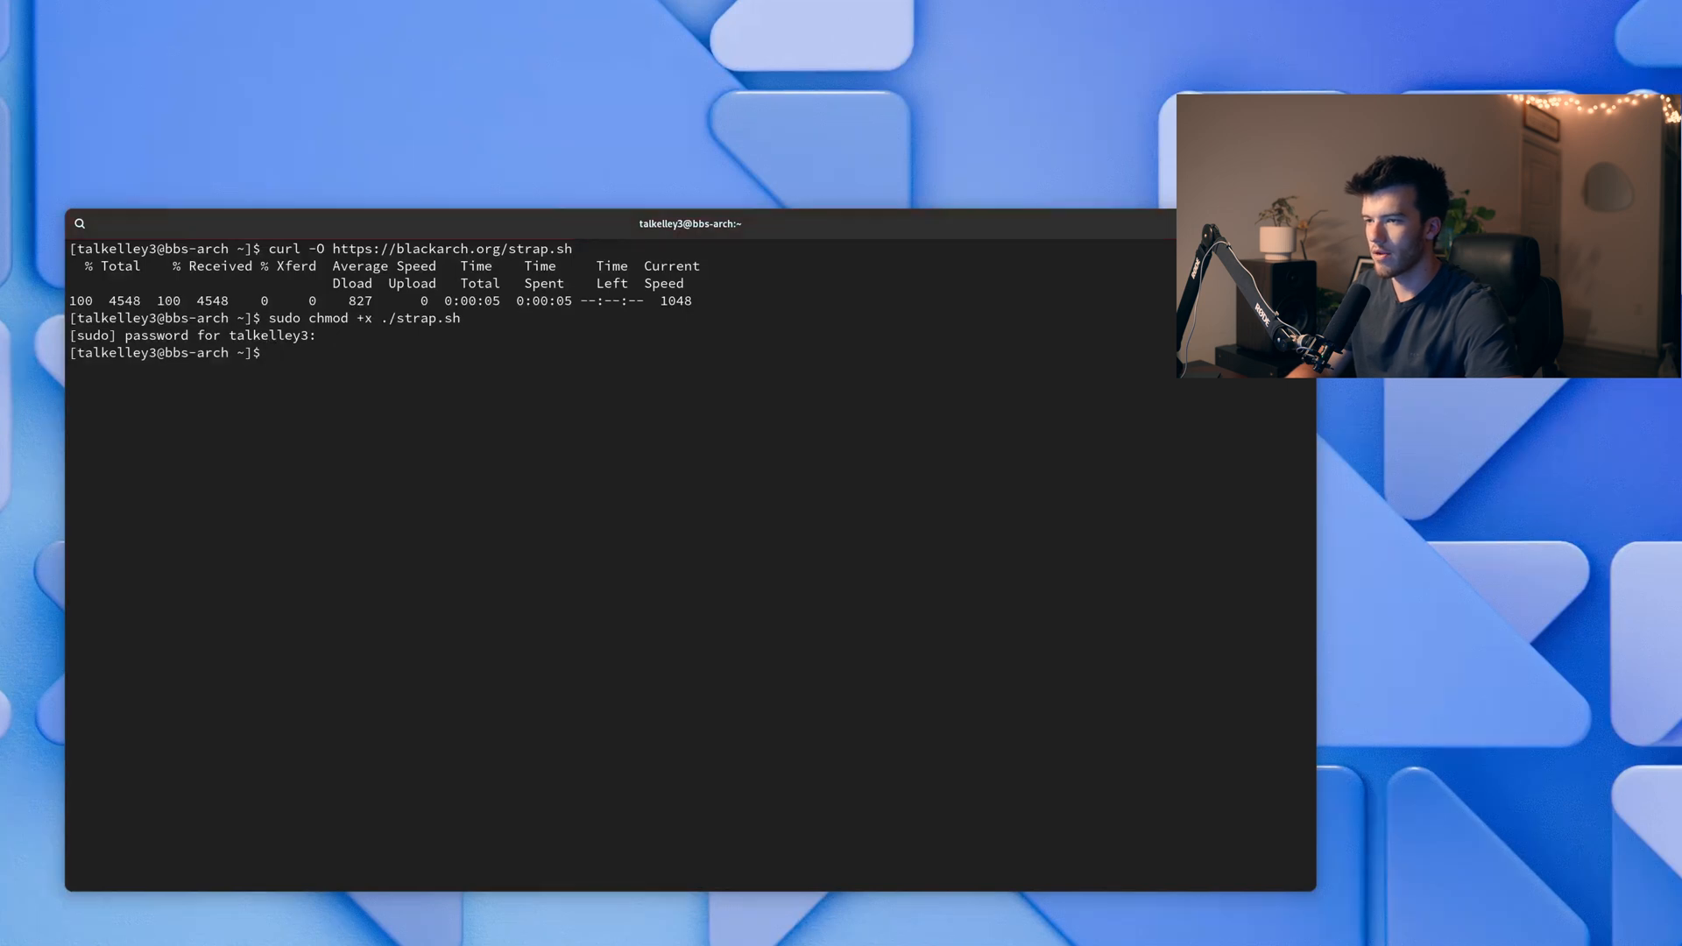
{"action": "type", "text": "sudo"}
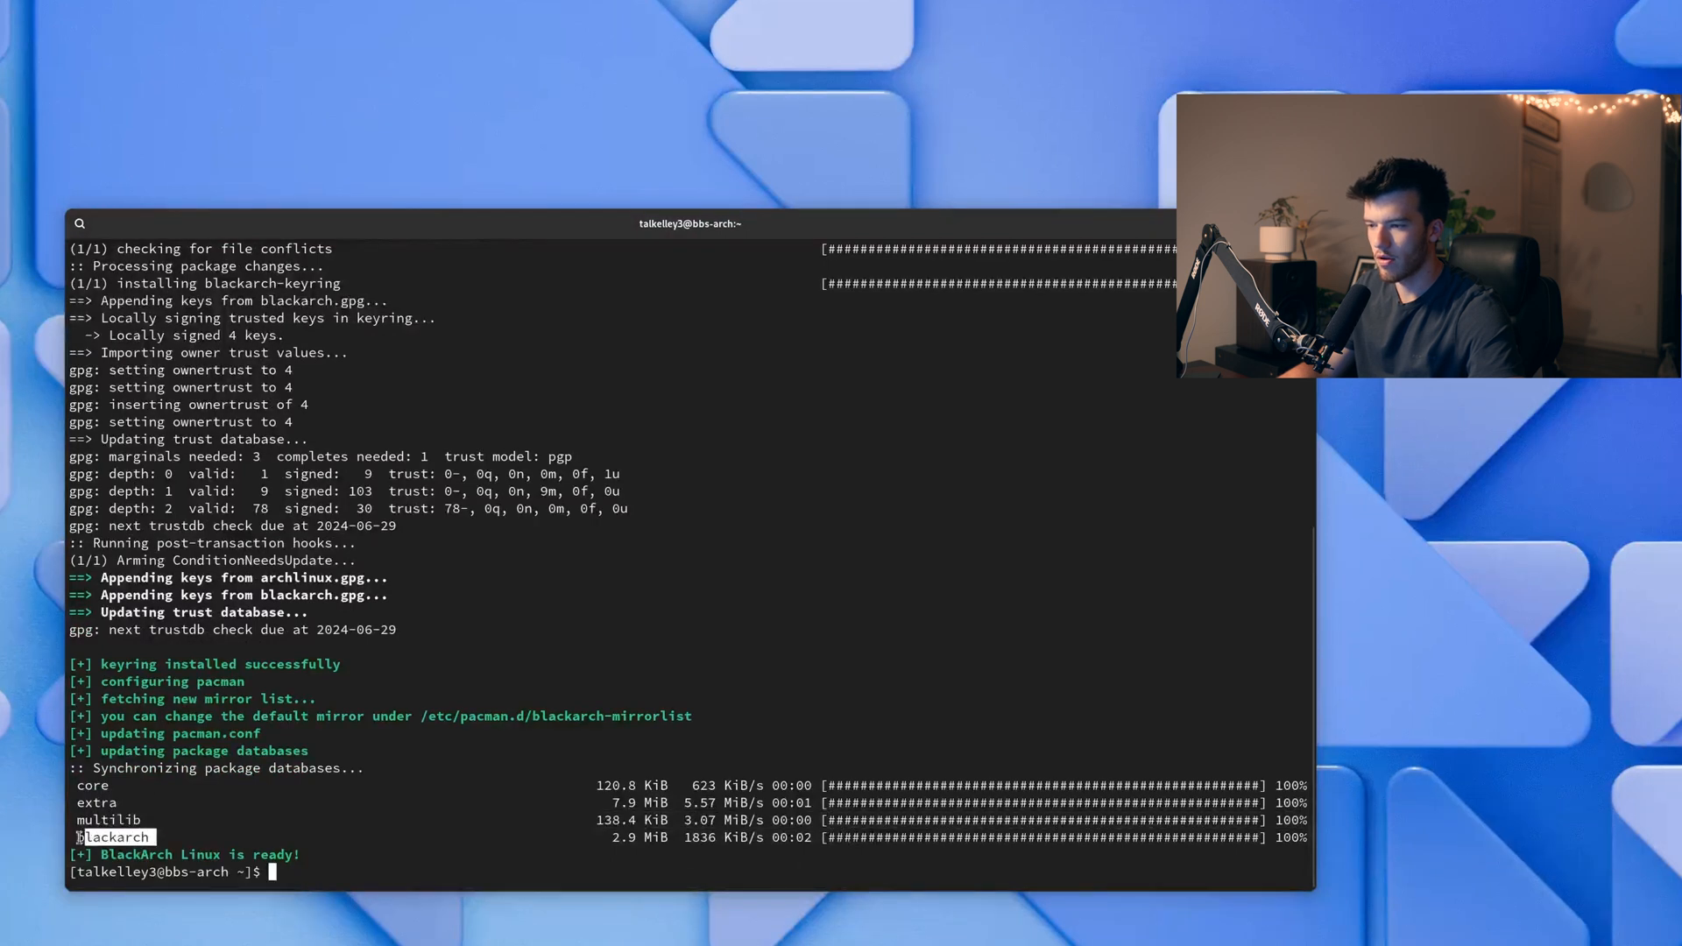
Upgrade all packages with sudo pacman -Syyu, answer y, and clear the terminal
{"action": "type", "text": "sudo"}
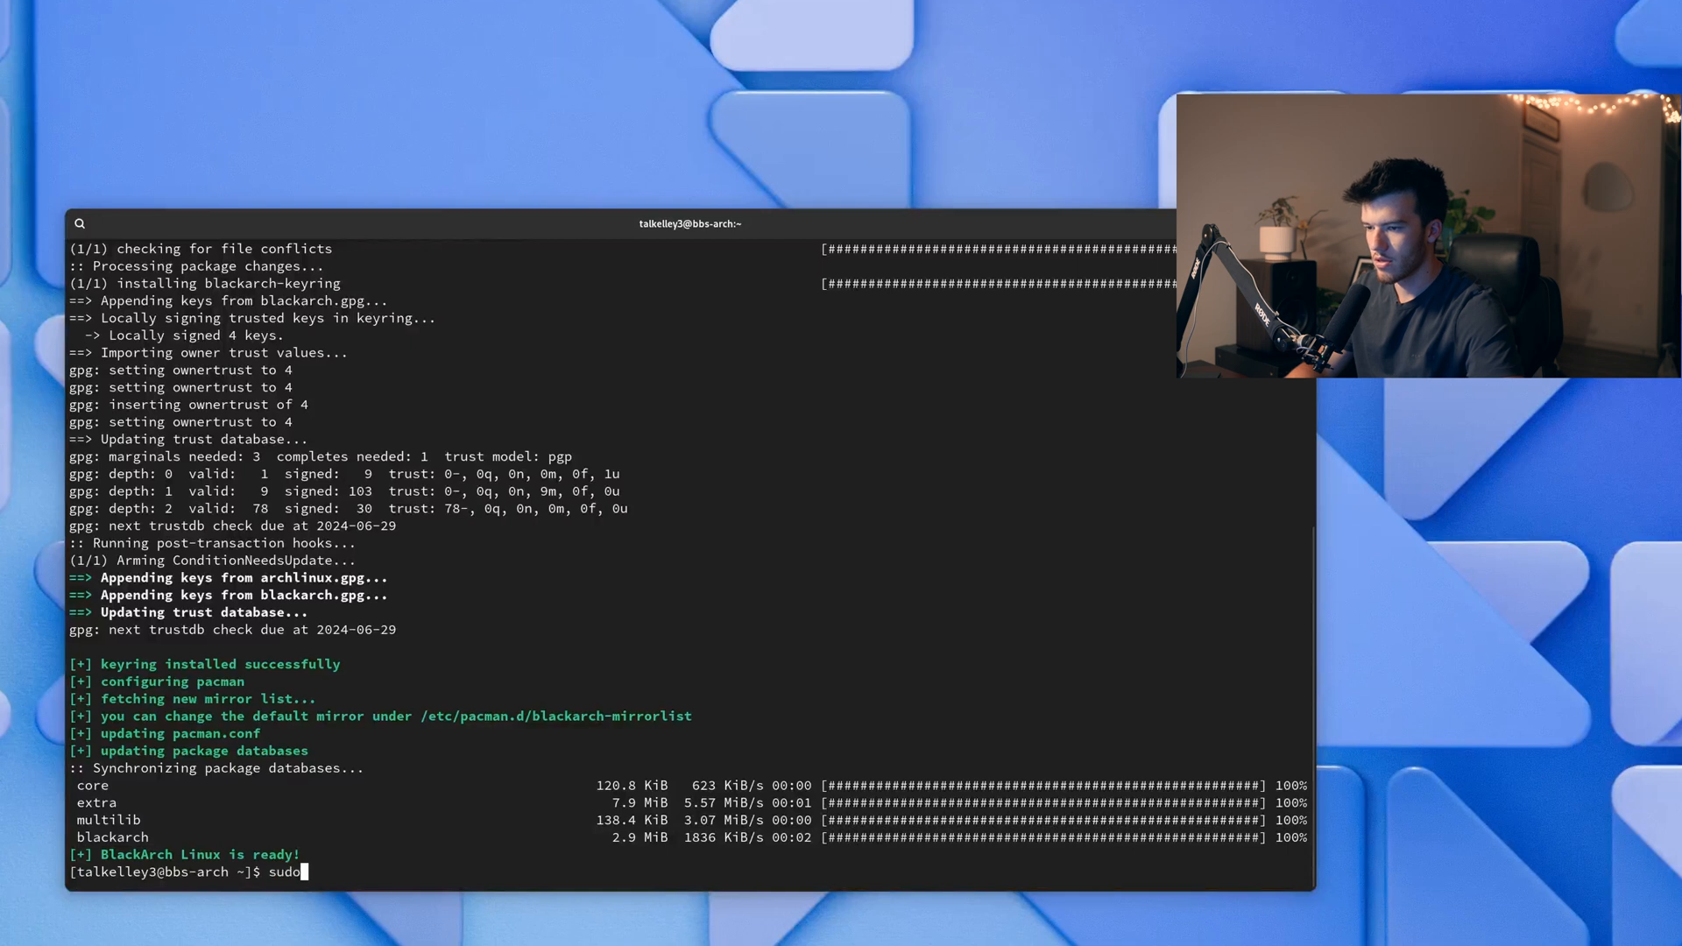
{"action": "type", "text": "pack"}
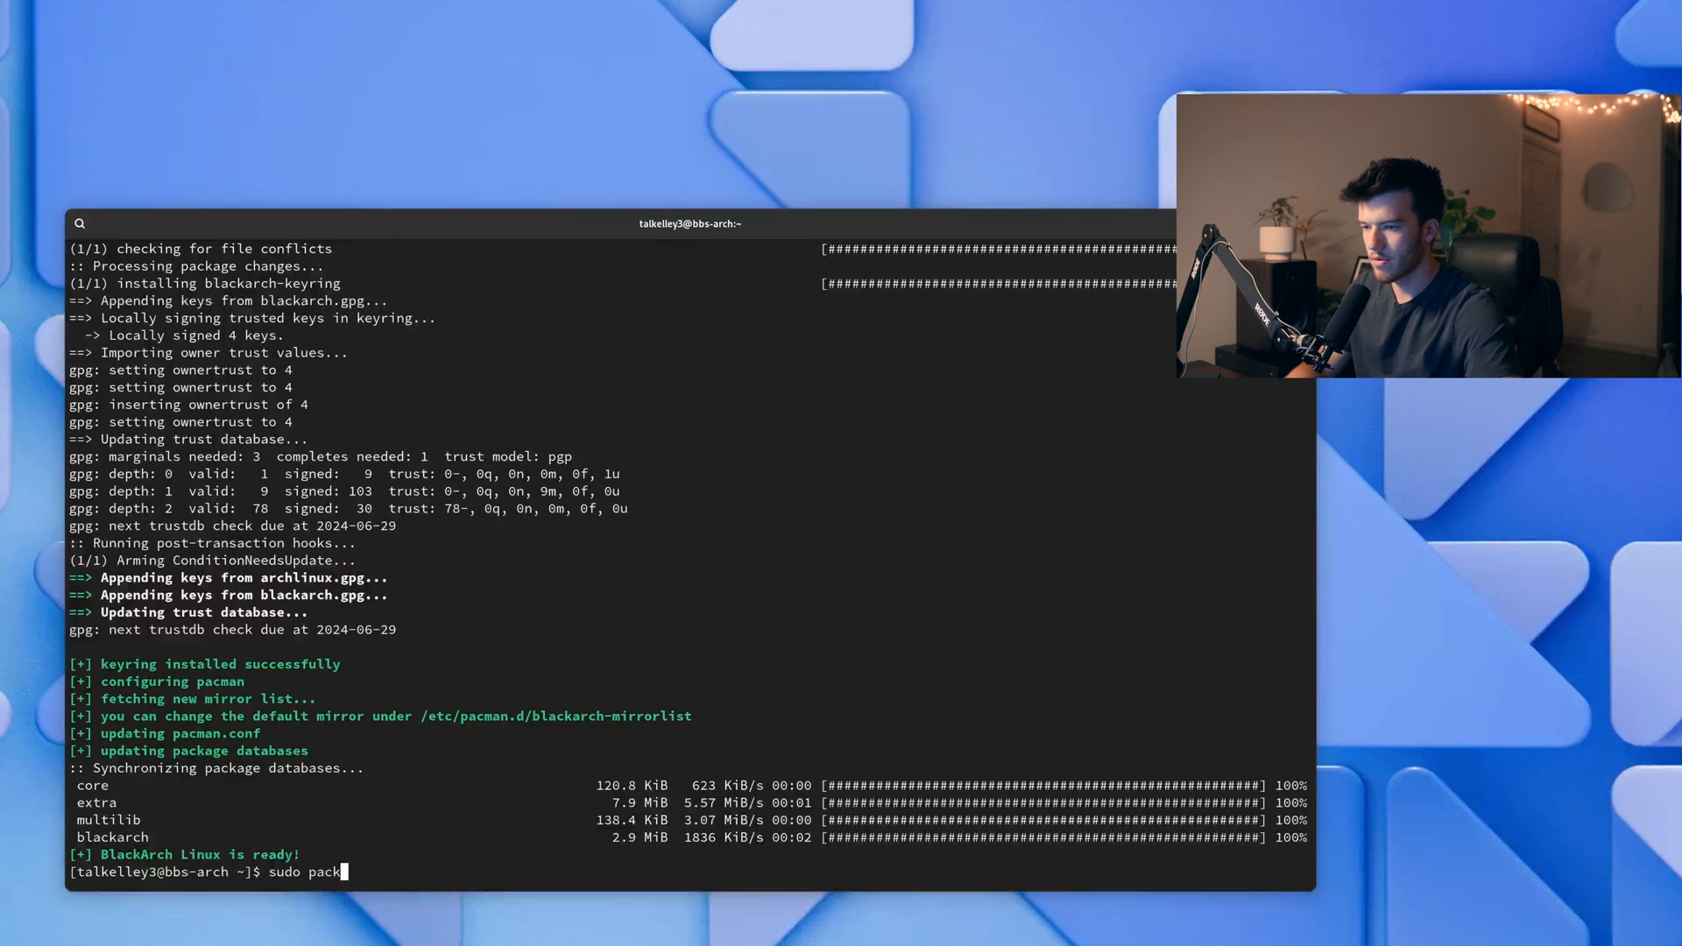
{"action": "type", "text": "man -Syyu"}
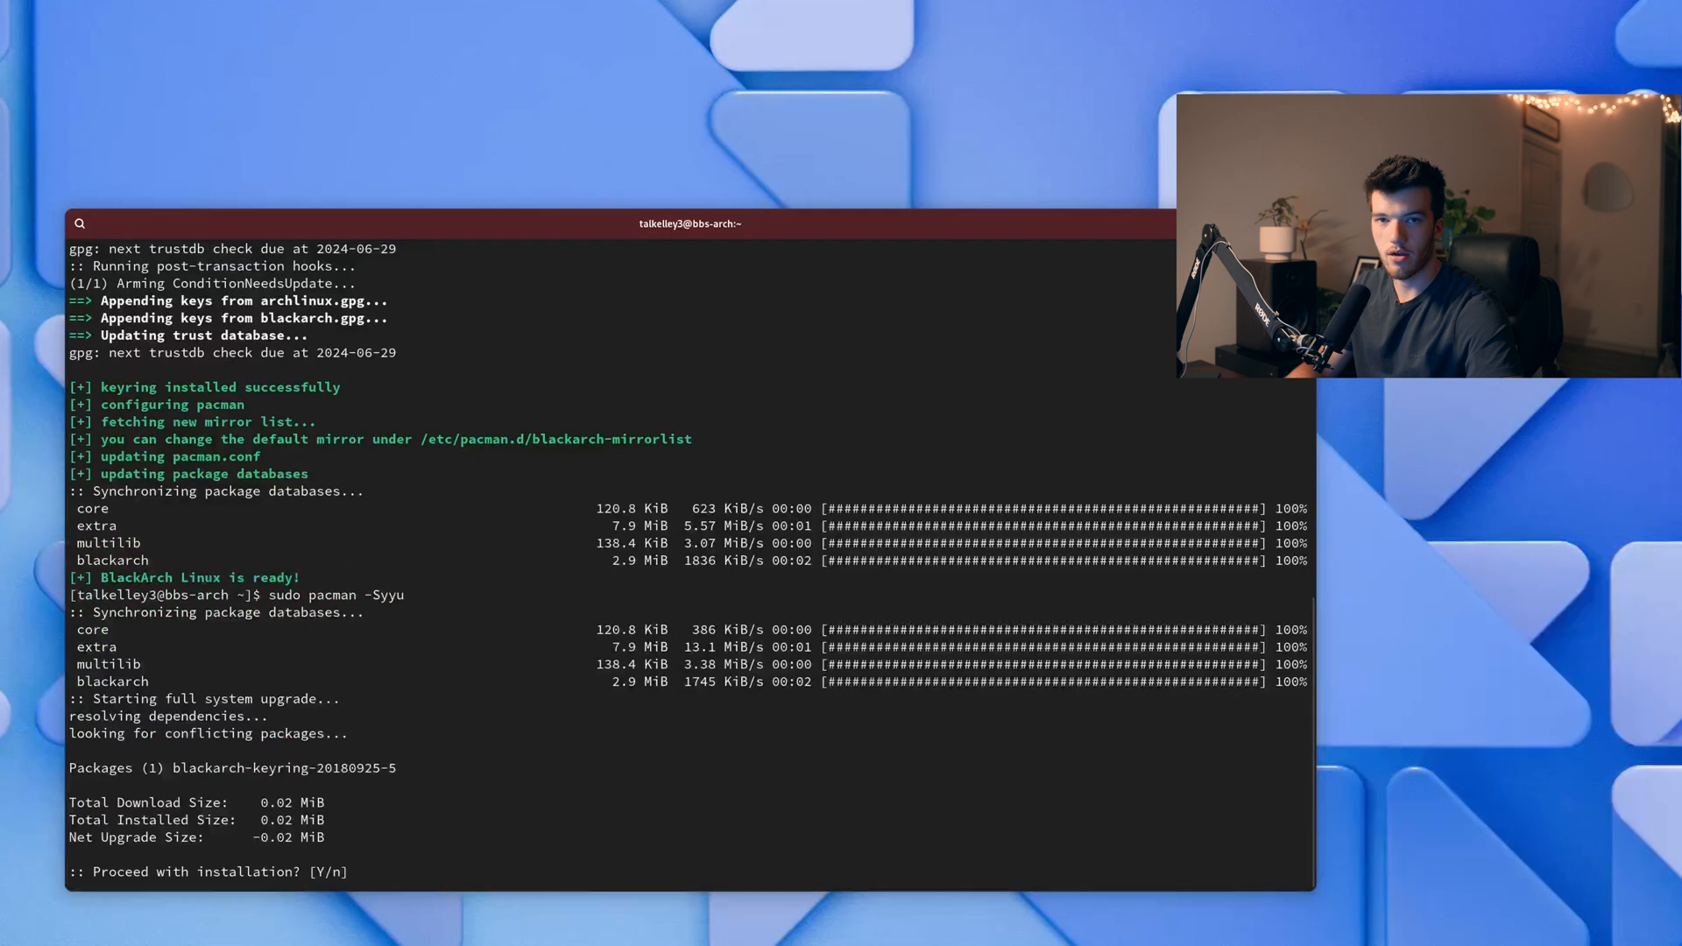
{"action": "type", "text": "y"}
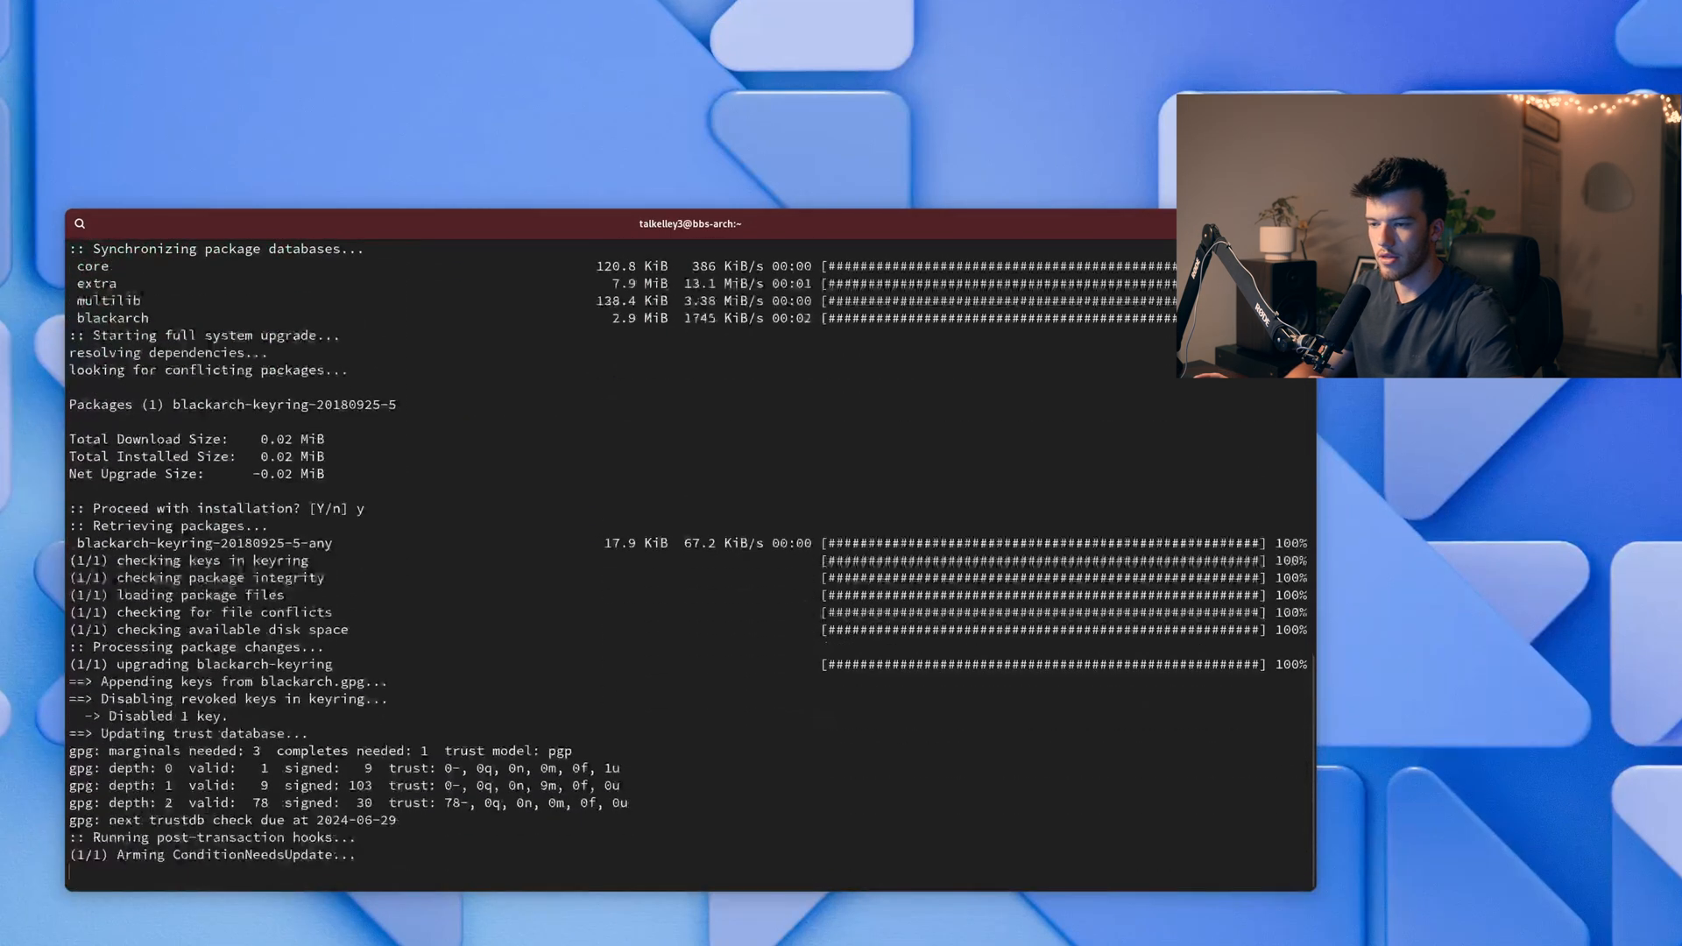
{"action": "type", "text": "clea"}
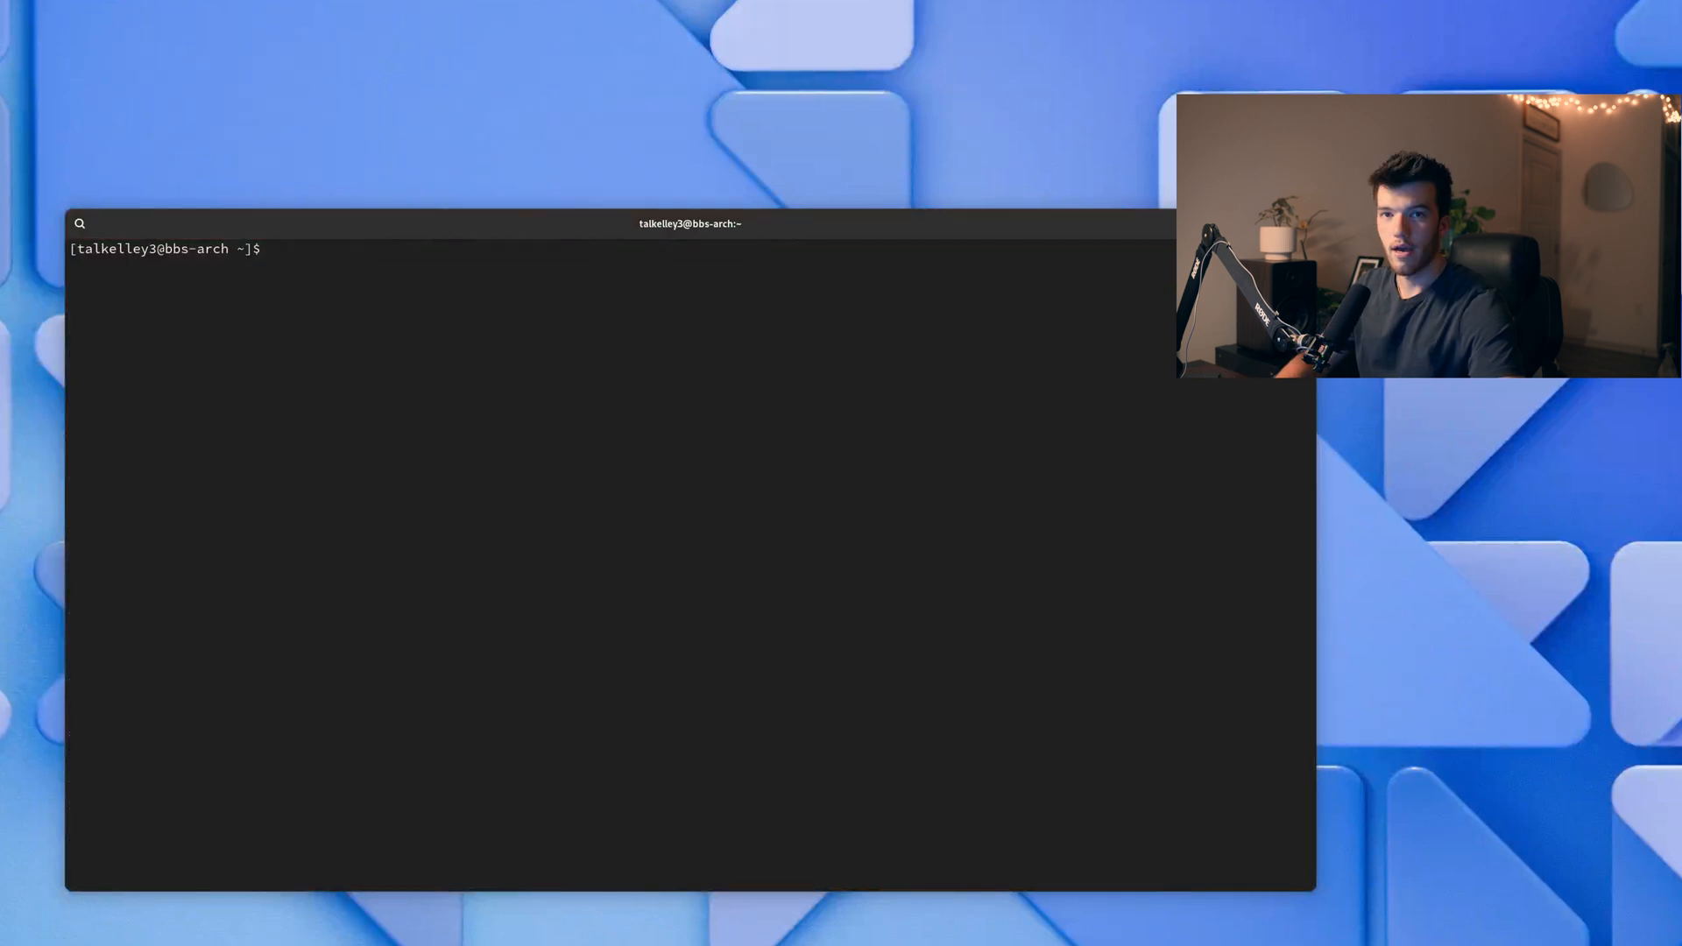
{"action": "type", "text": "sudo pacman -"}
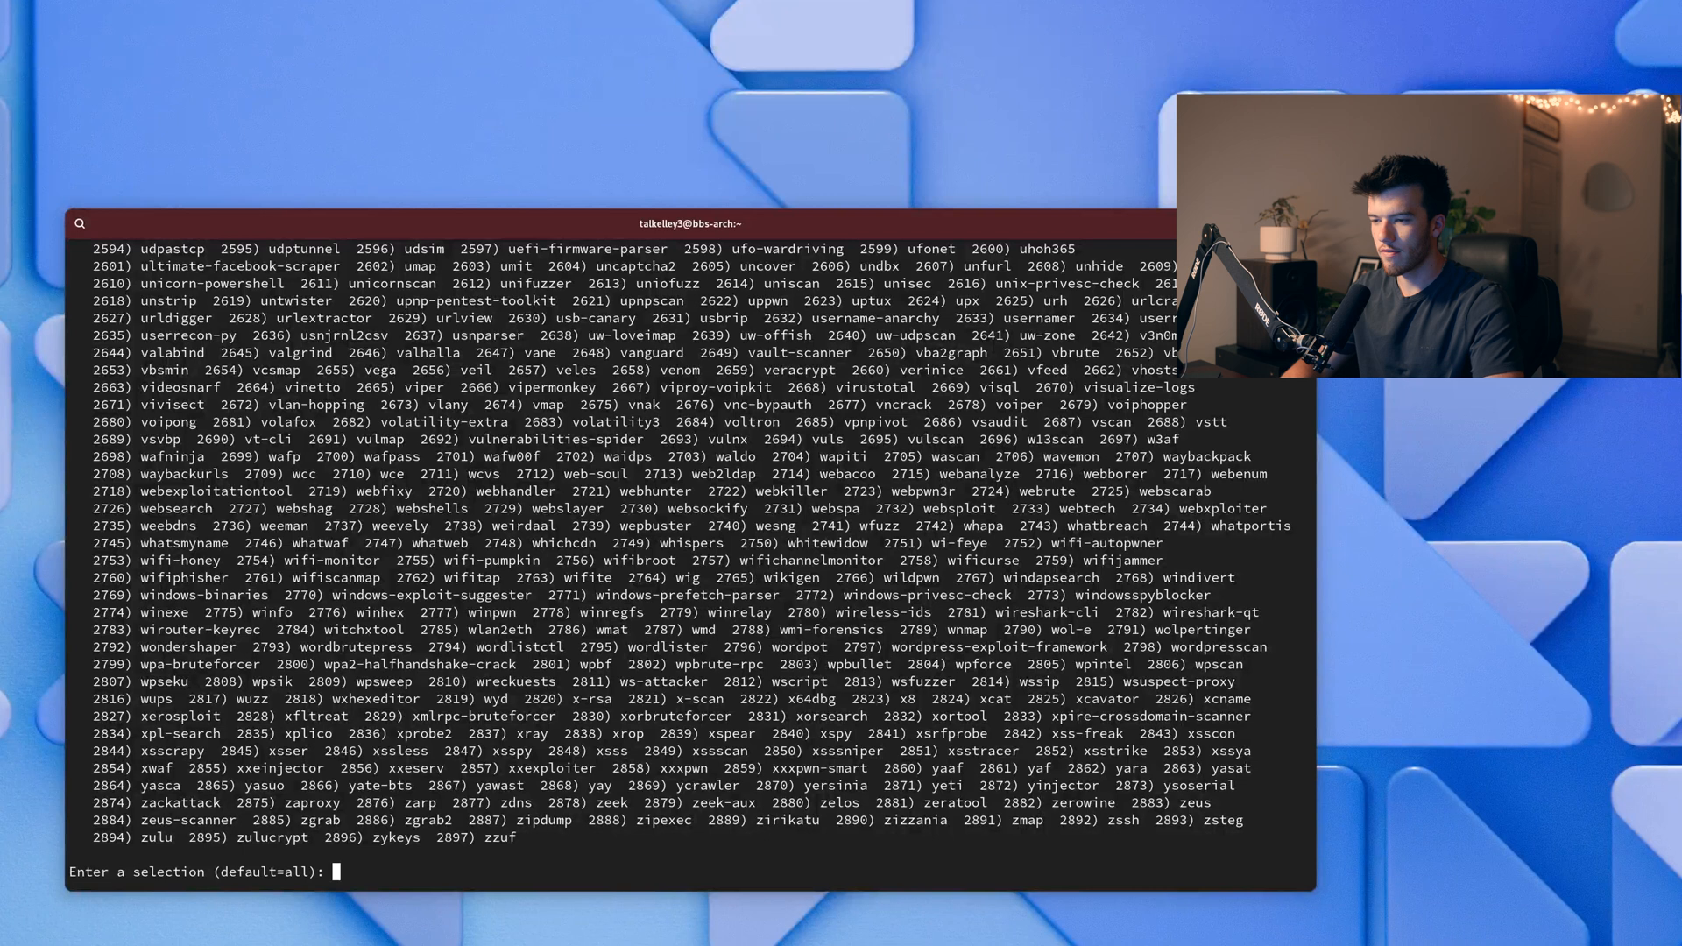
{"action": "key", "text": "ctrl+c"}
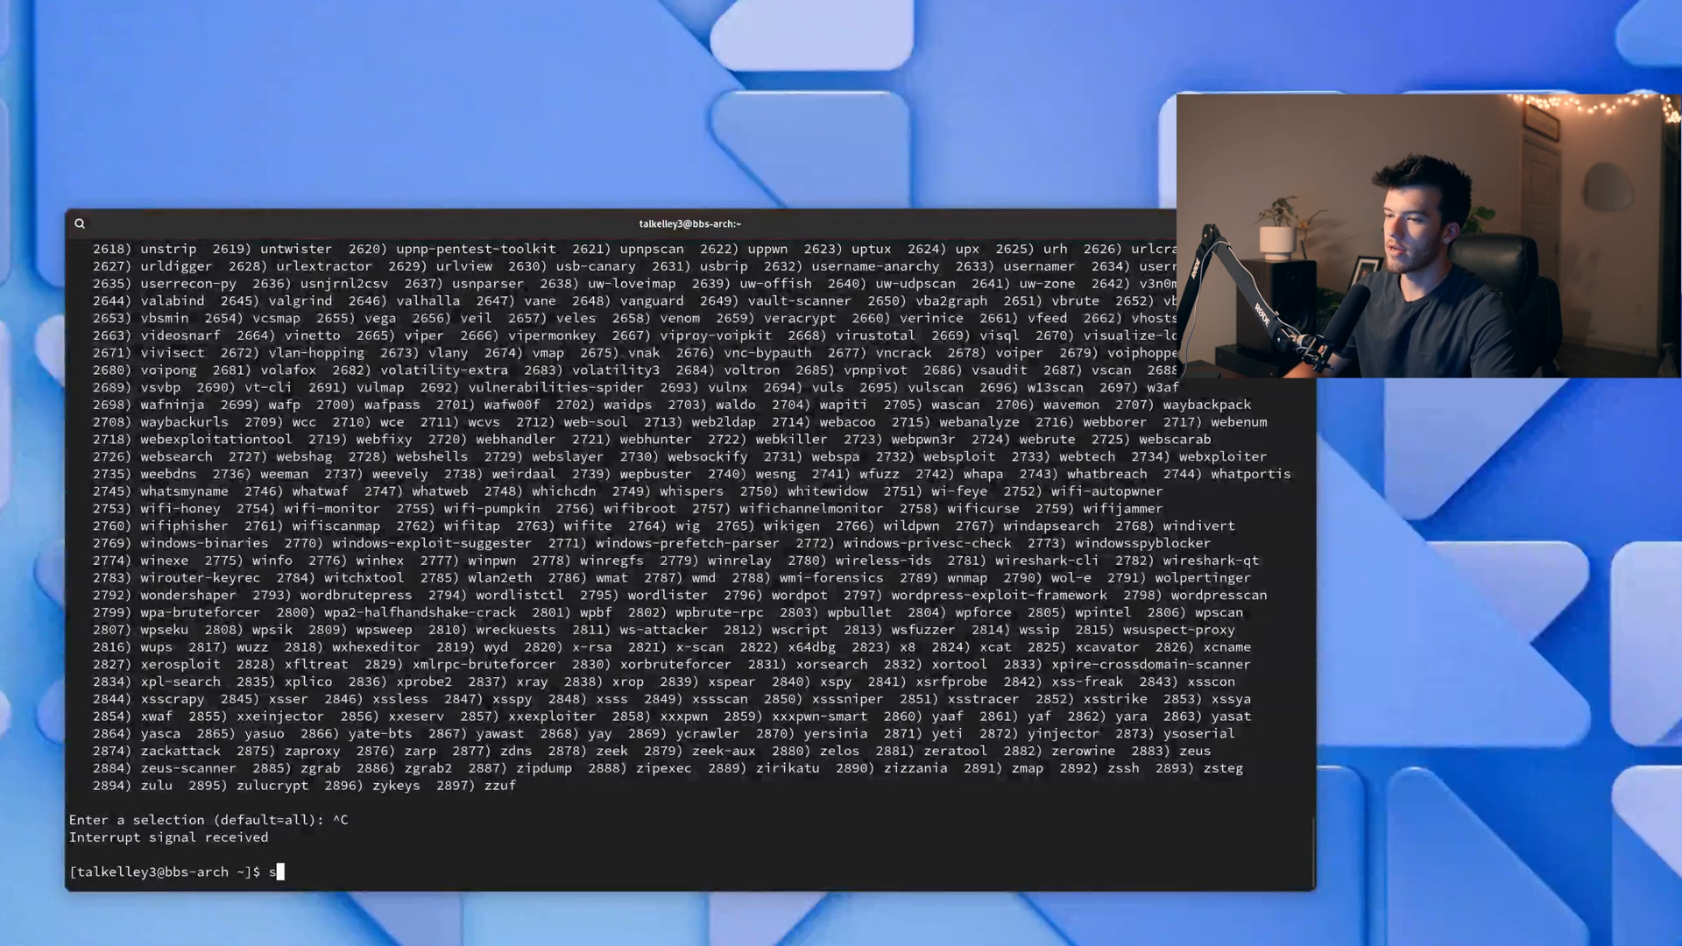
{"action": "type", "text": "sudo pac"}
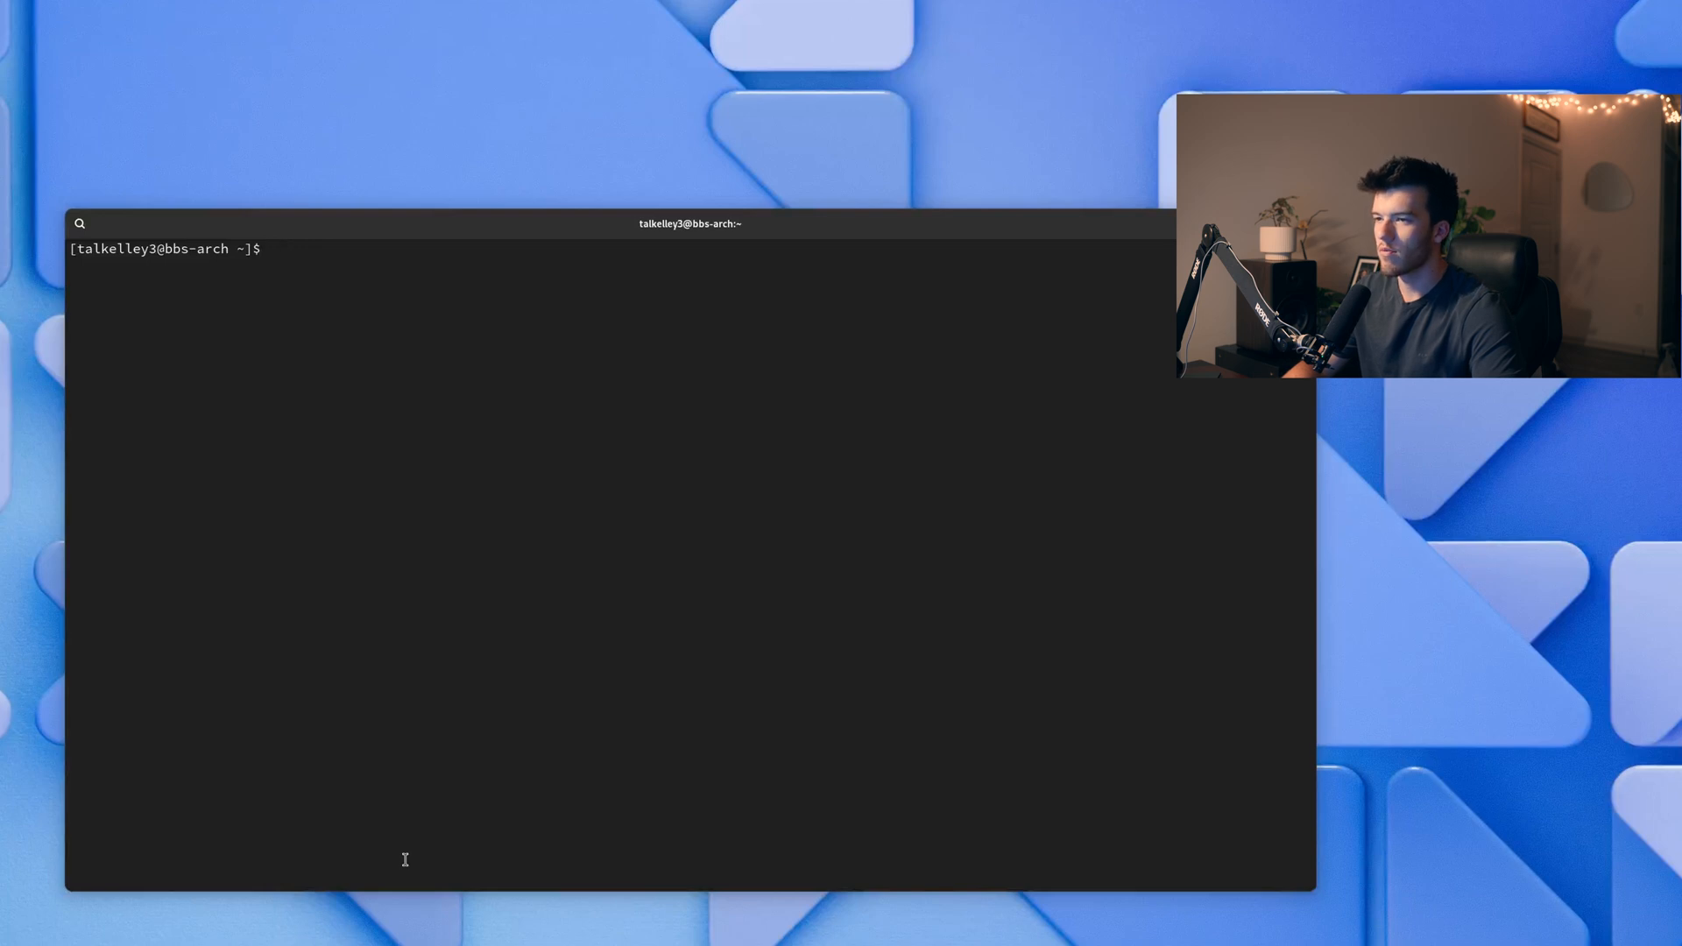
Install openssh with pacman, enable the sshd service at boot, and clear the terminal
{"action": "type", "text": "sudo pacman -S openssh"}
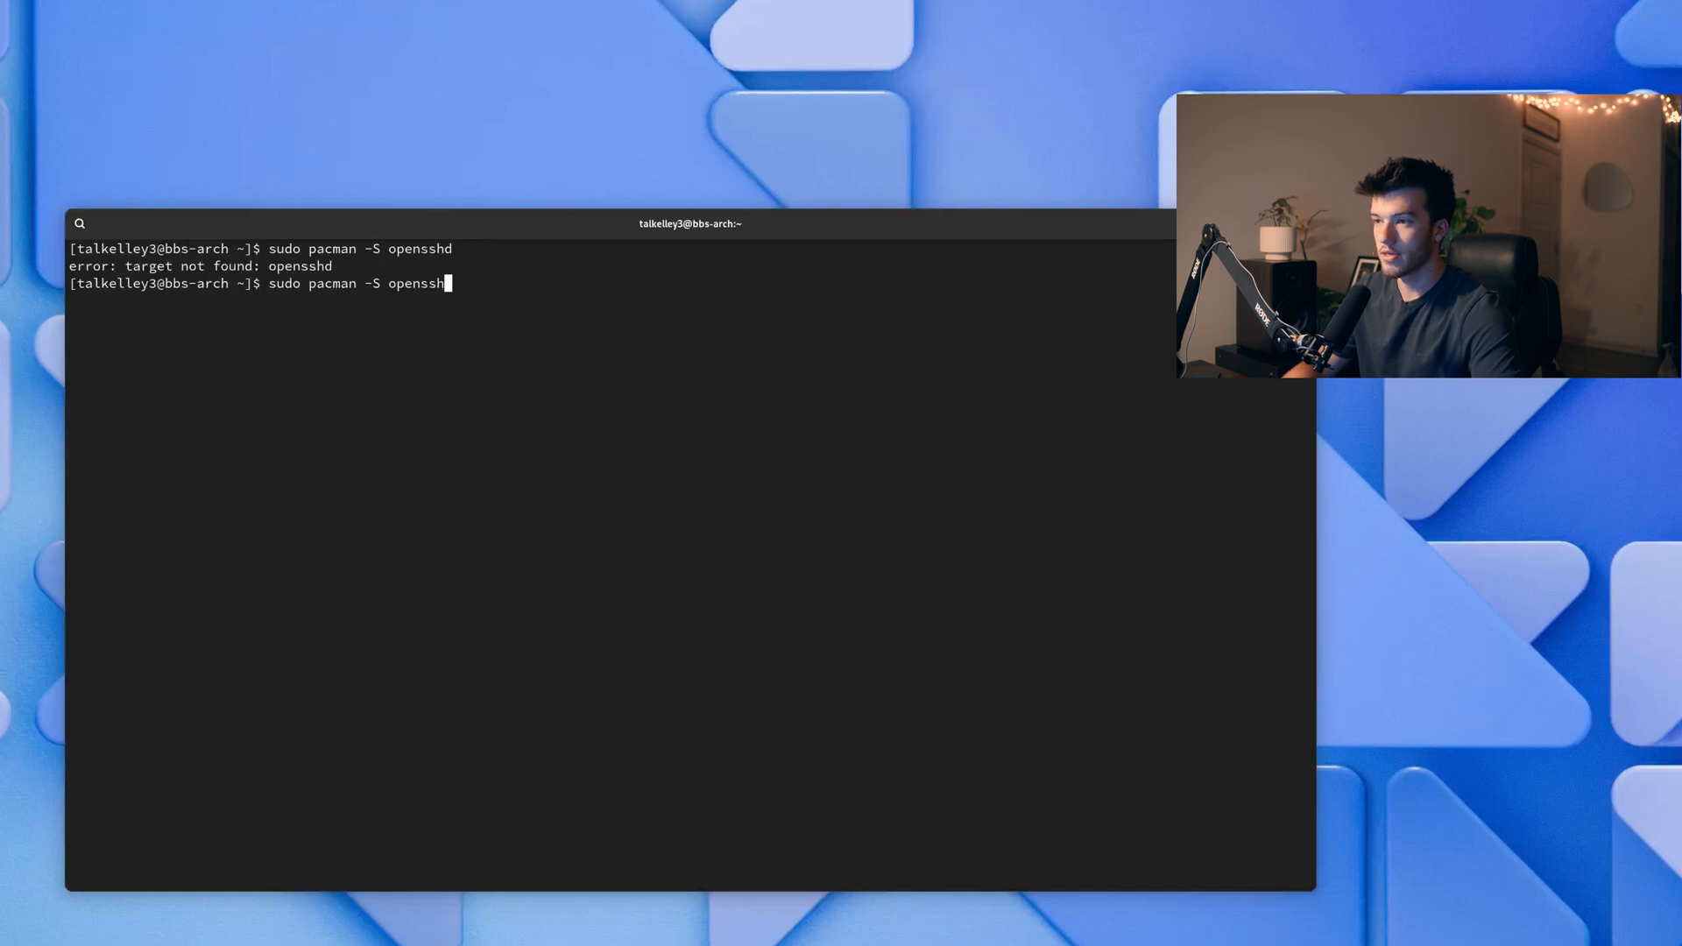
{"action": "key", "text": "Return"}
{"action": "type", "text": "y"}
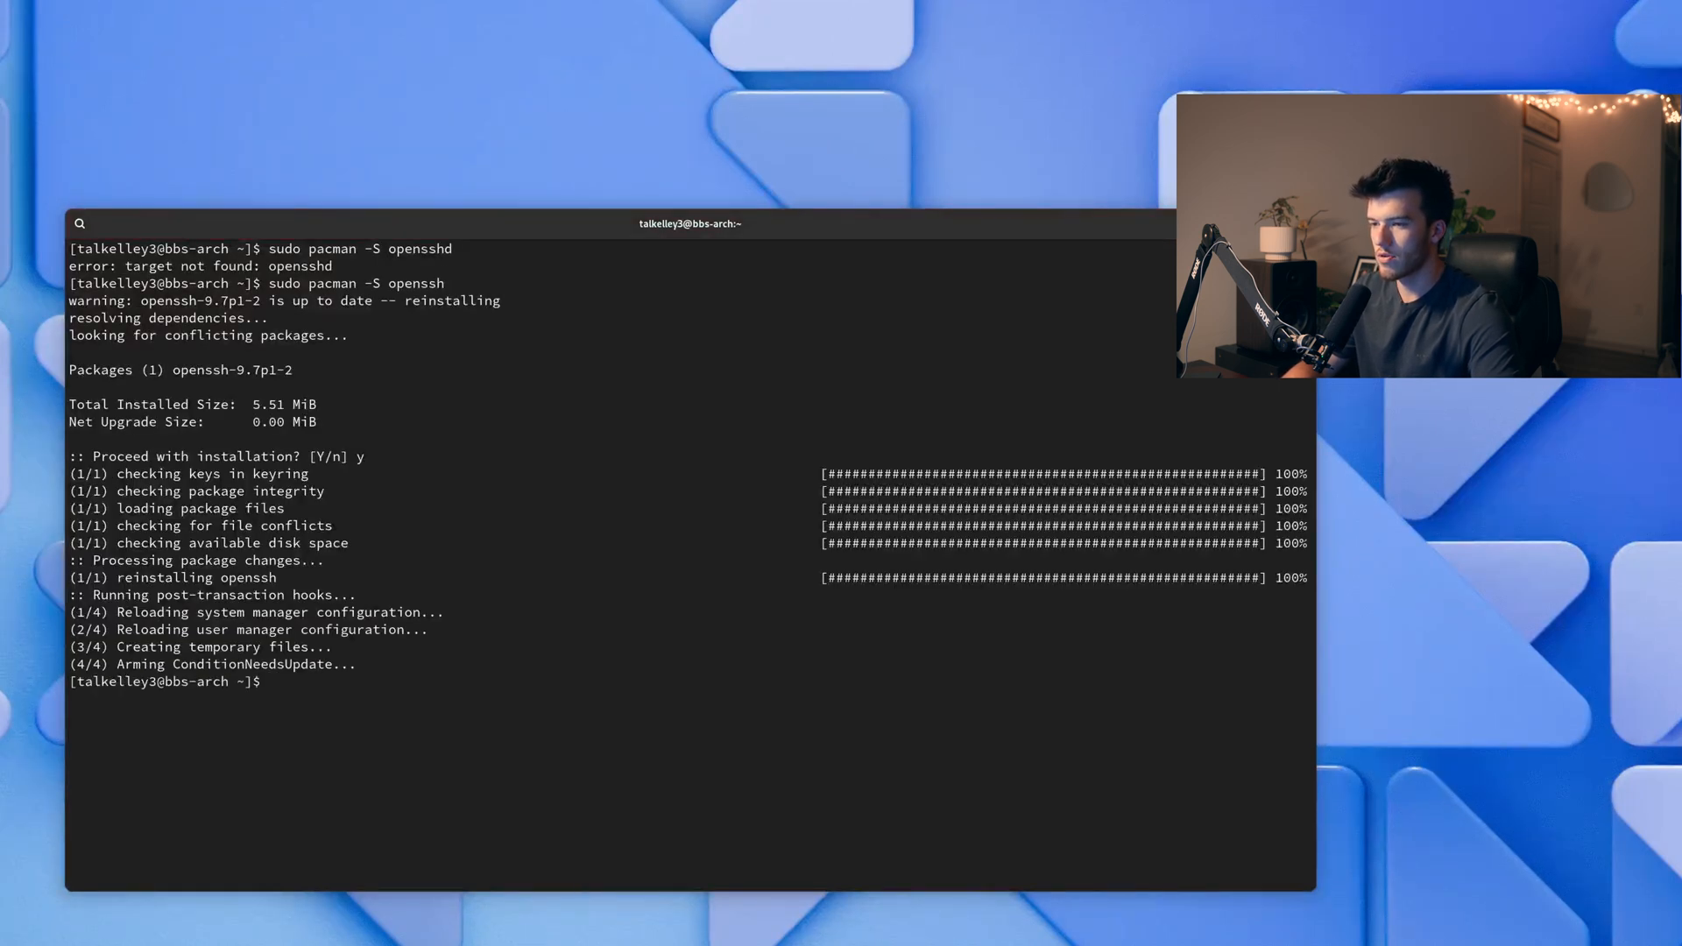
{"action": "type", "text": "sudo systemctl enable sshd"}
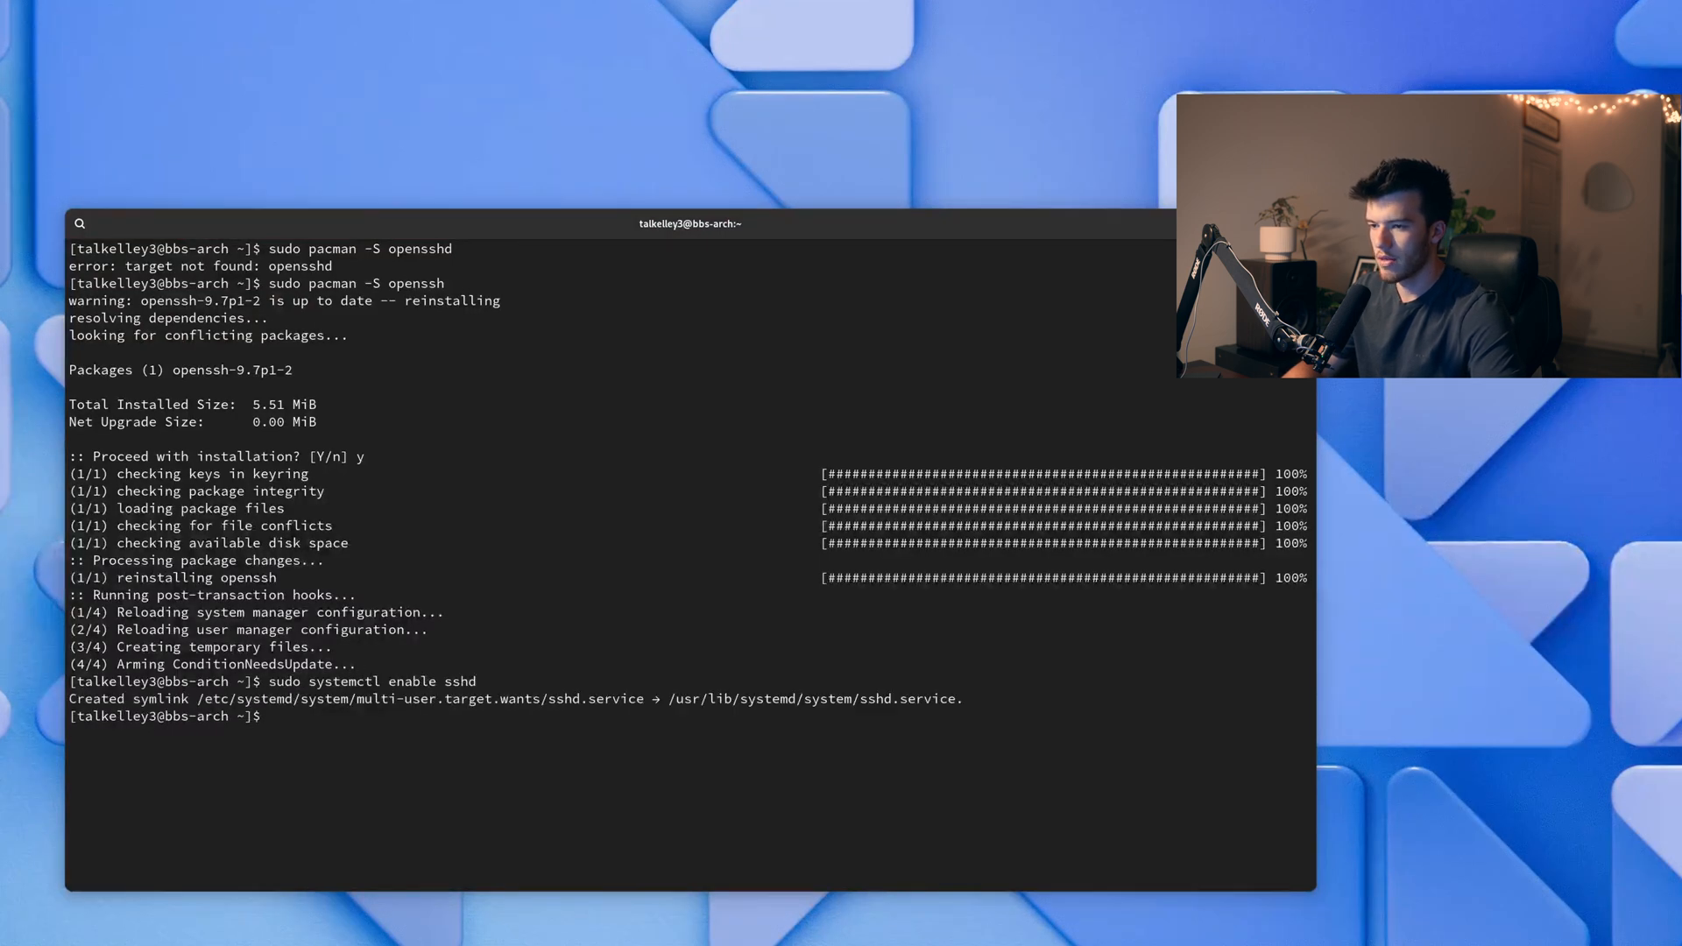
{"action": "type", "text": "sudo systemctl"}
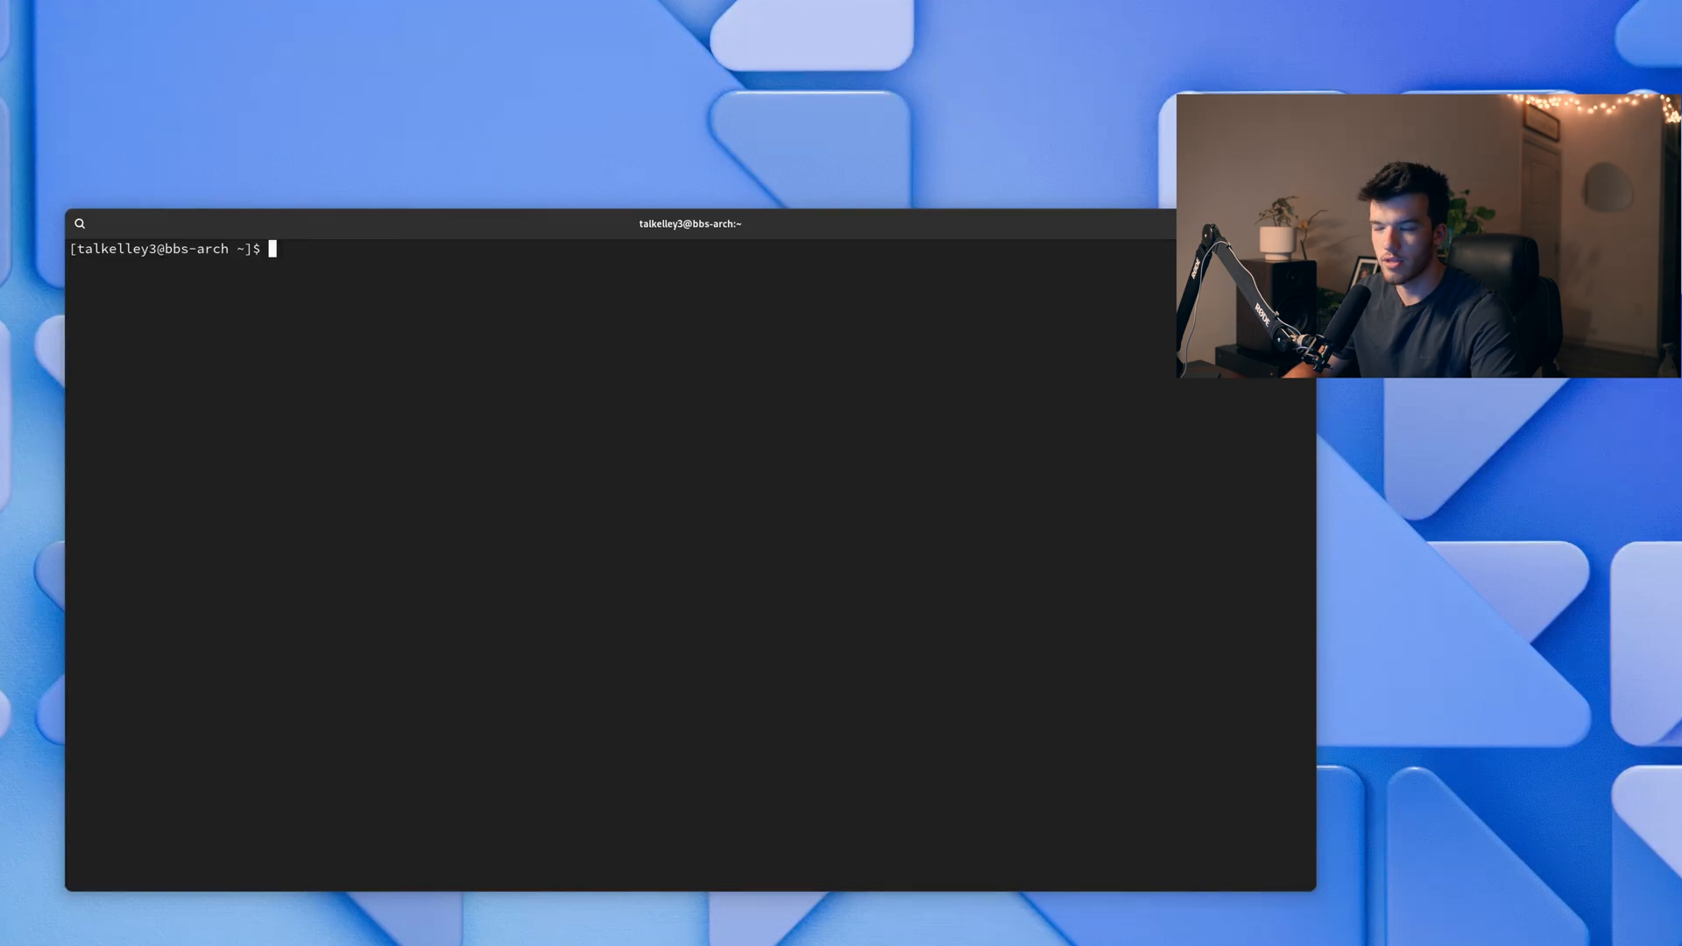
Install git and base-devel with sudo pacman -Sy --needed, answering Y
{"action": "type", "text": "sudo pacman -Sy --needed git base-devel"}
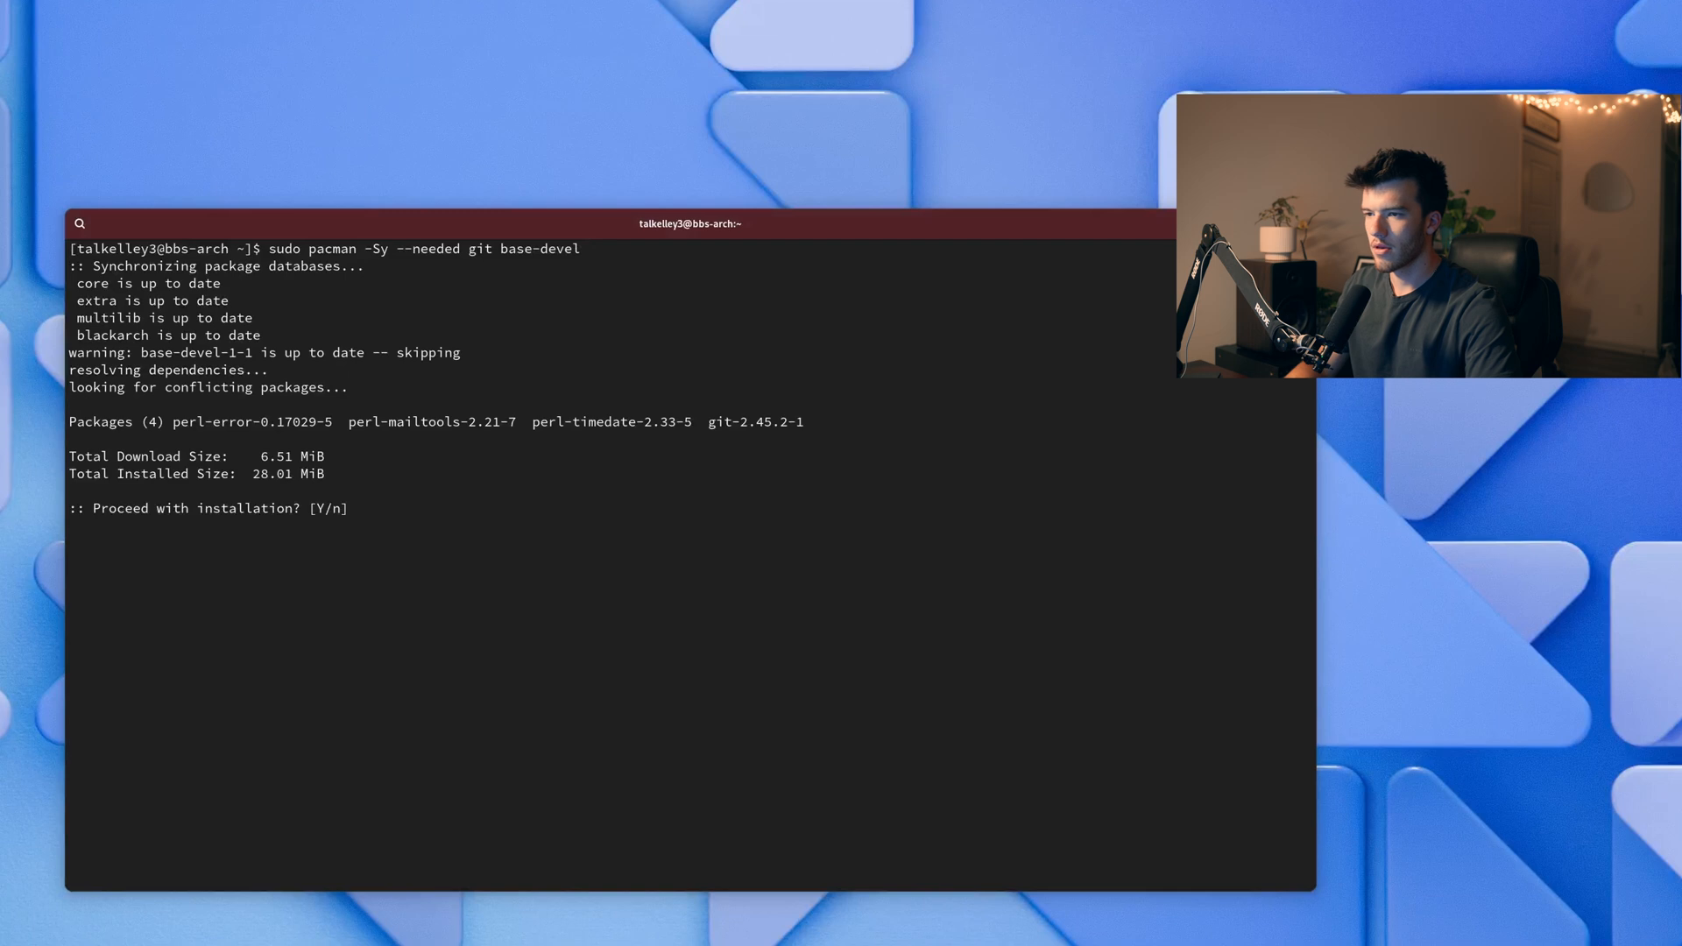
{"action": "type", "text": "Y"}
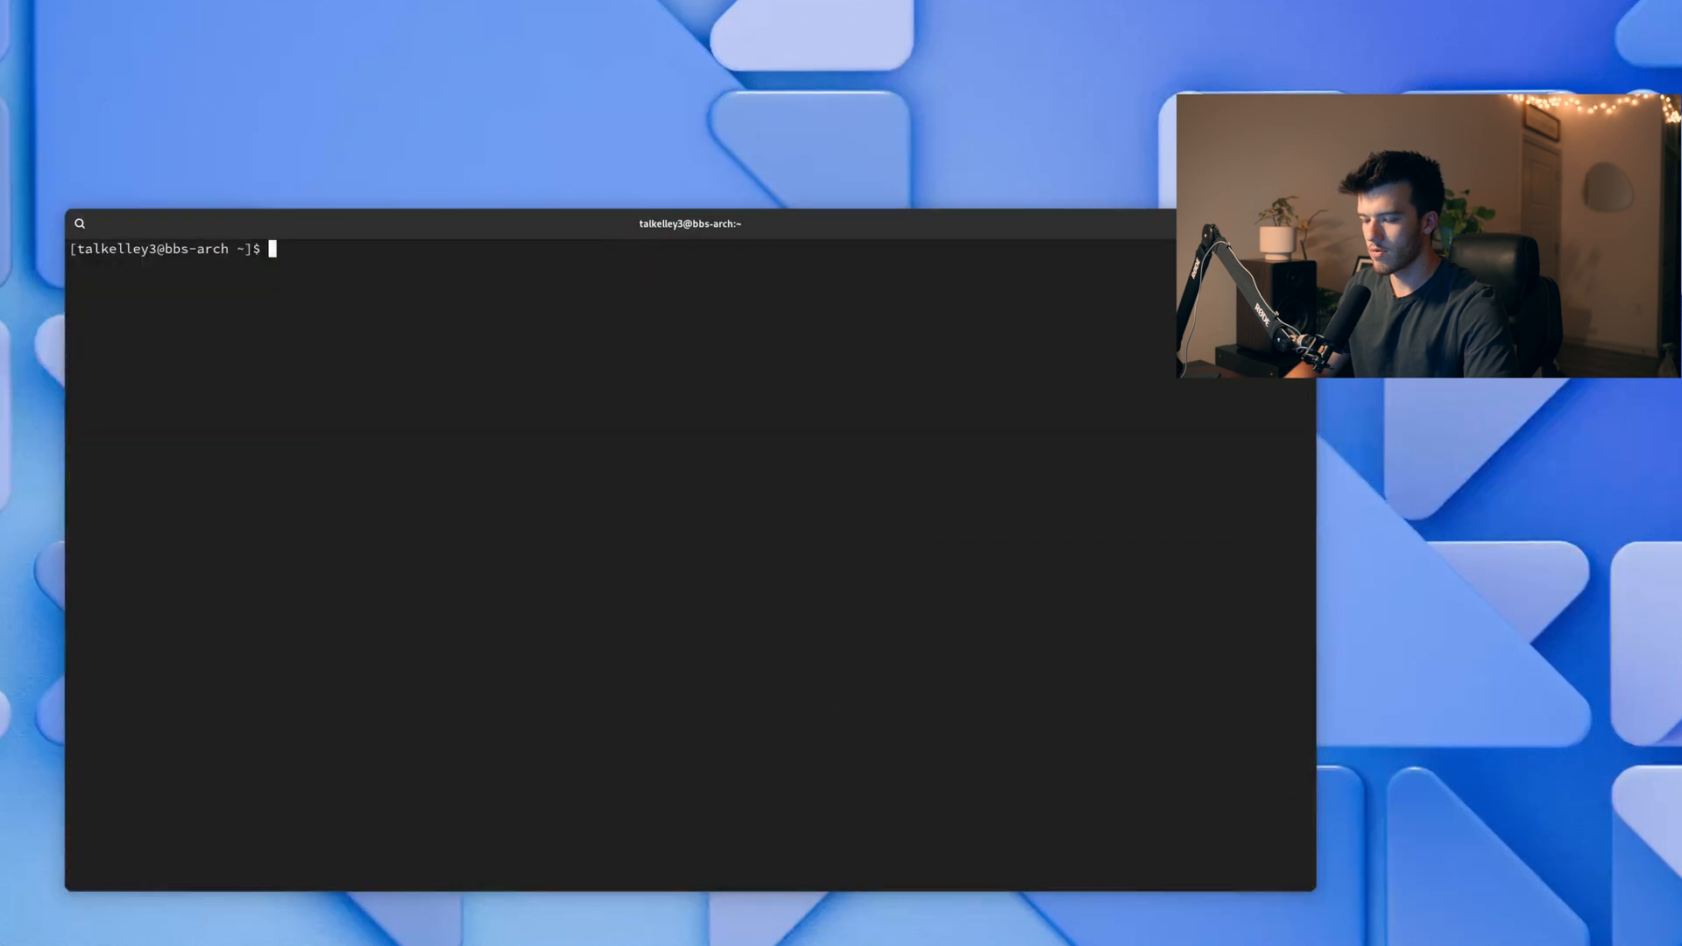
{"action": "type", "text": "git cn"}
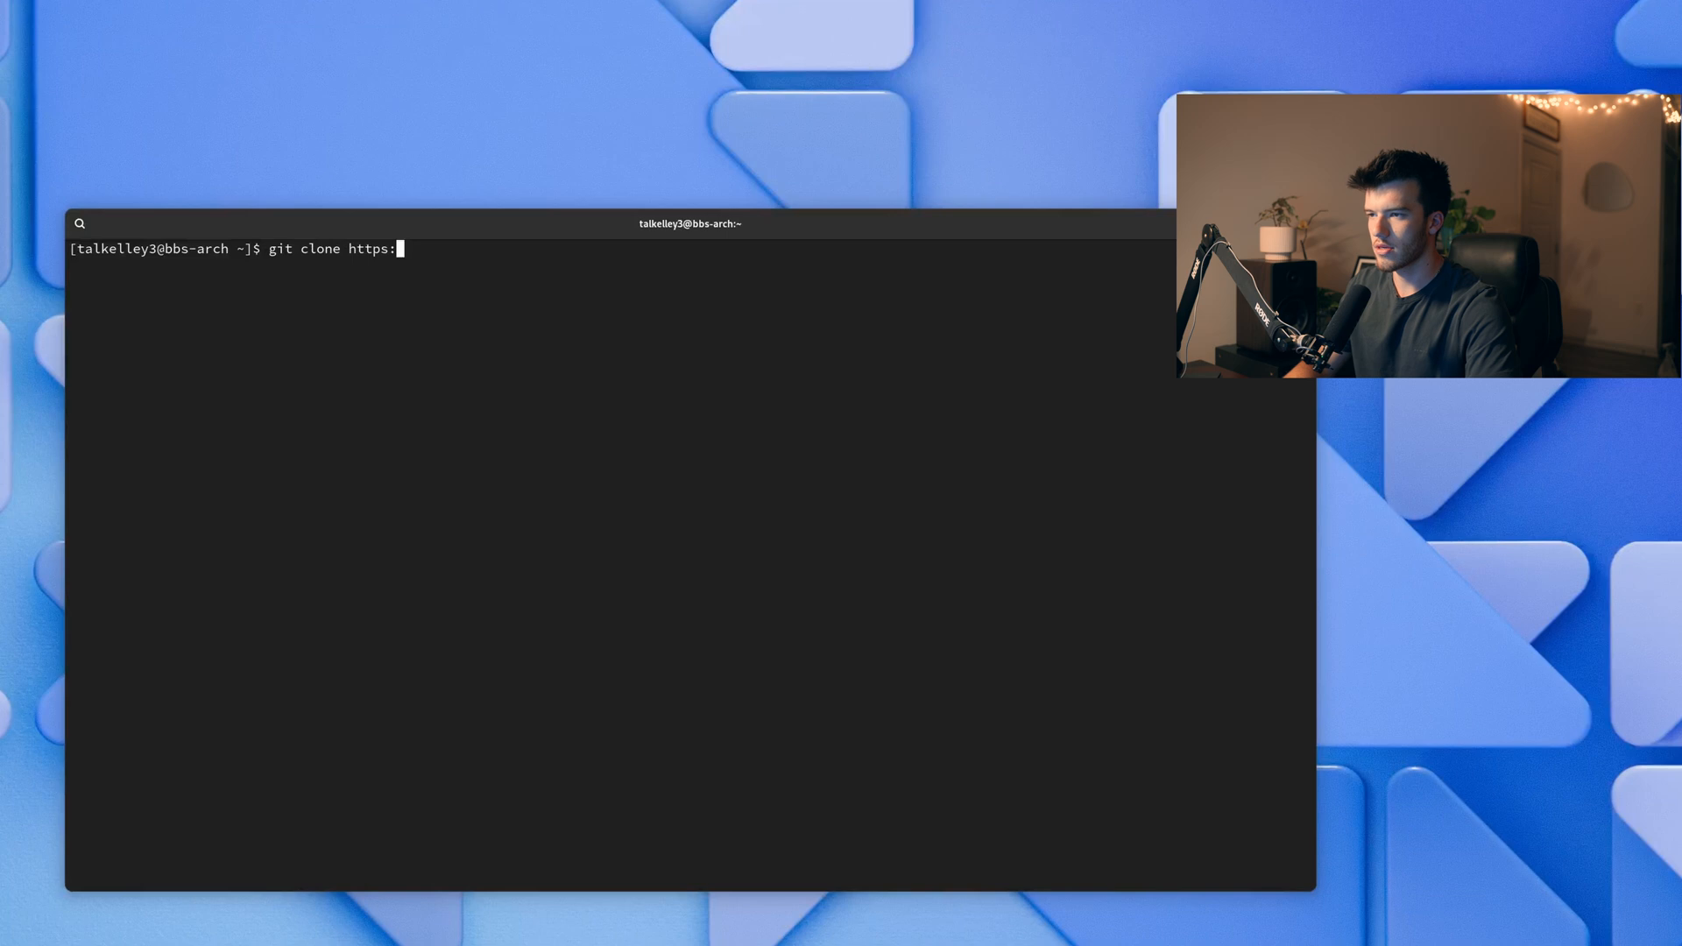
{"action": "type", "text": "//aur.archlinux."}
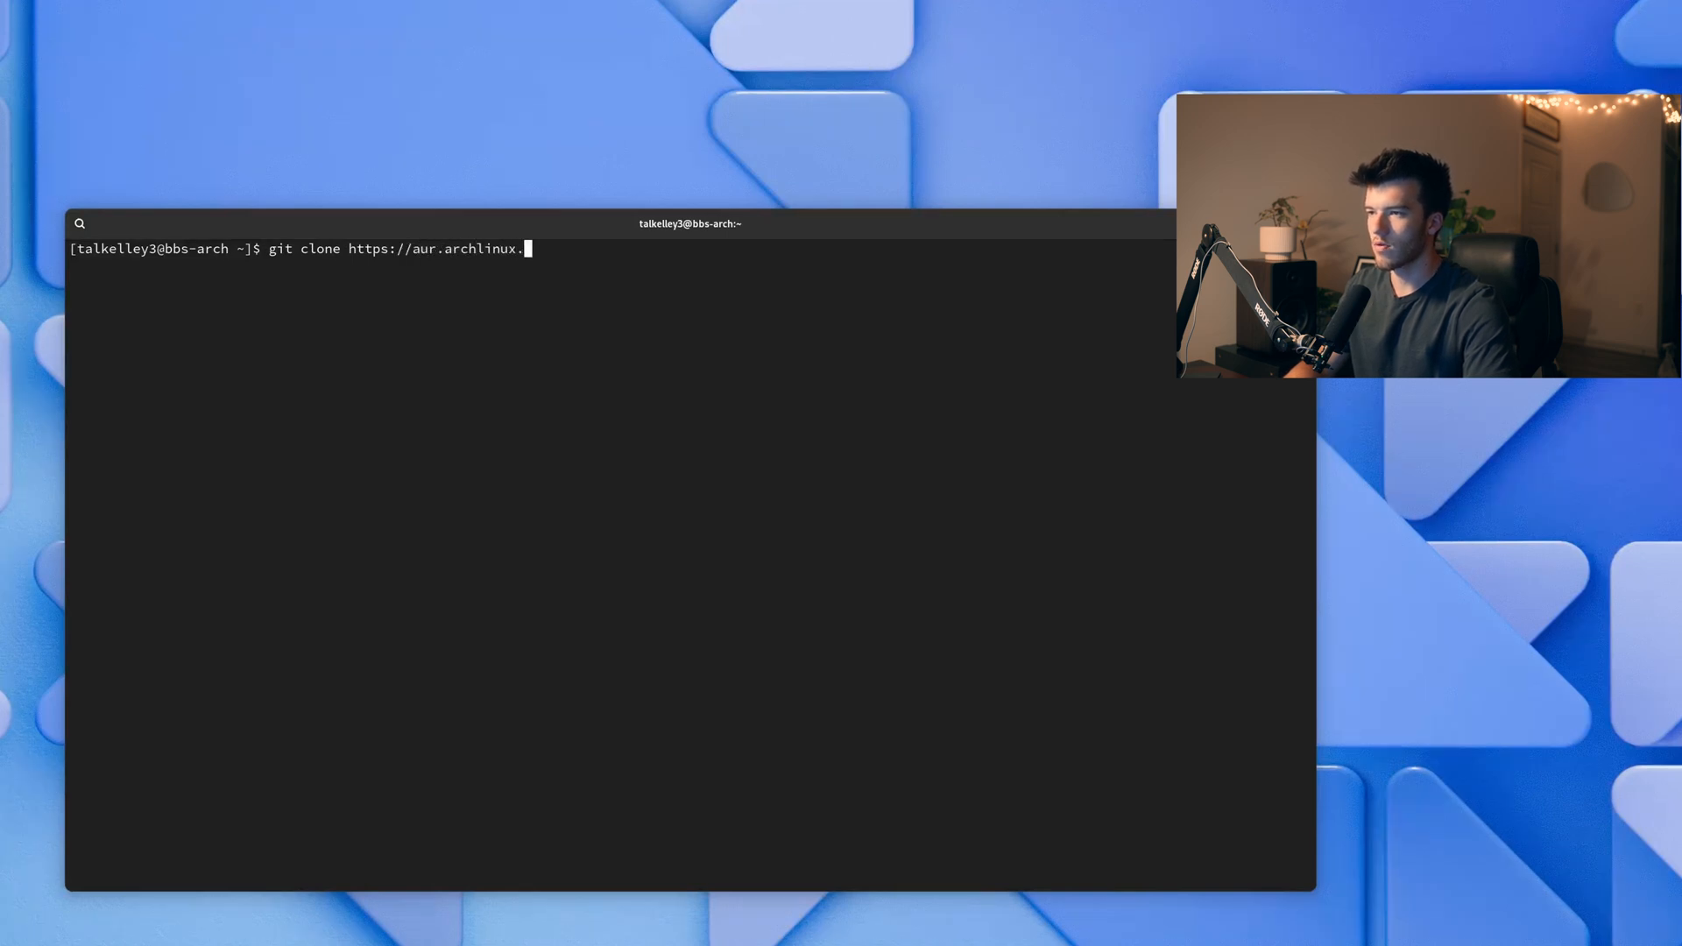
{"action": "type", "text": "org/yay.git"}
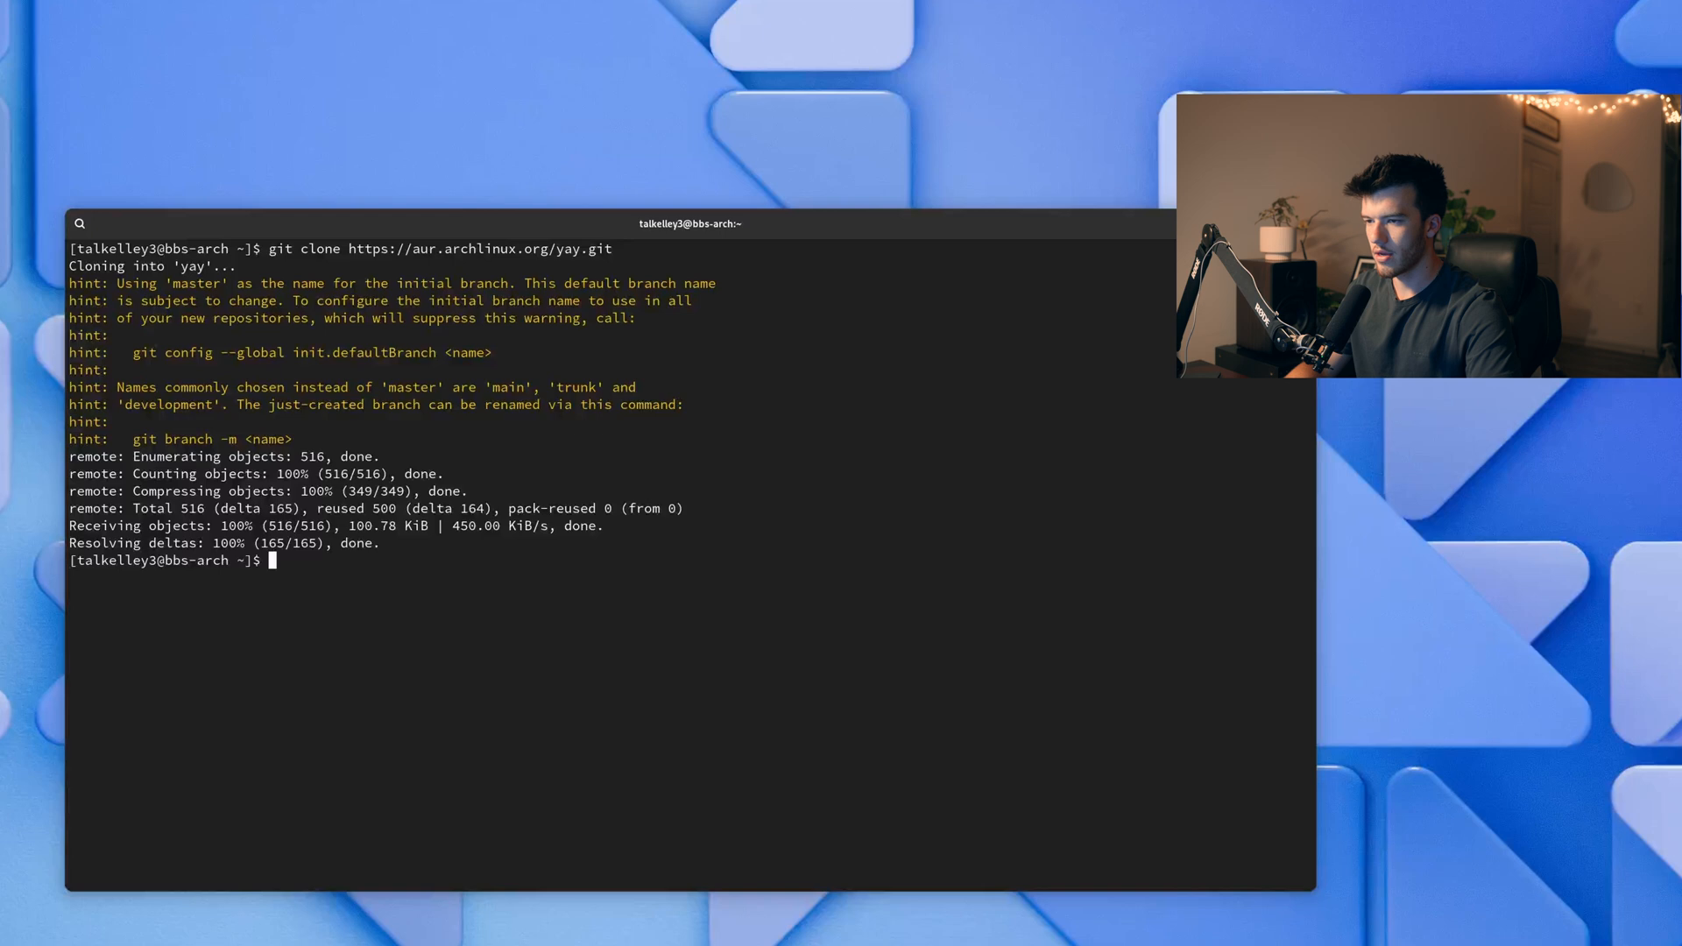
{"action": "type", "text": "cd yay"}
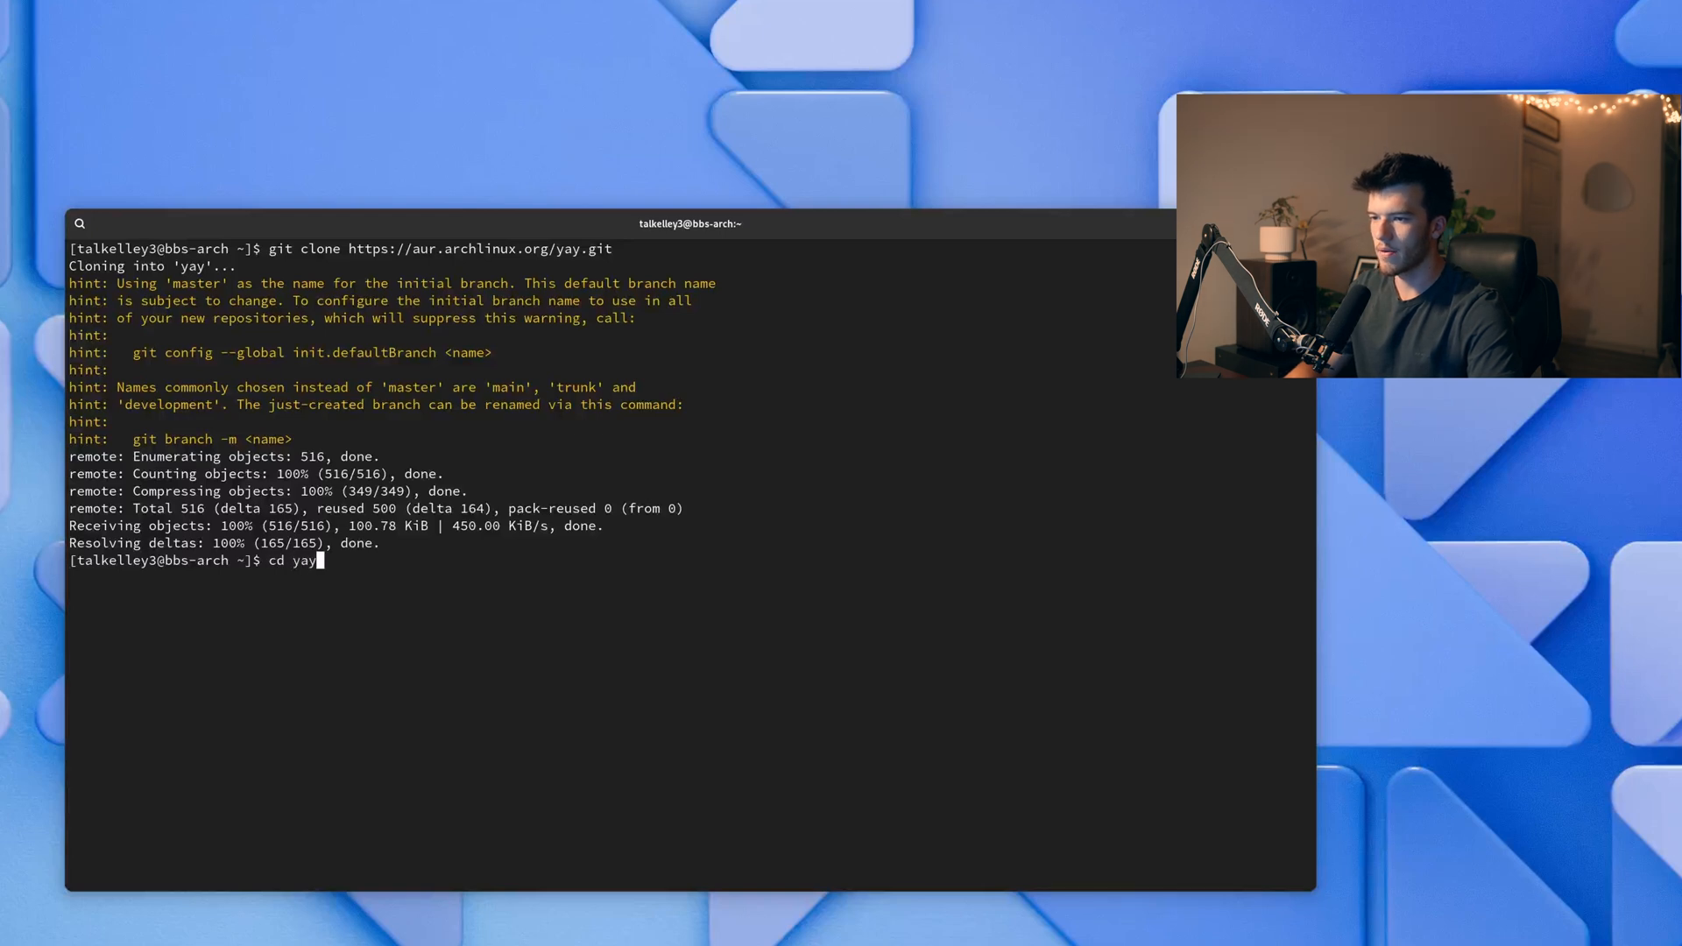
Build and install yay with makepkg -si while it downloads Go dependencies
{"action": "type", "text": "make"}
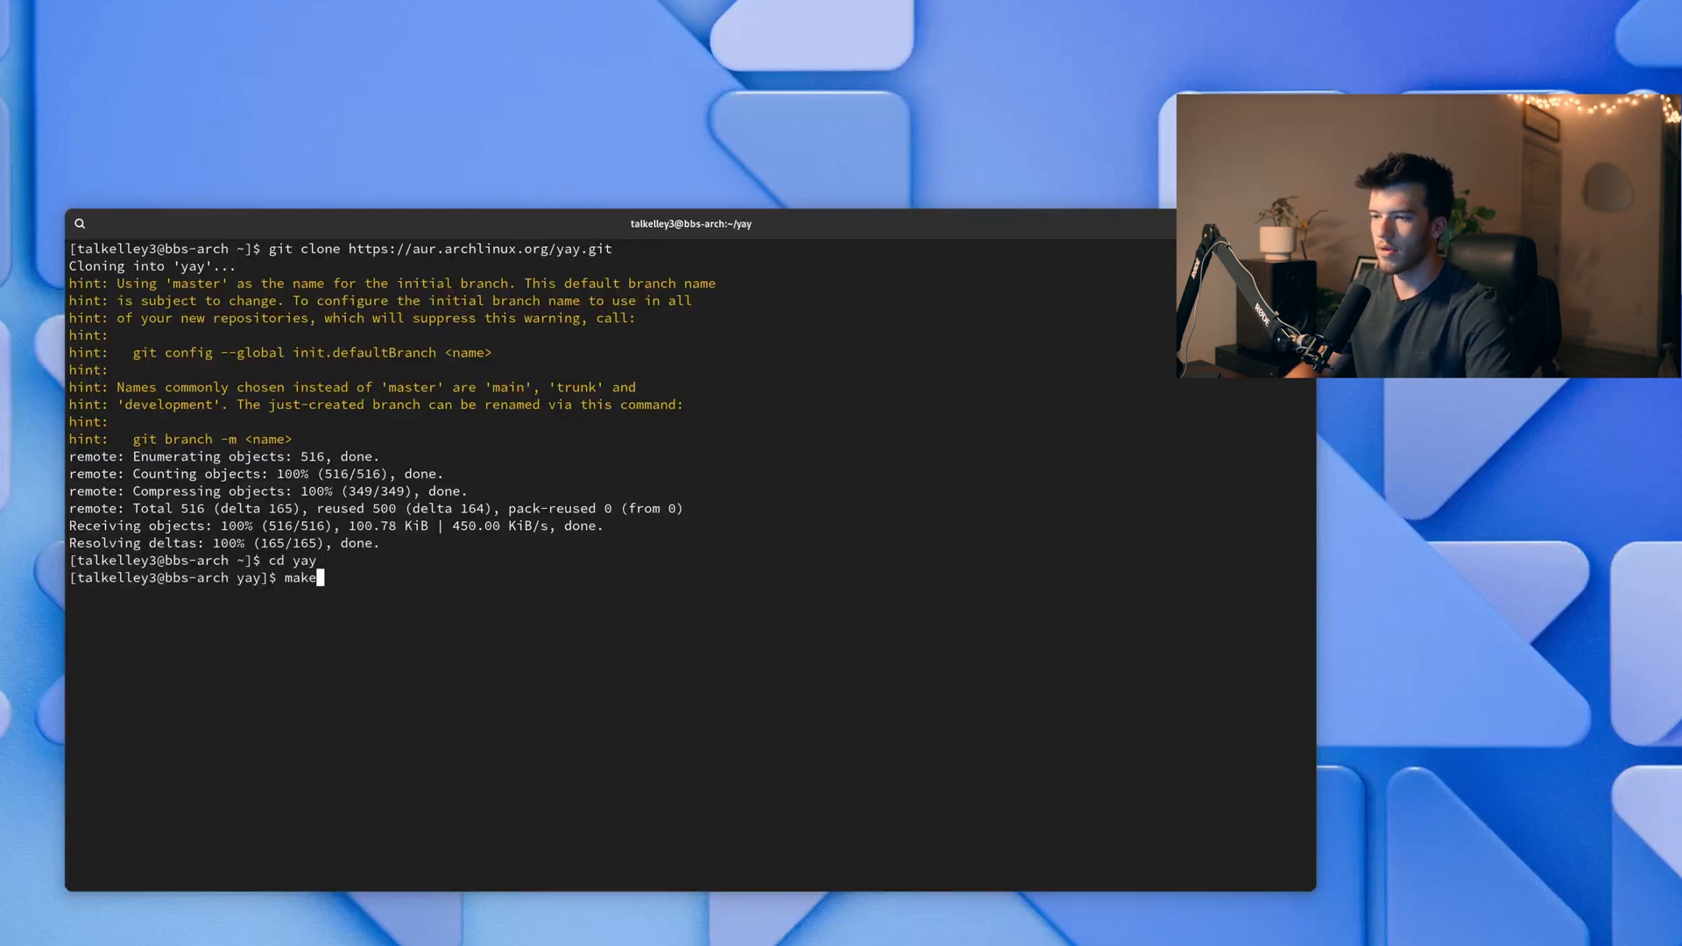
{"action": "type", "text": "pkg"}
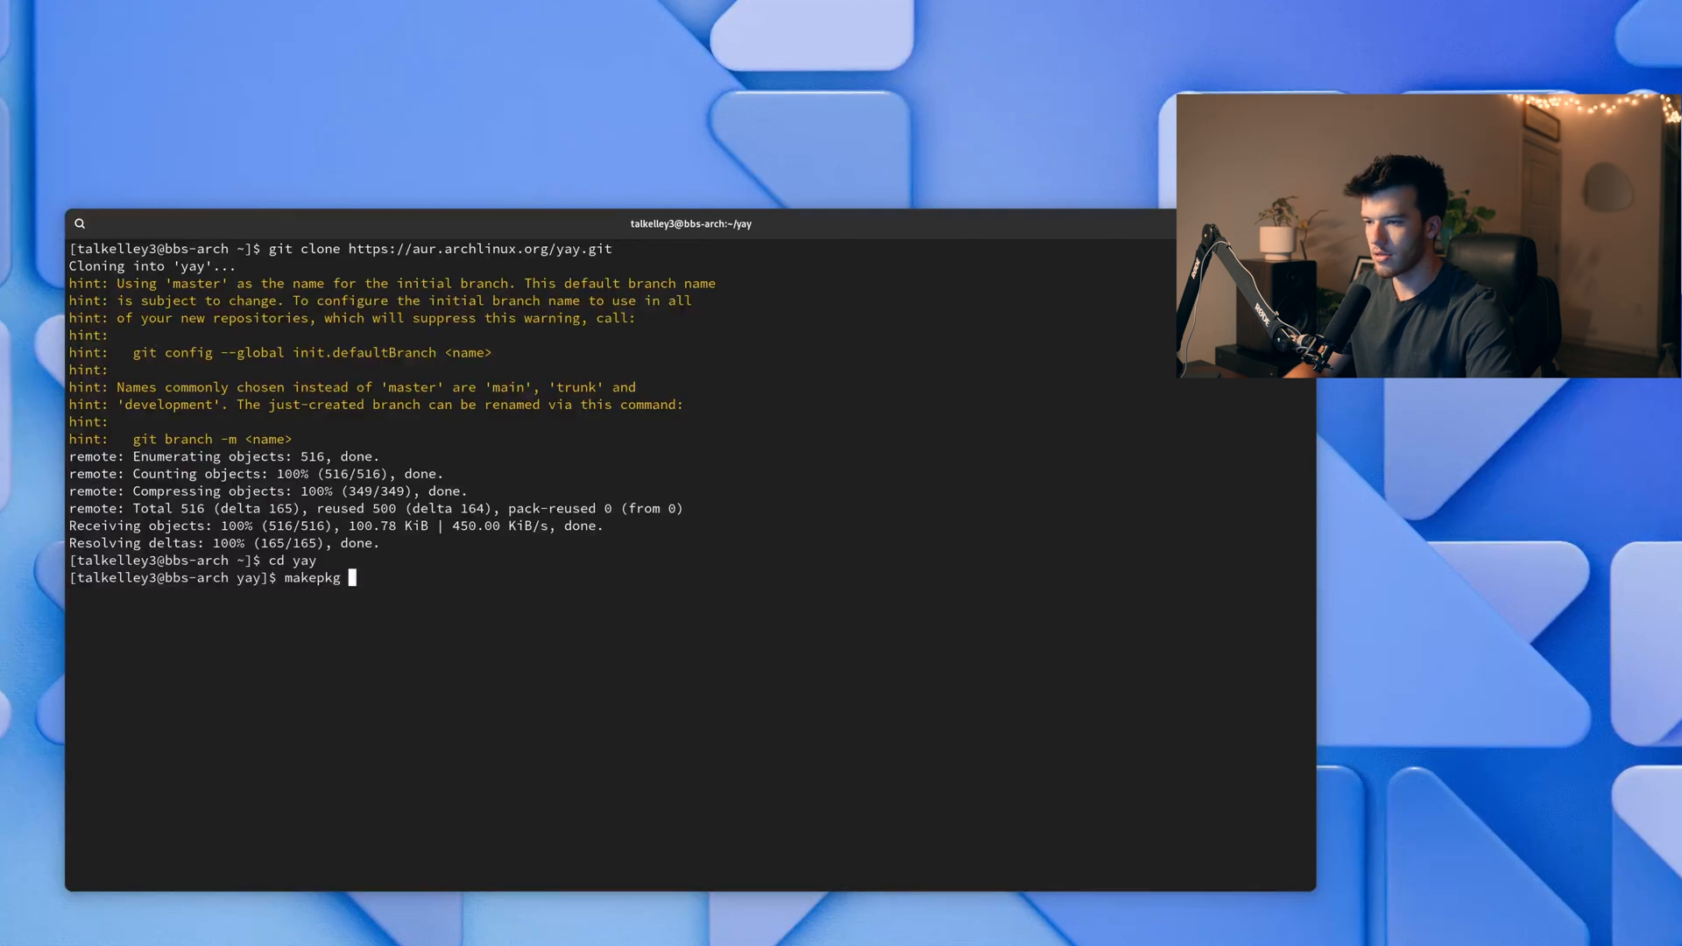
{"action": "type", "text": "-si"}
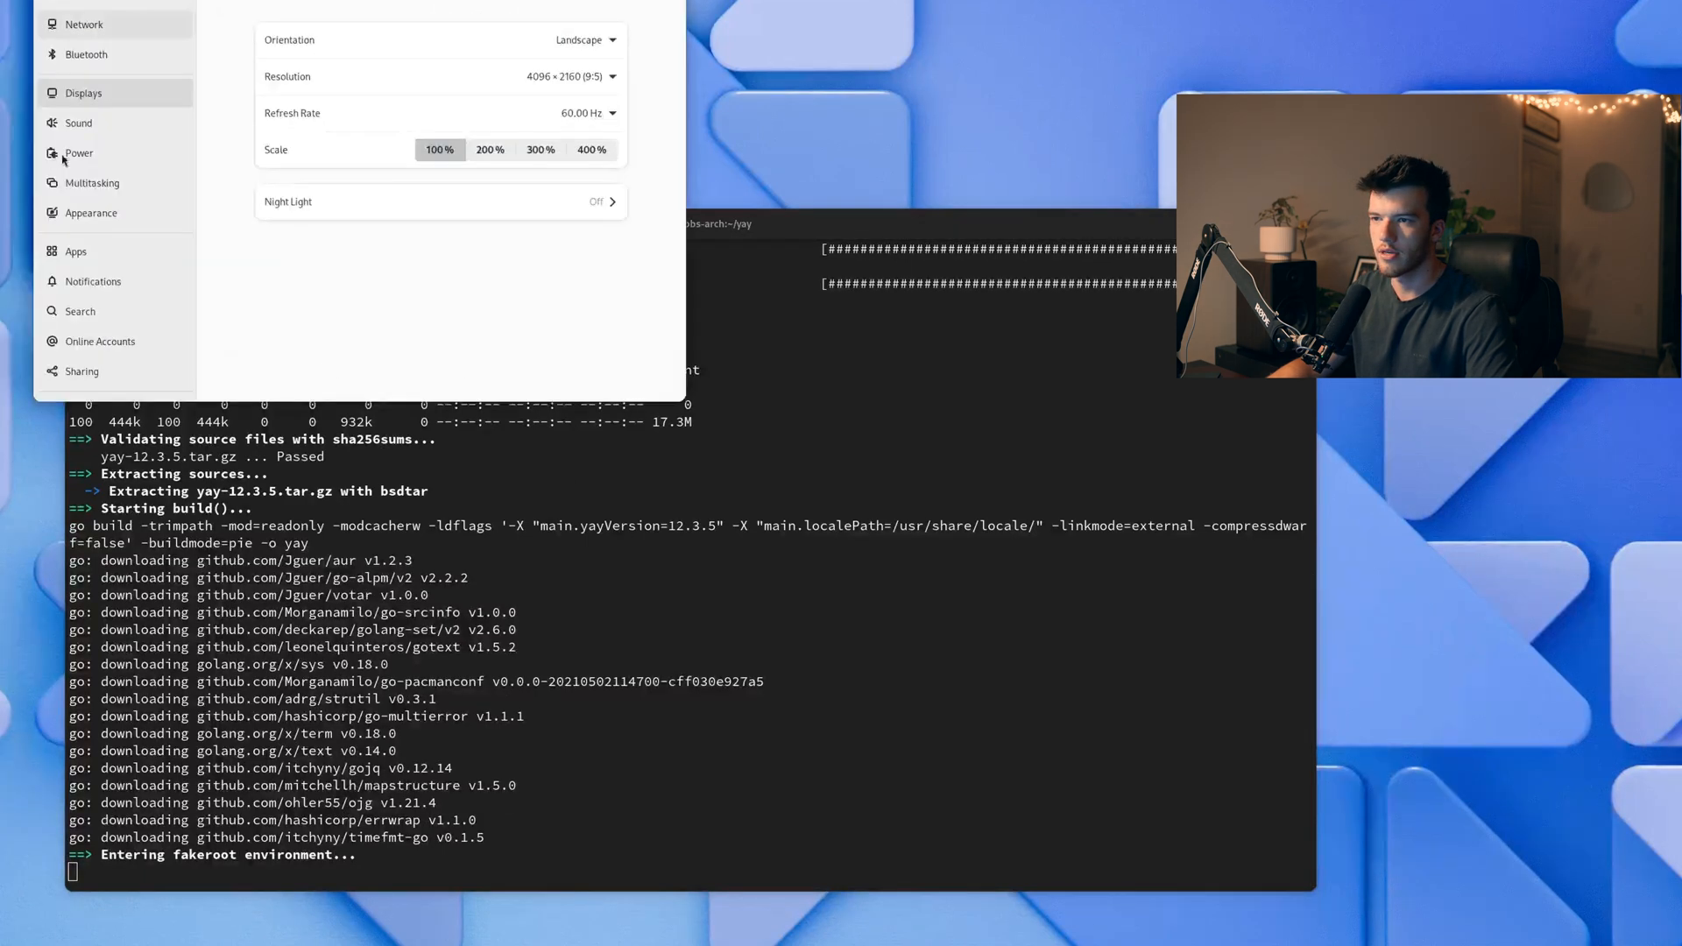
{"action": "left_click", "coordinate": [91, 212]}
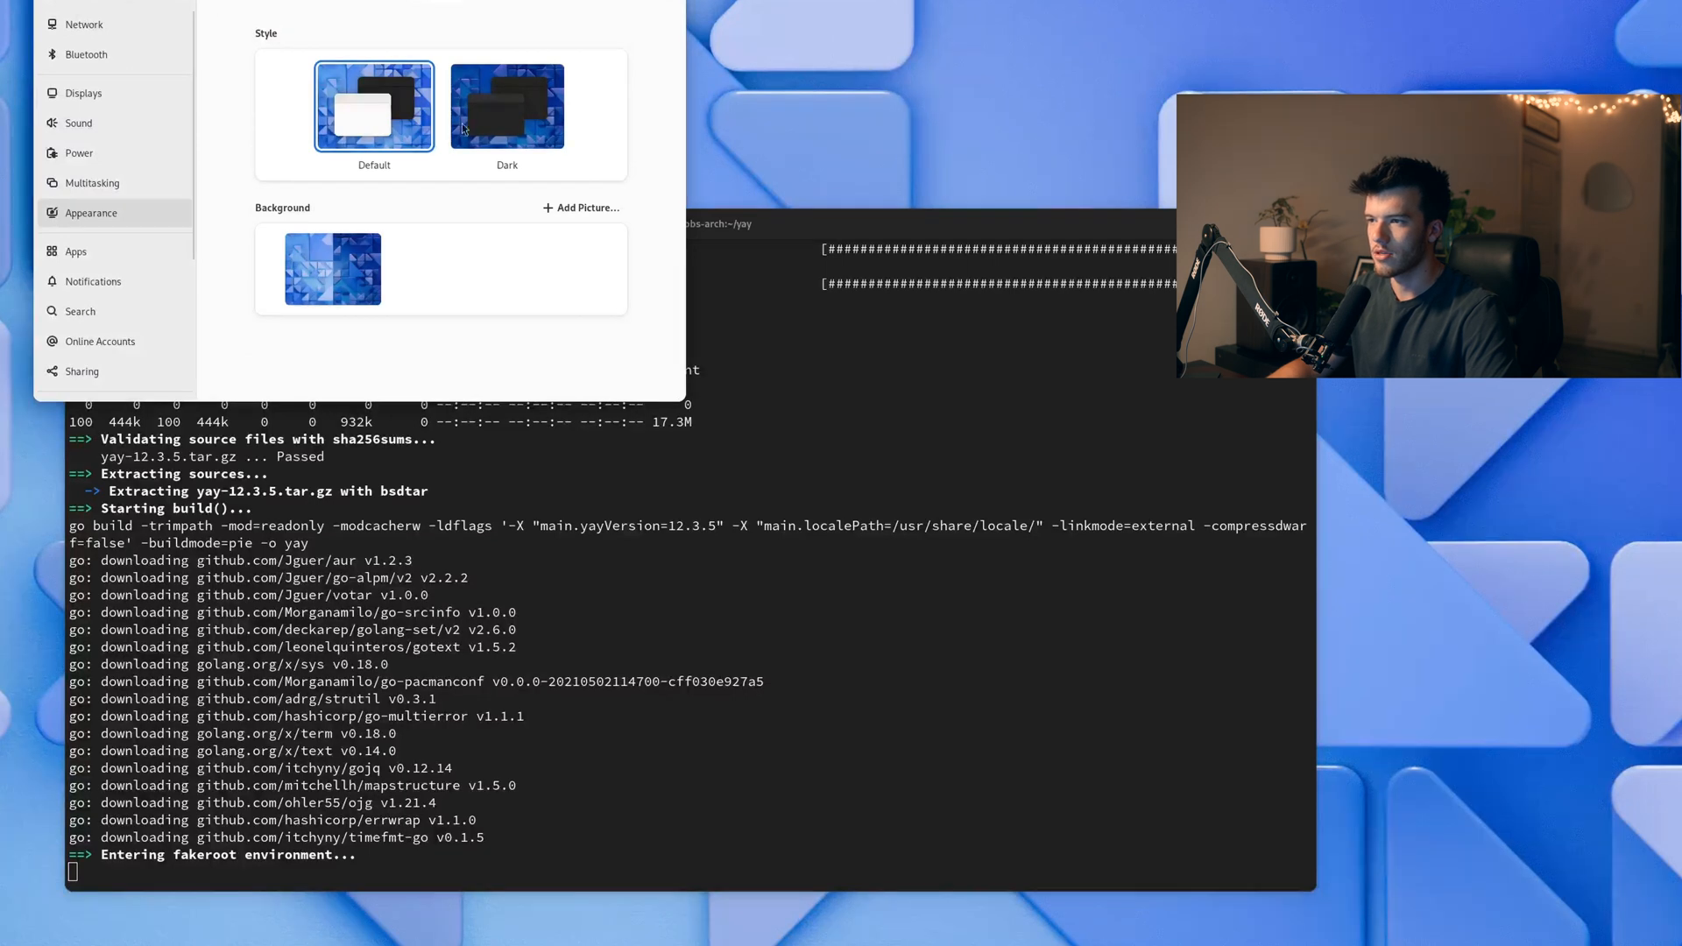
Choose the Dark style in Appearance, giving the desktop a dark purple wallpaper
{"action": "left_click", "coordinate": [506, 105]}
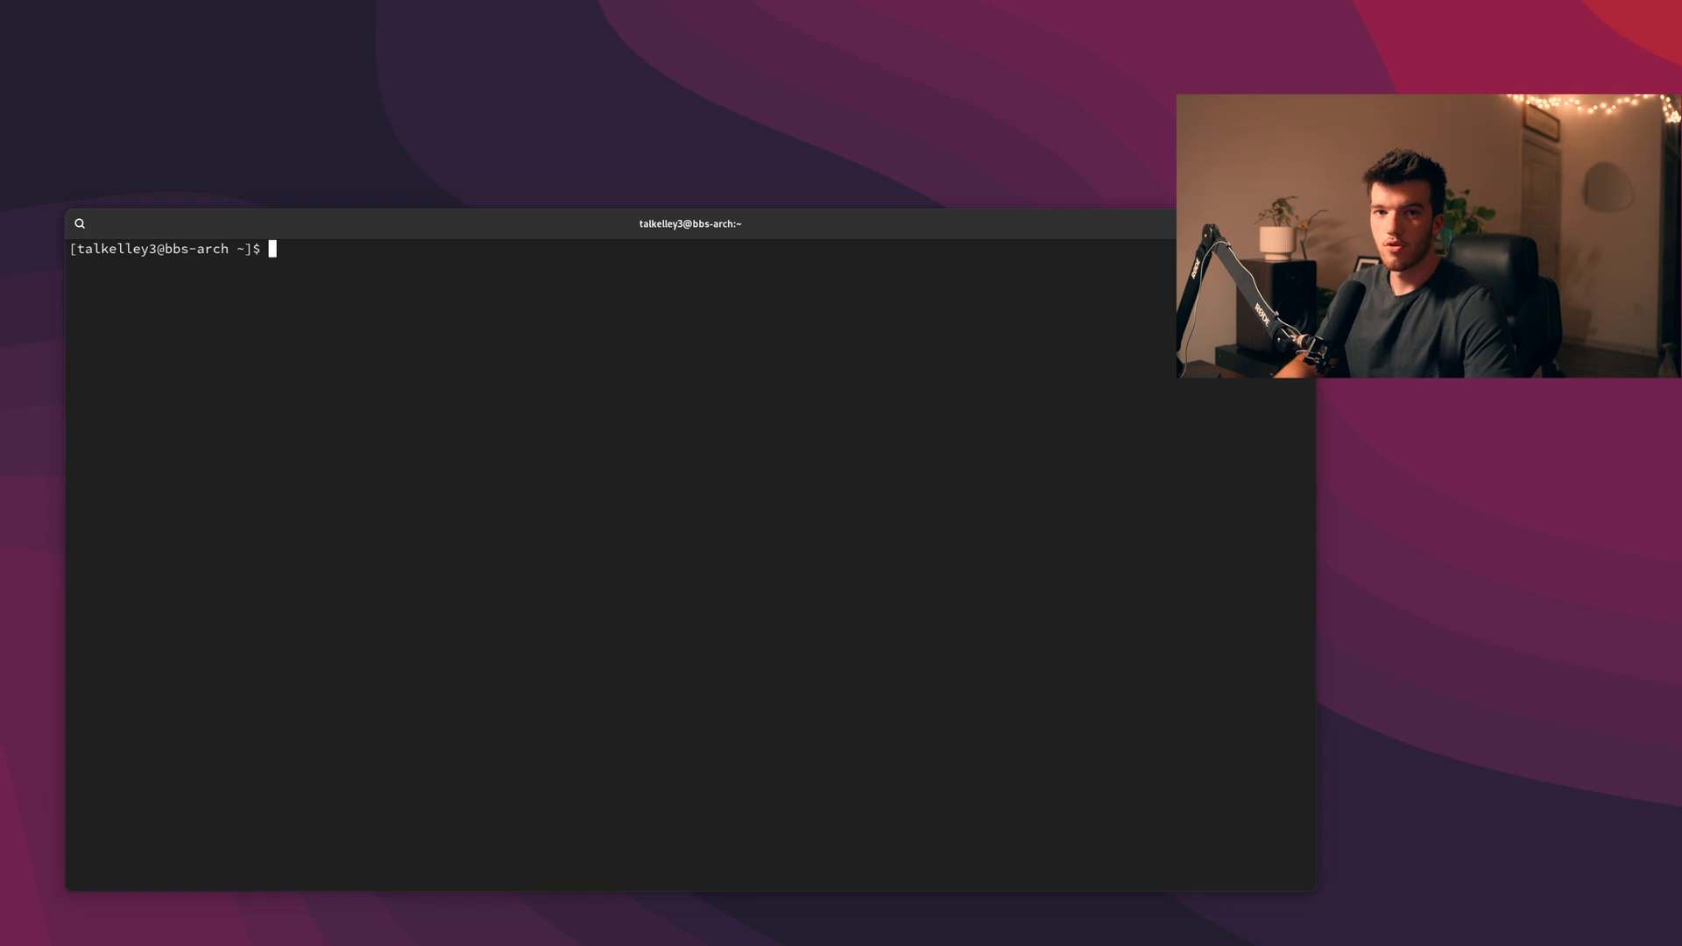
Install GNOME Boxes with sudo pacman -S gnome-boxes
{"action": "type", "text": "sudo"}
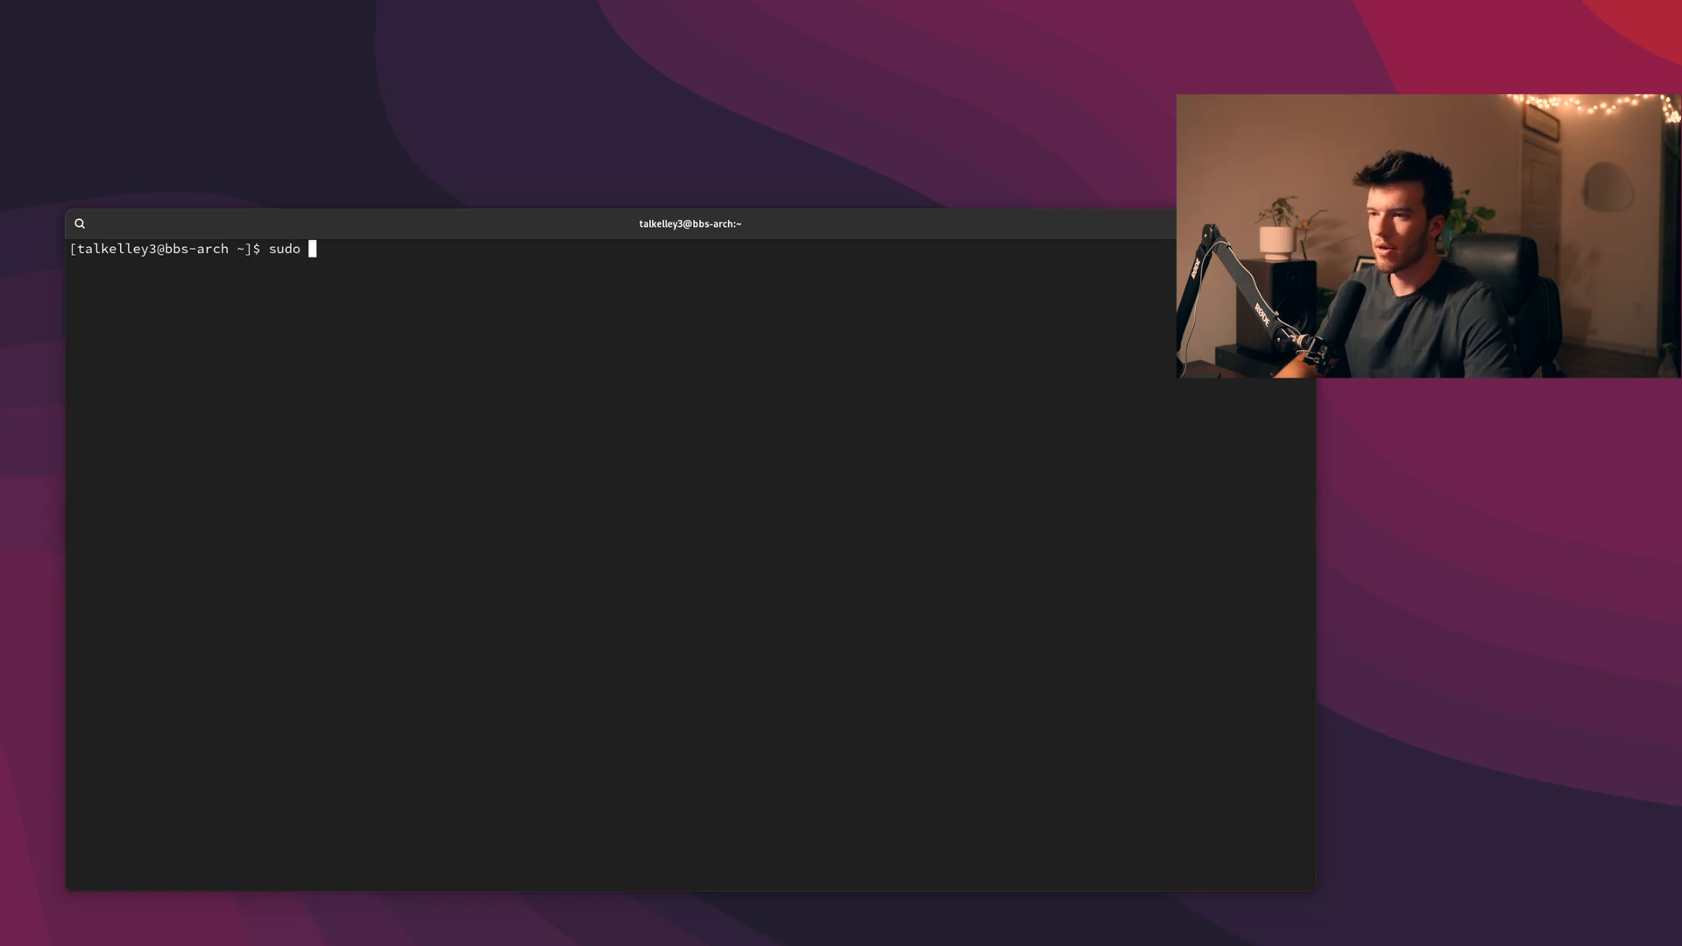
{"action": "type", "text": "pacman -S gnome"}
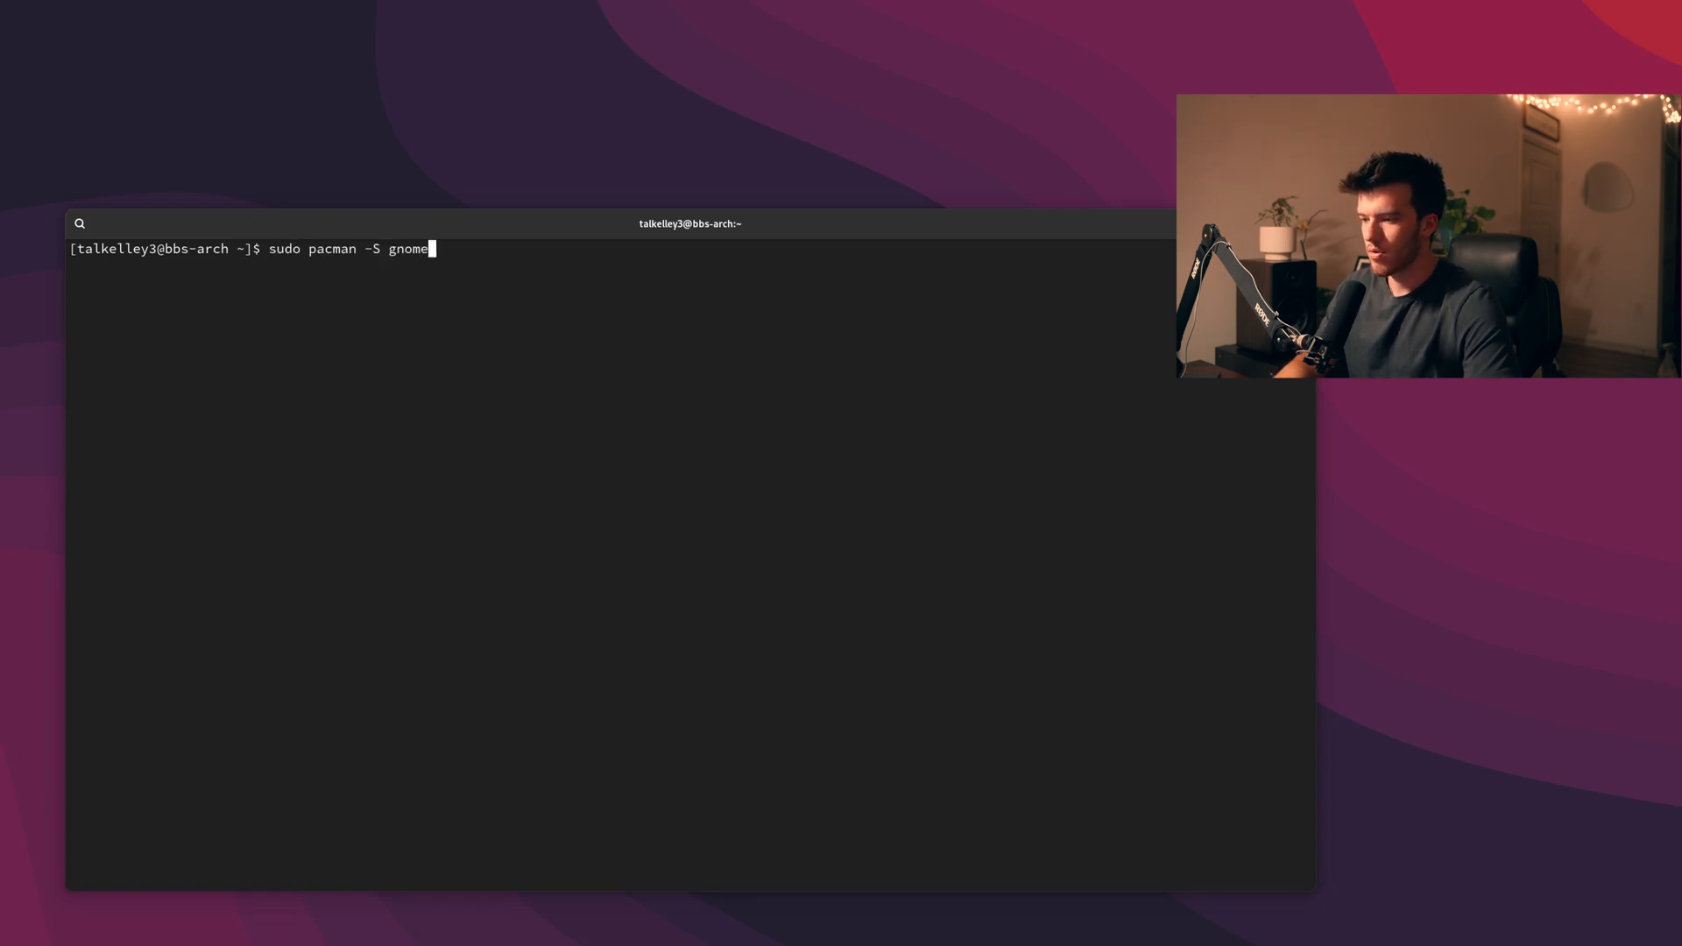
{"action": "type", "text": "-box"}
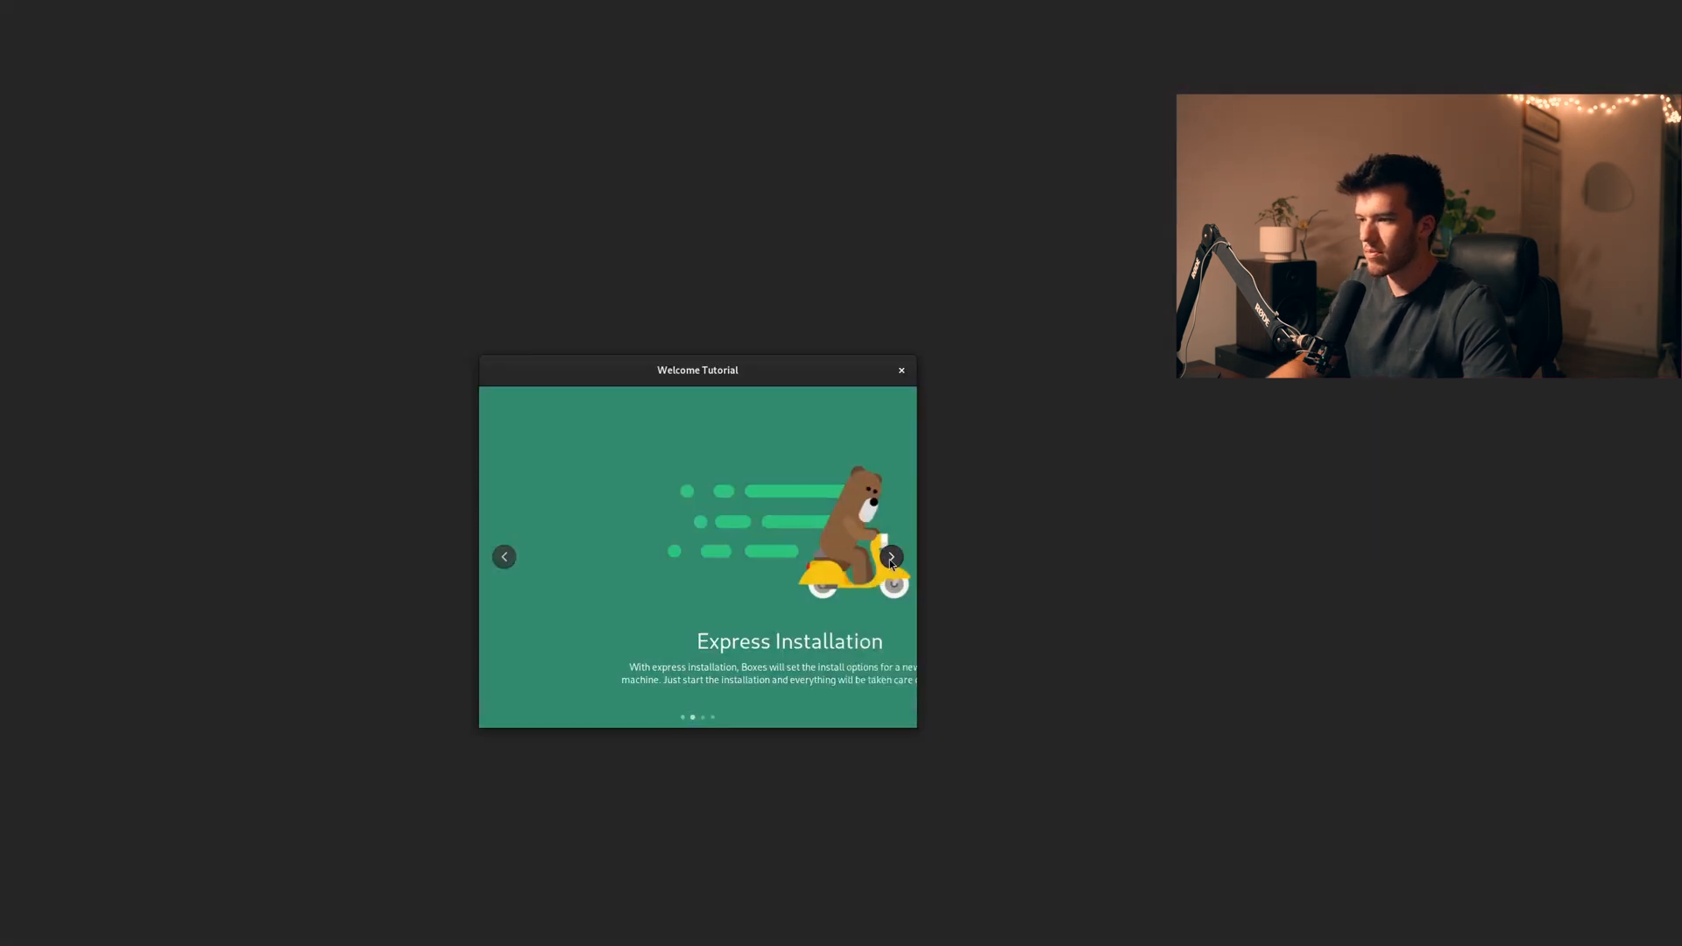
Finish the welcome tutorial and browse the Download OS catalogue of operating systems
{"action": "left_click", "coordinate": [890, 555]}
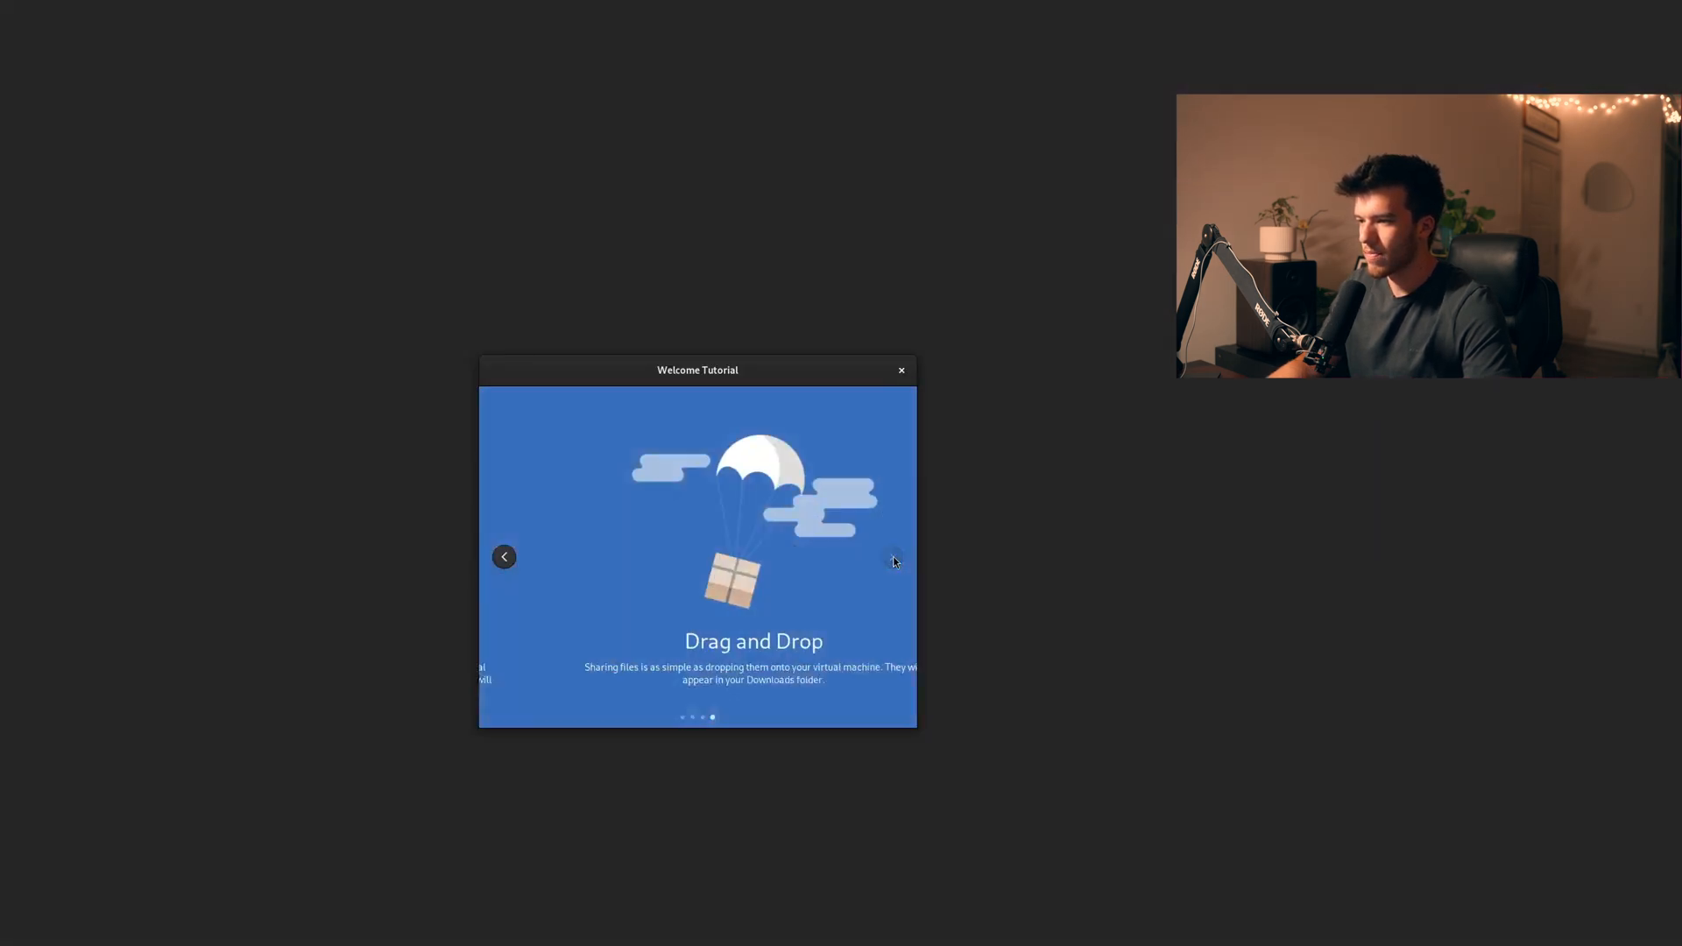
{"action": "left_click", "coordinate": [902, 369]}
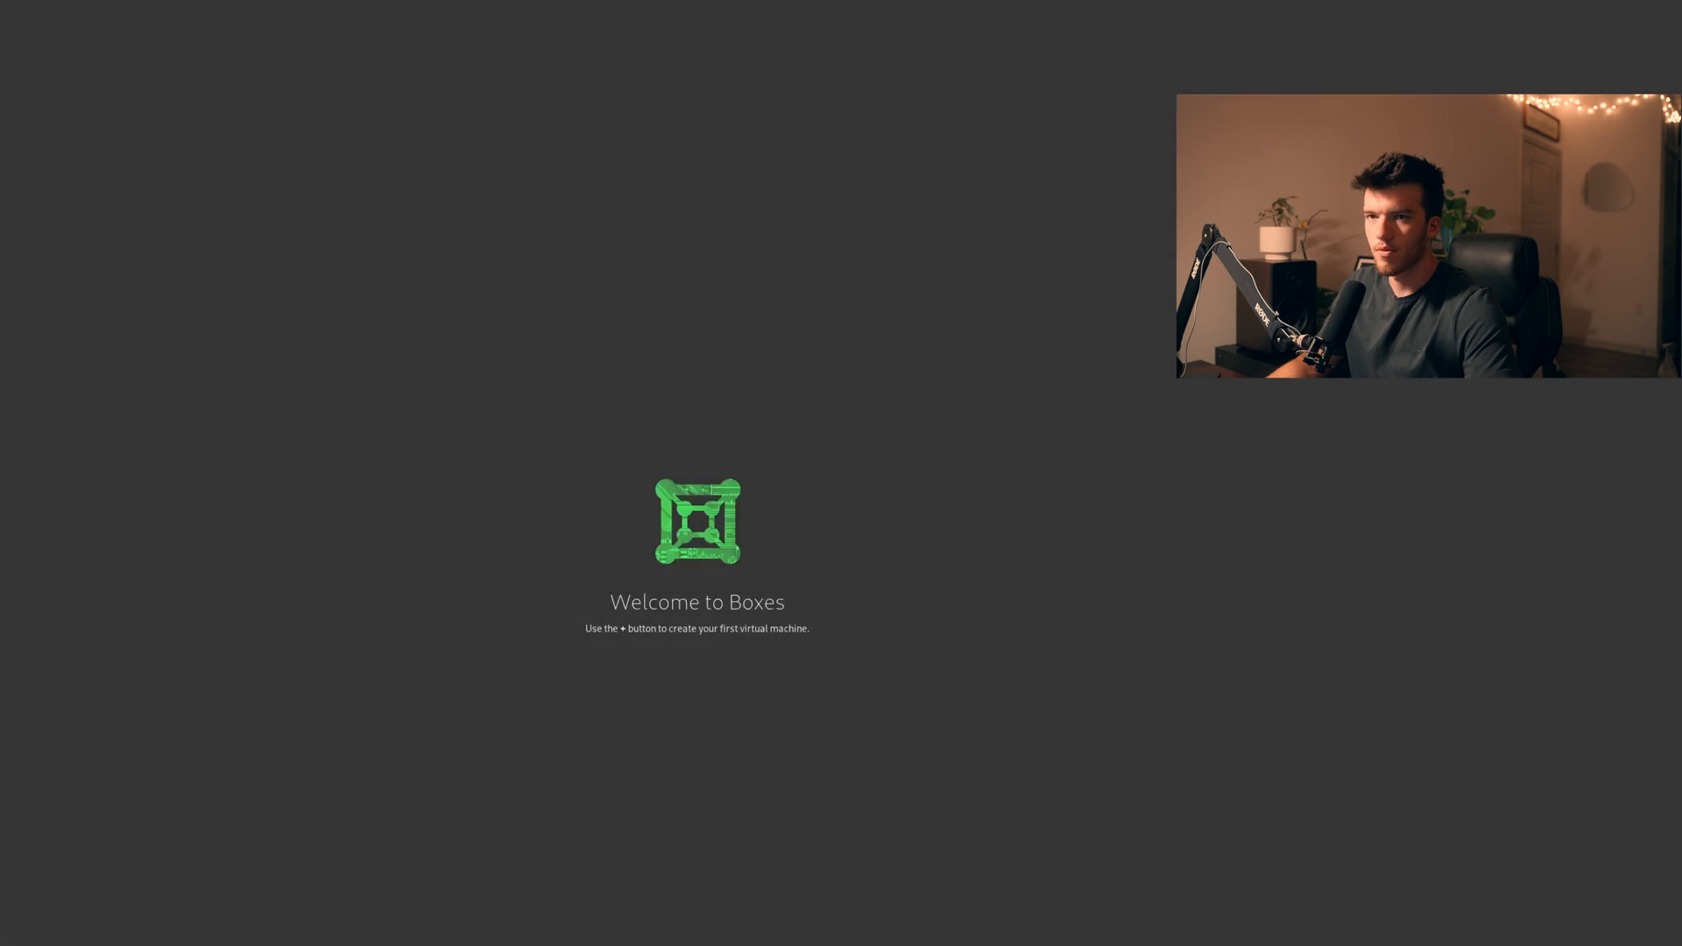
{"action": "left_click", "coordinate": [8, 24]}
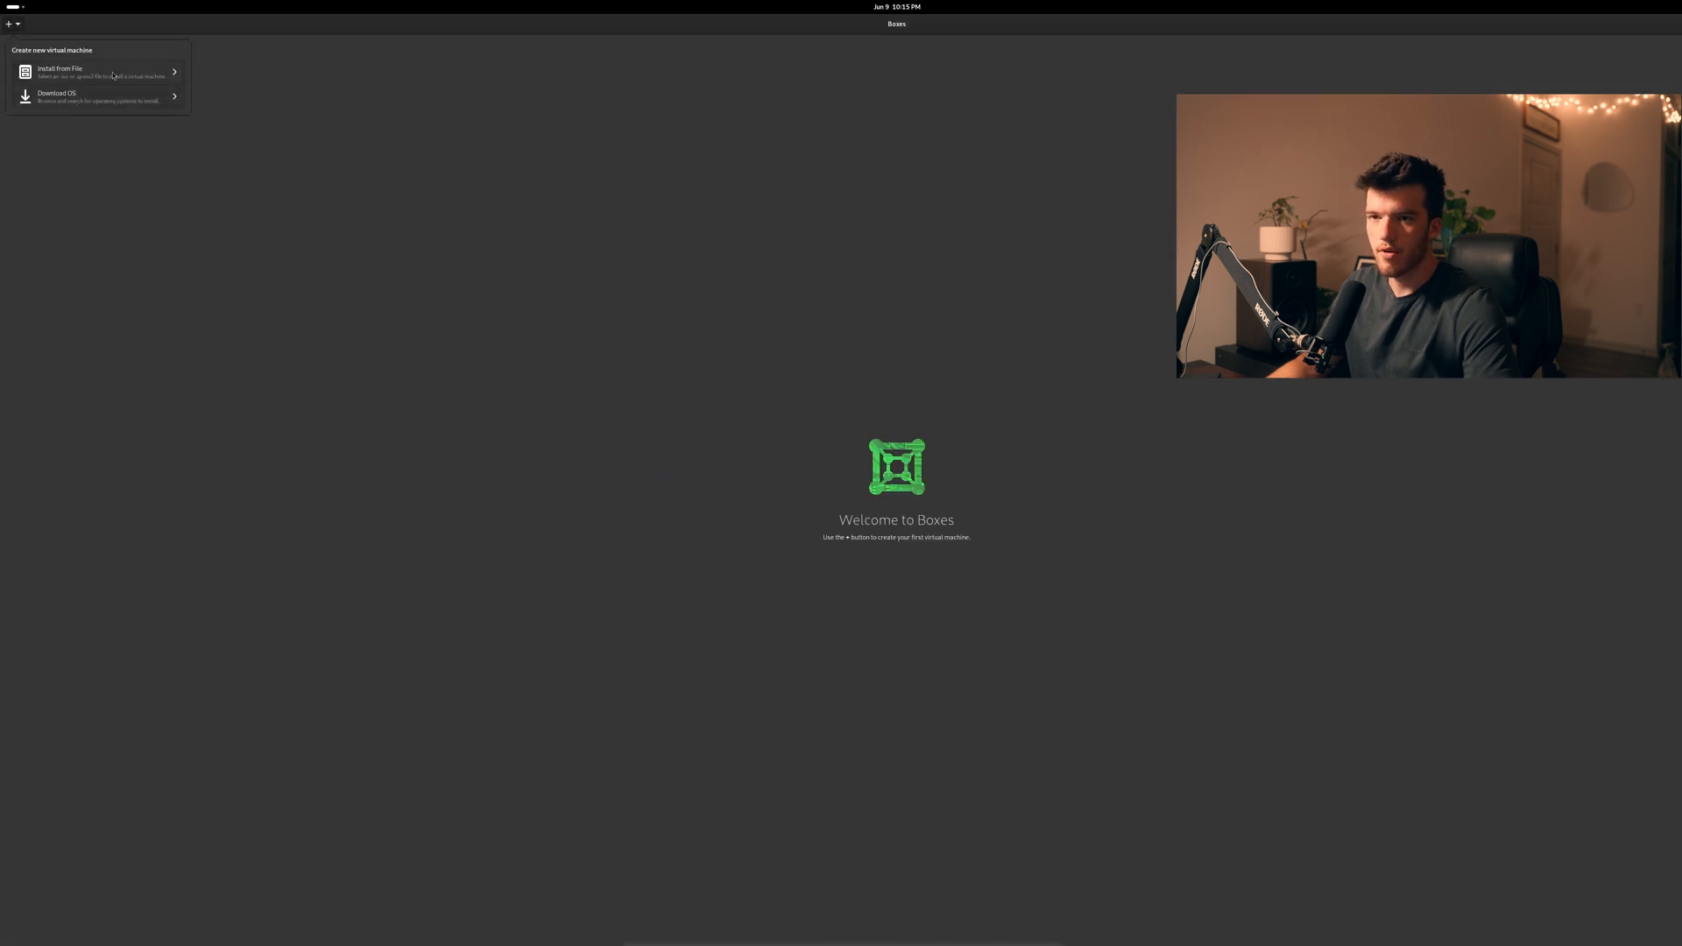
{"action": "mouse_move", "coordinate": [432, 102]}
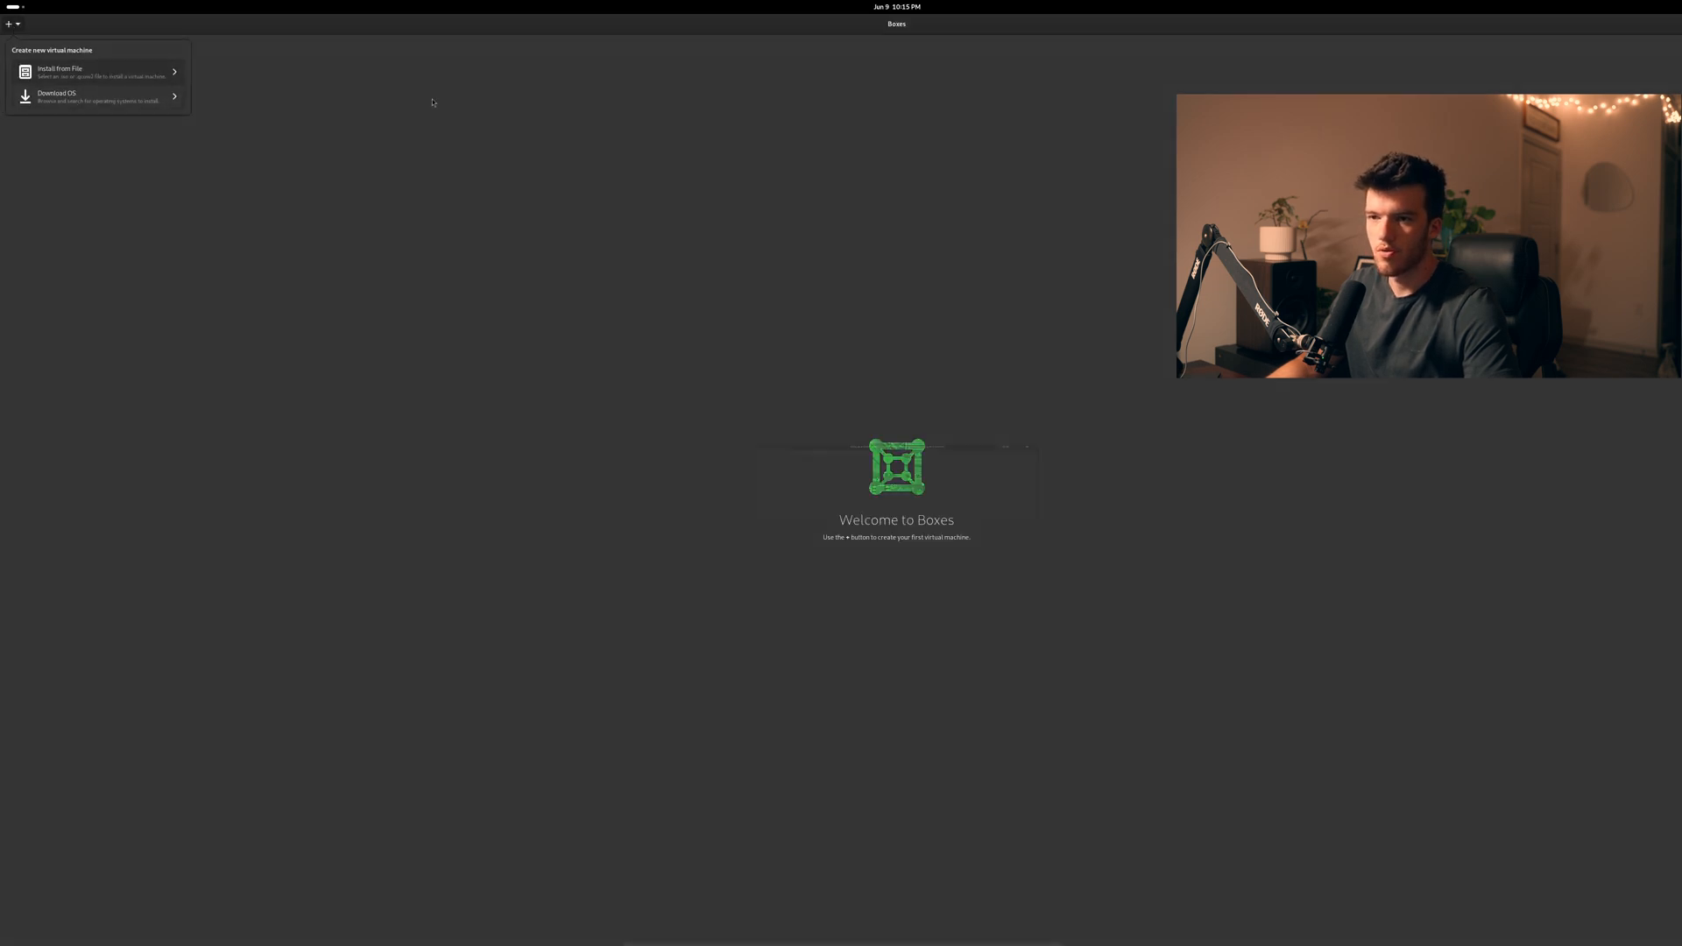
{"action": "left_click", "coordinate": [57, 95]}
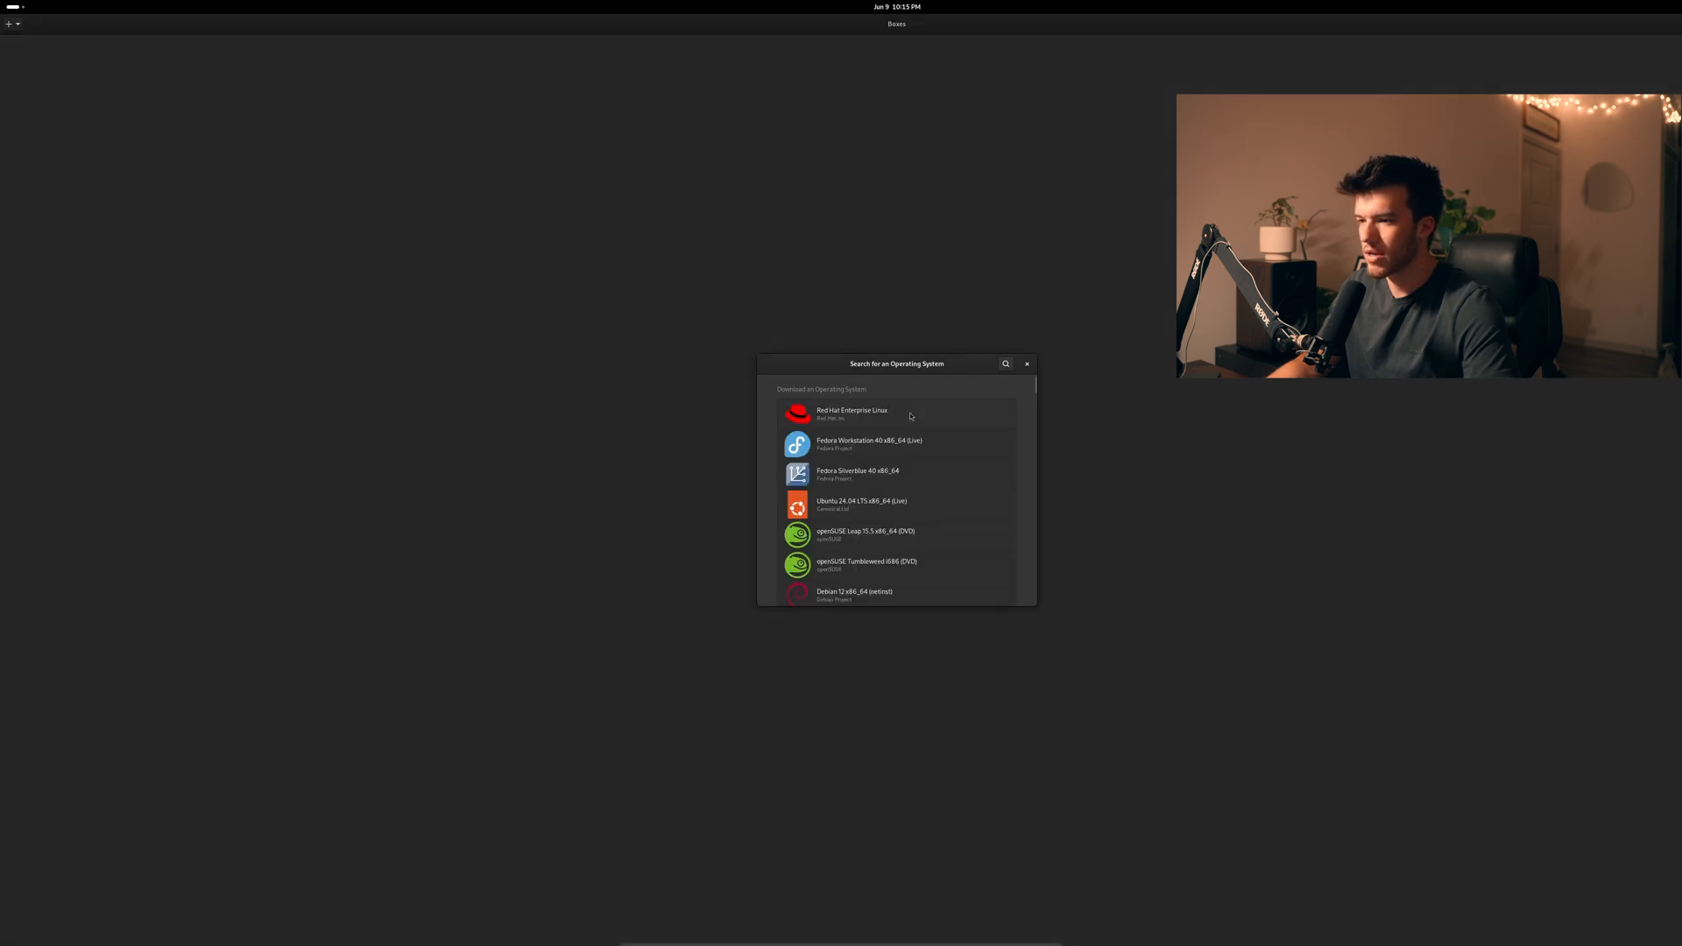
{"action": "scroll", "scroll_direction": "down", "scroll_amount": 3}
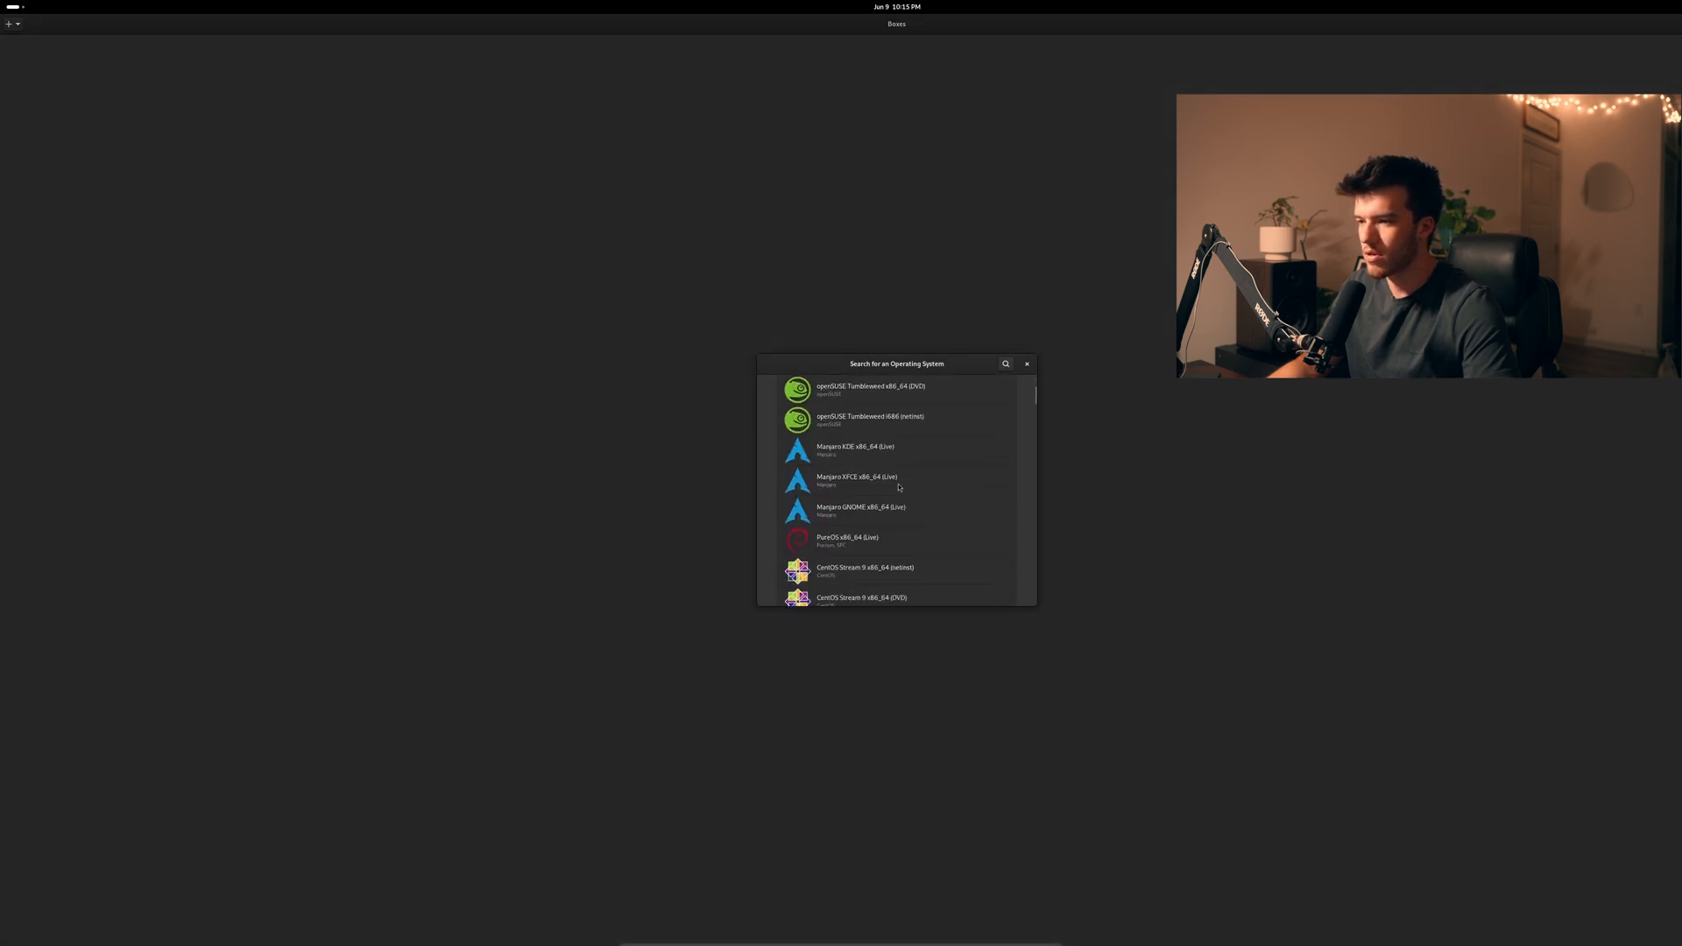
{"action": "scroll", "scroll_direction": "down", "scroll_amount": 3}
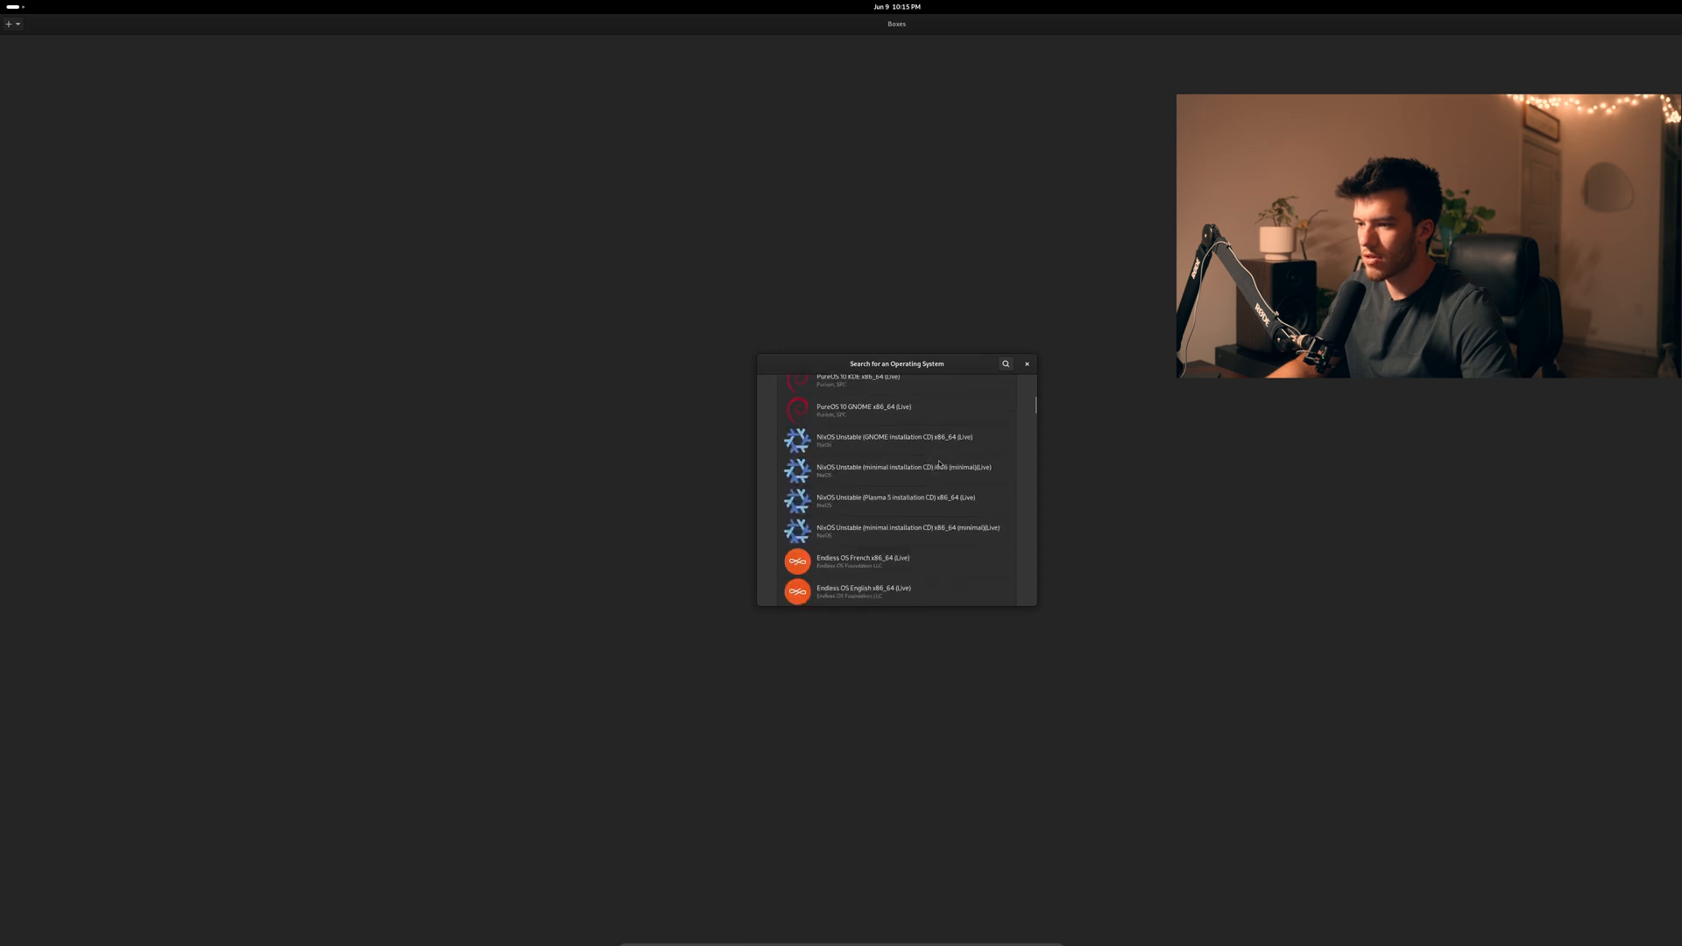
{"action": "mouse_move", "coordinate": [904, 470]}
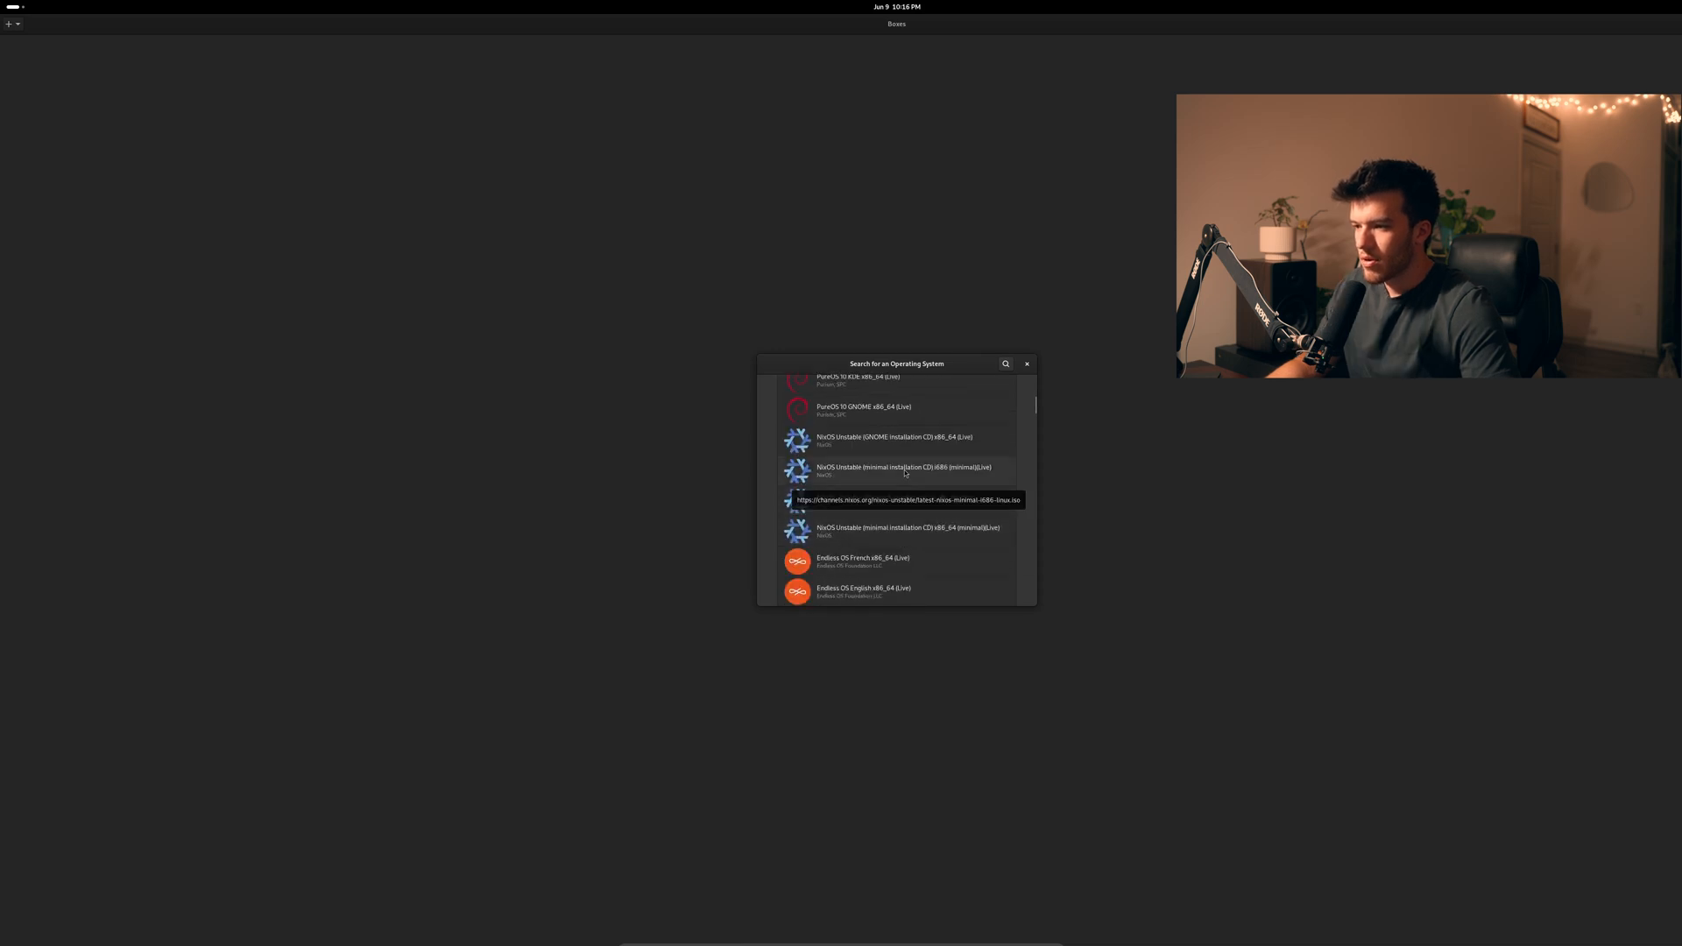
Close the download list, dismiss the new-VM menu and close Boxes, leaving the terminal
{"action": "left_click", "coordinate": [906, 440]}
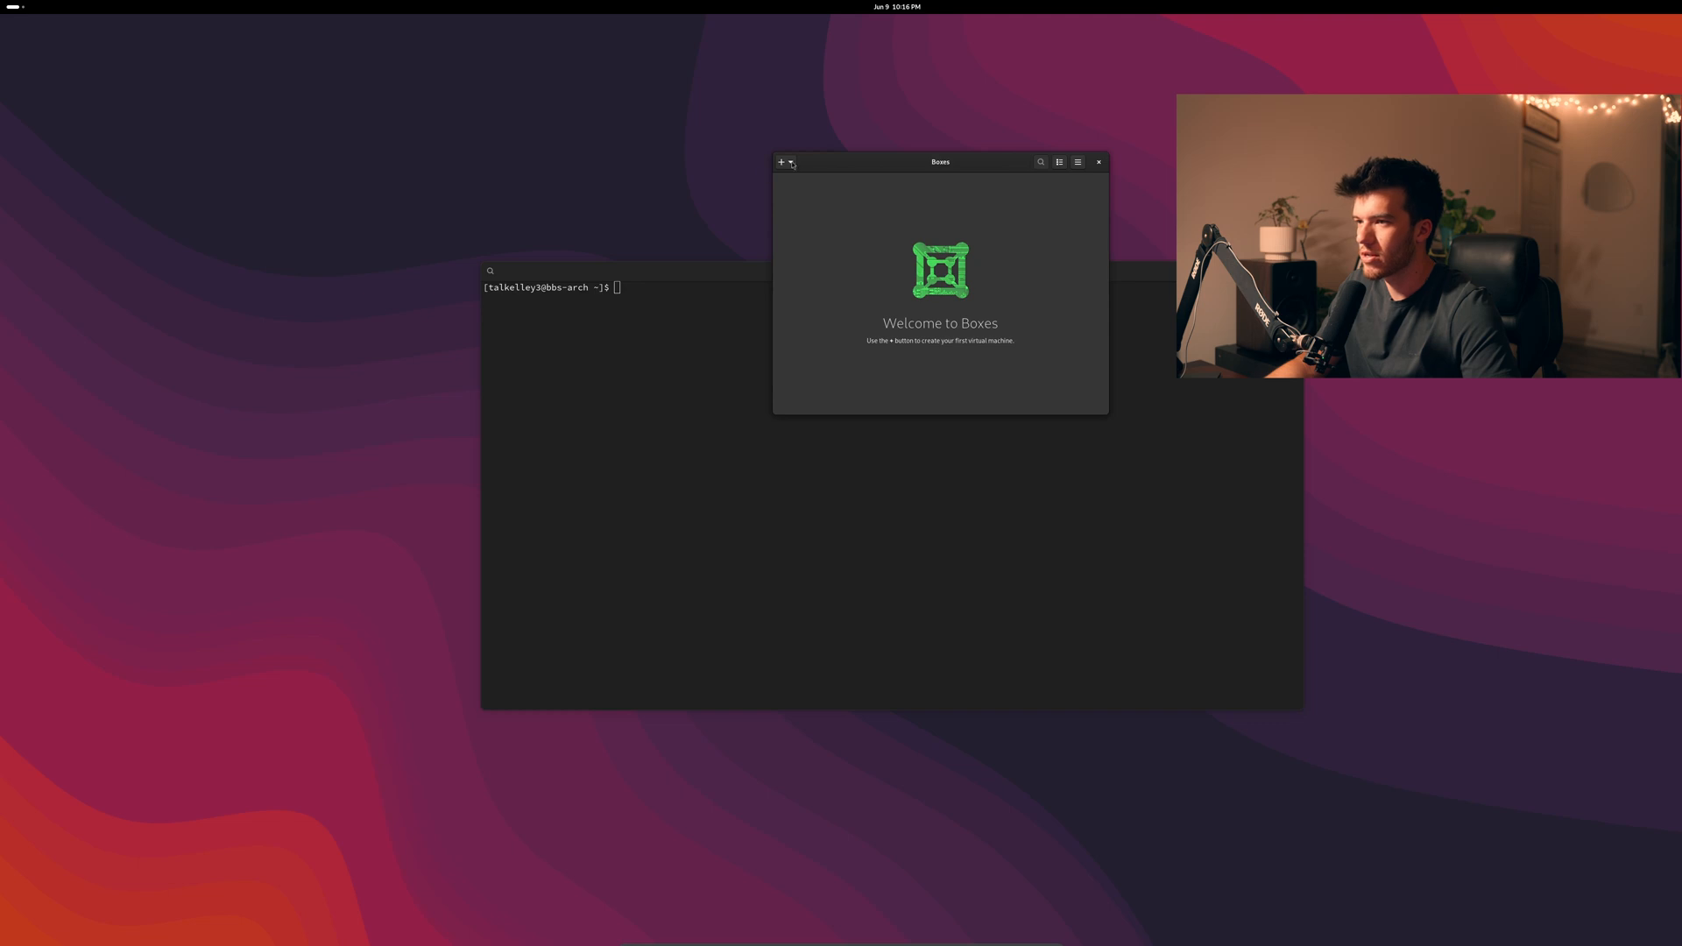
{"action": "left_click", "coordinate": [780, 162]}
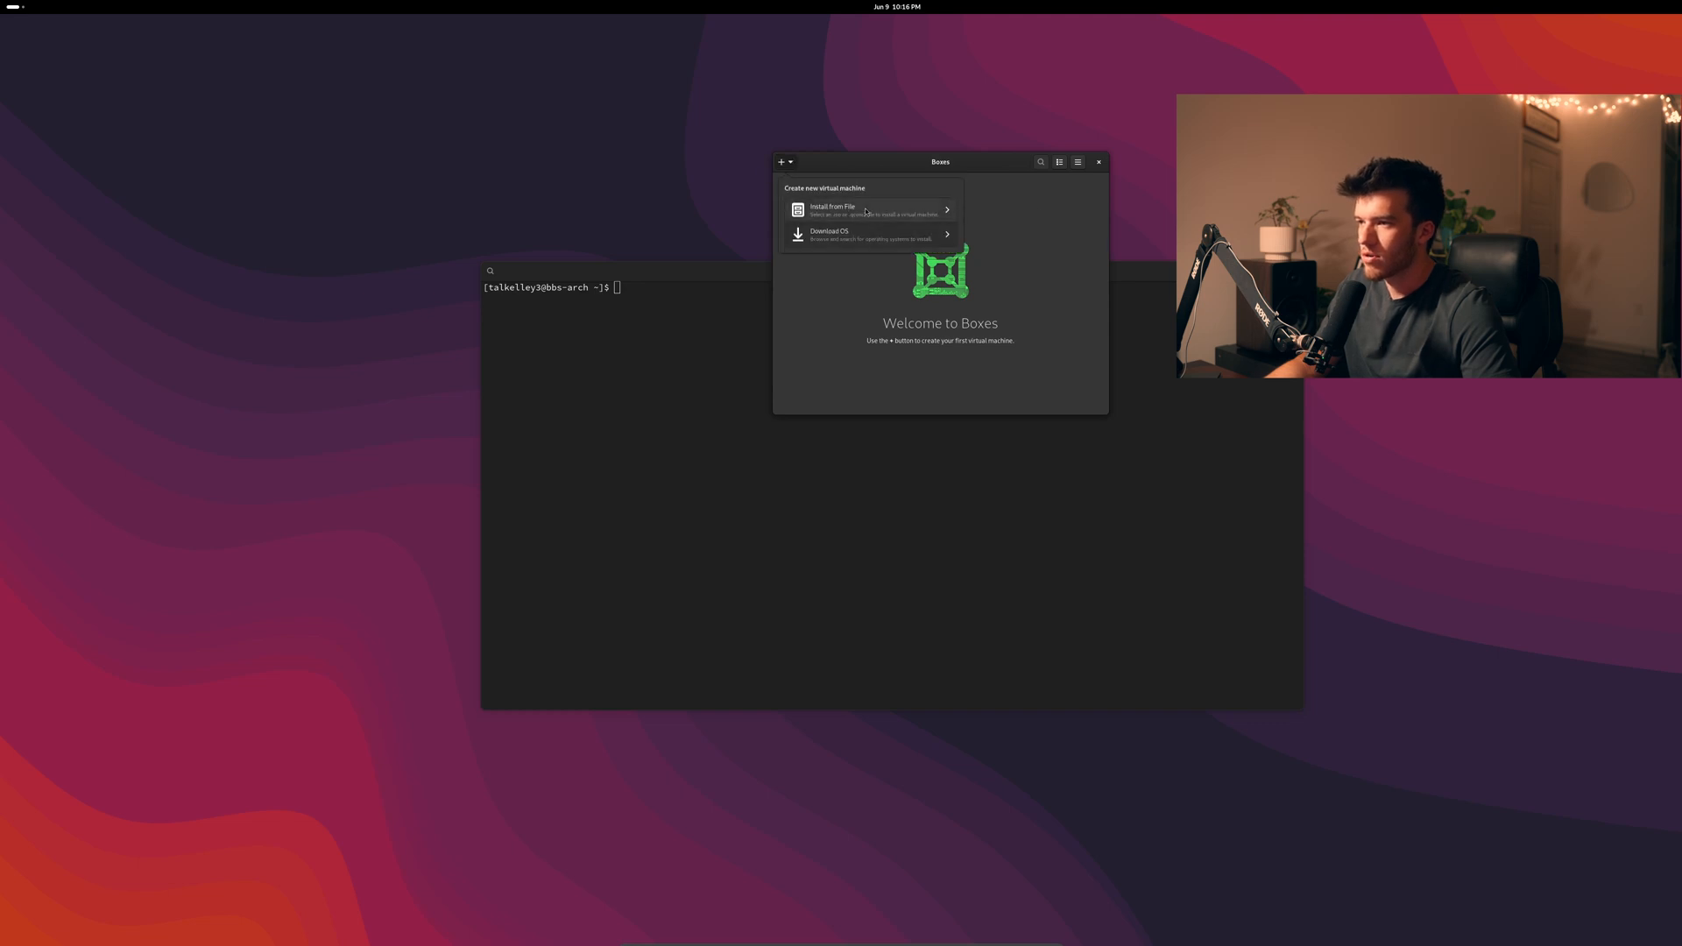
{"action": "left_click", "coordinate": [832, 209]}
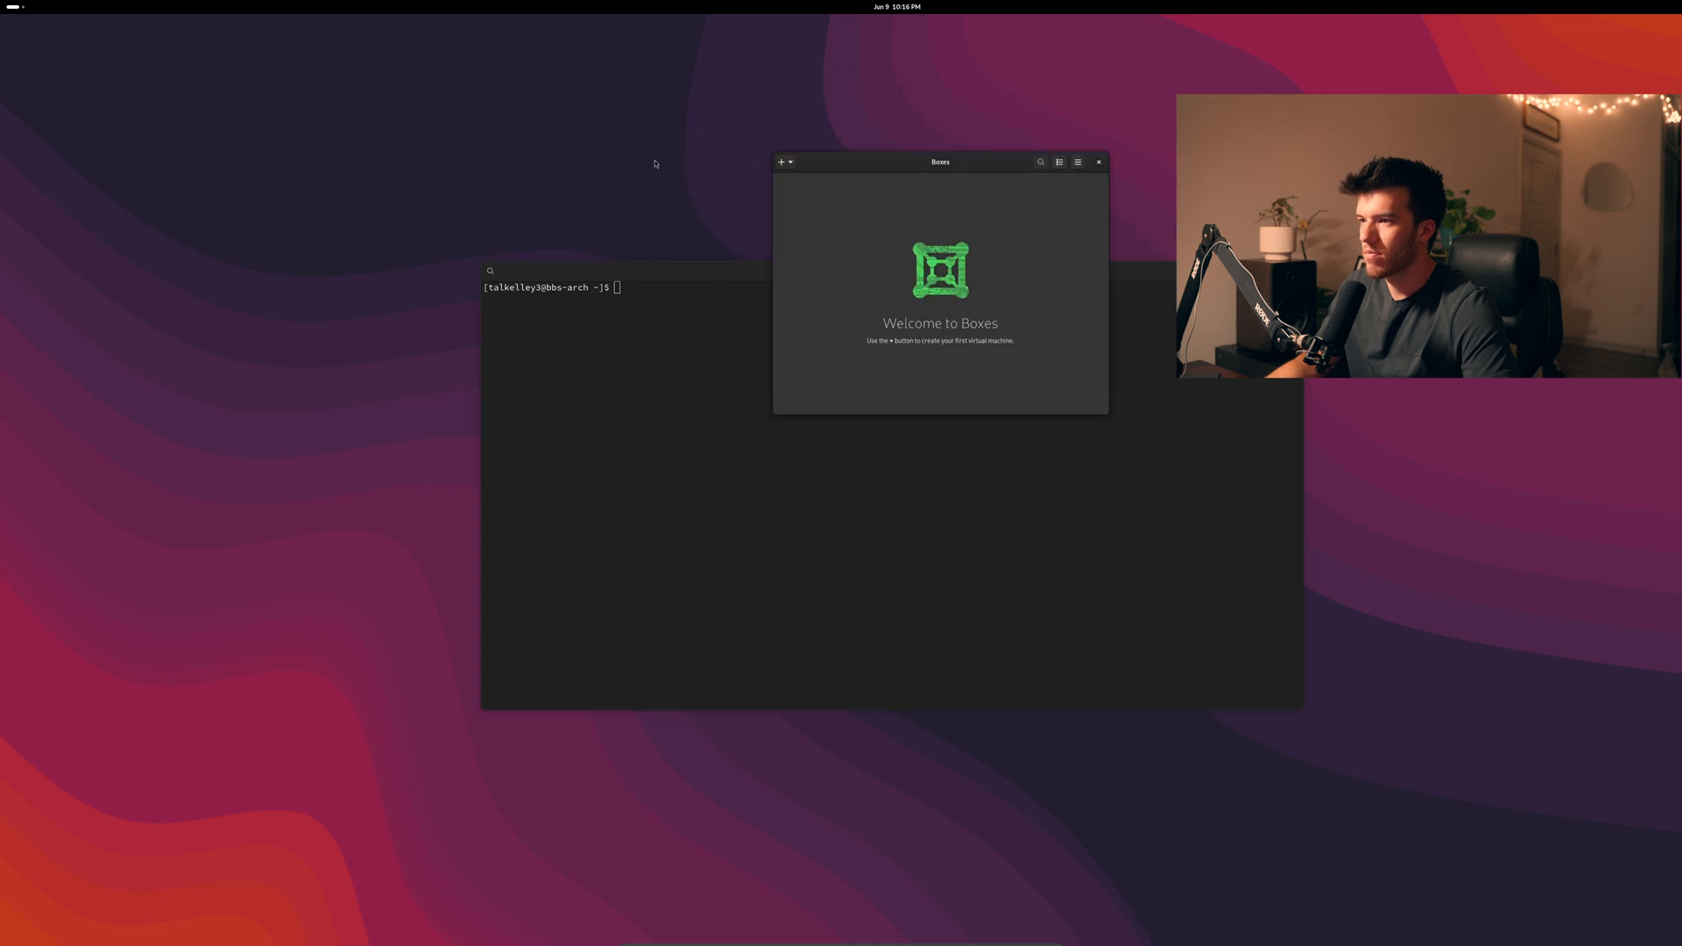
{"action": "left_click", "coordinate": [1098, 162]}
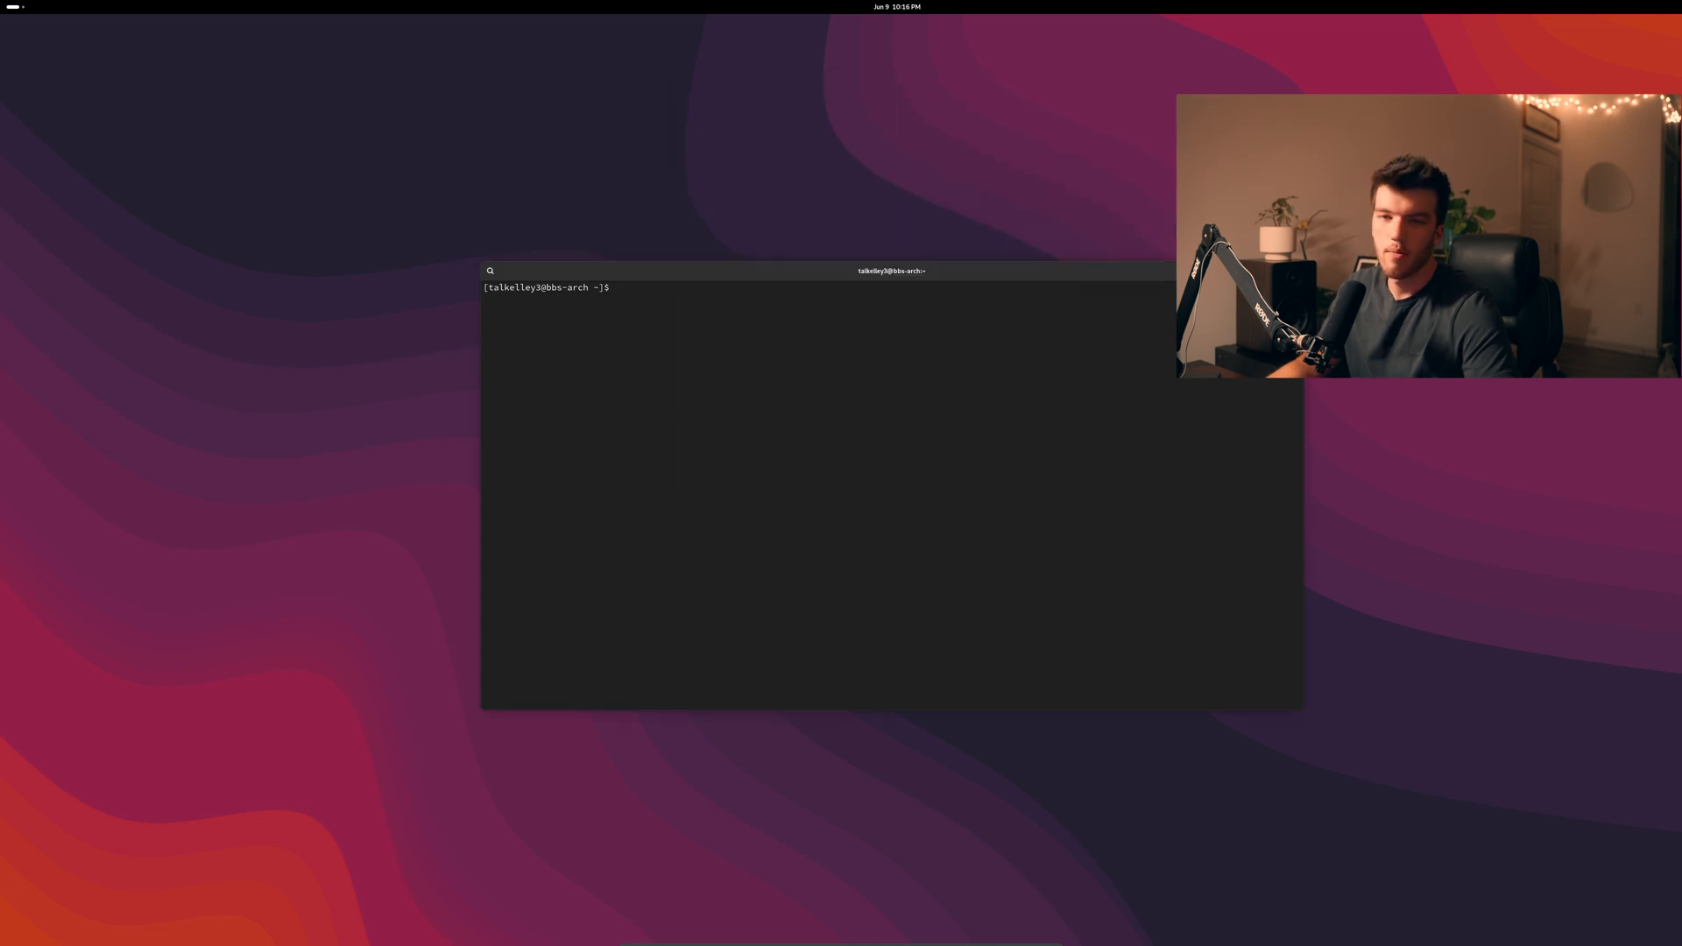